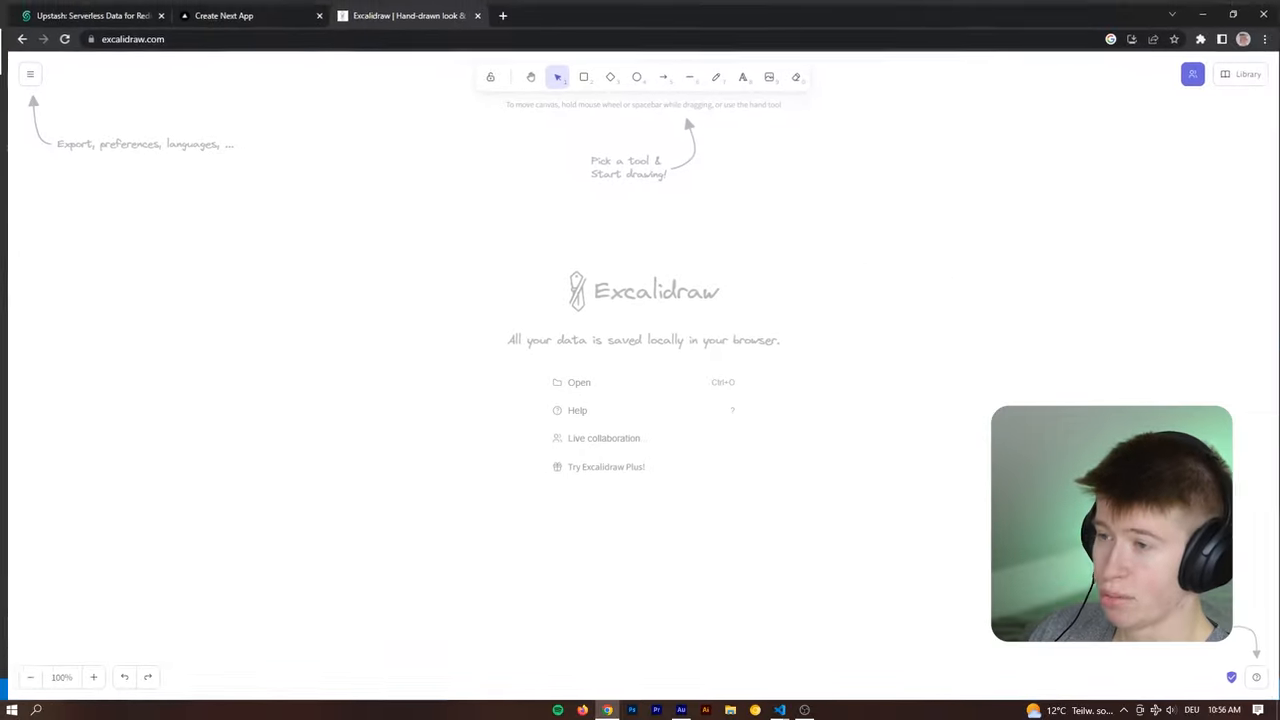
# Activate the freehand pencil tool on the blank Excalidraw canvas.
pyautogui.click(712, 72)
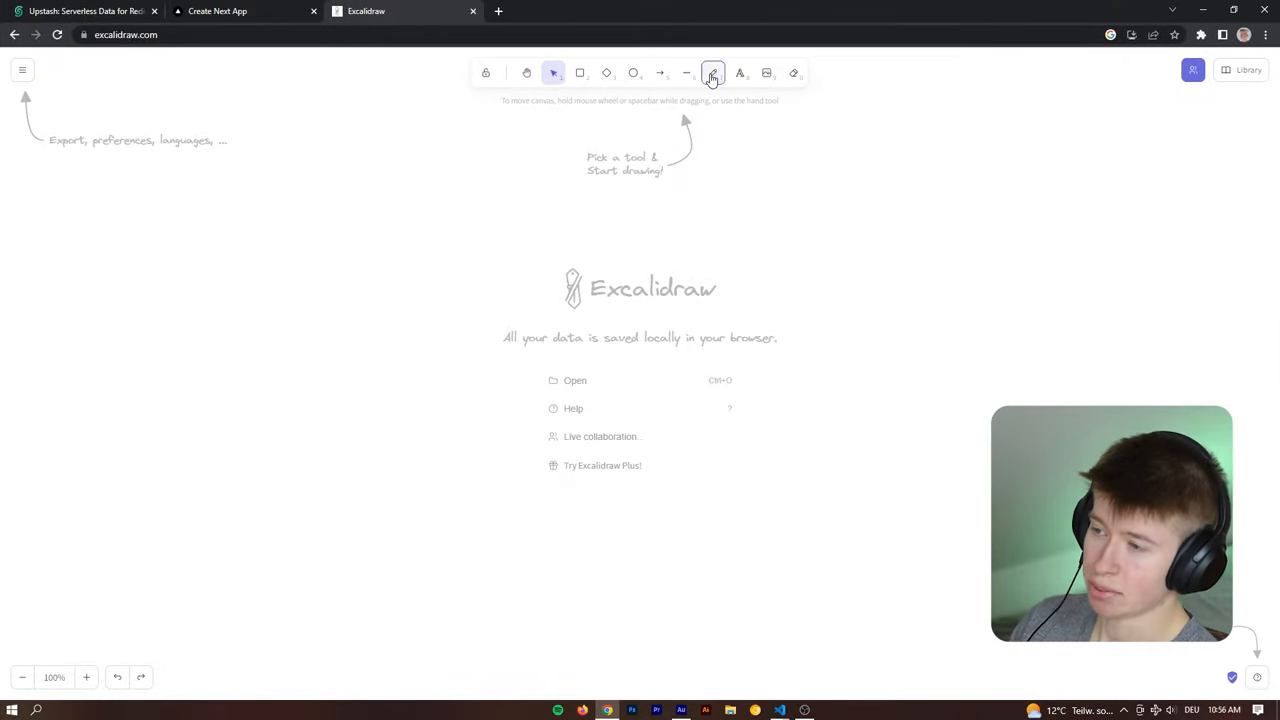
pyautogui.click(712, 72)
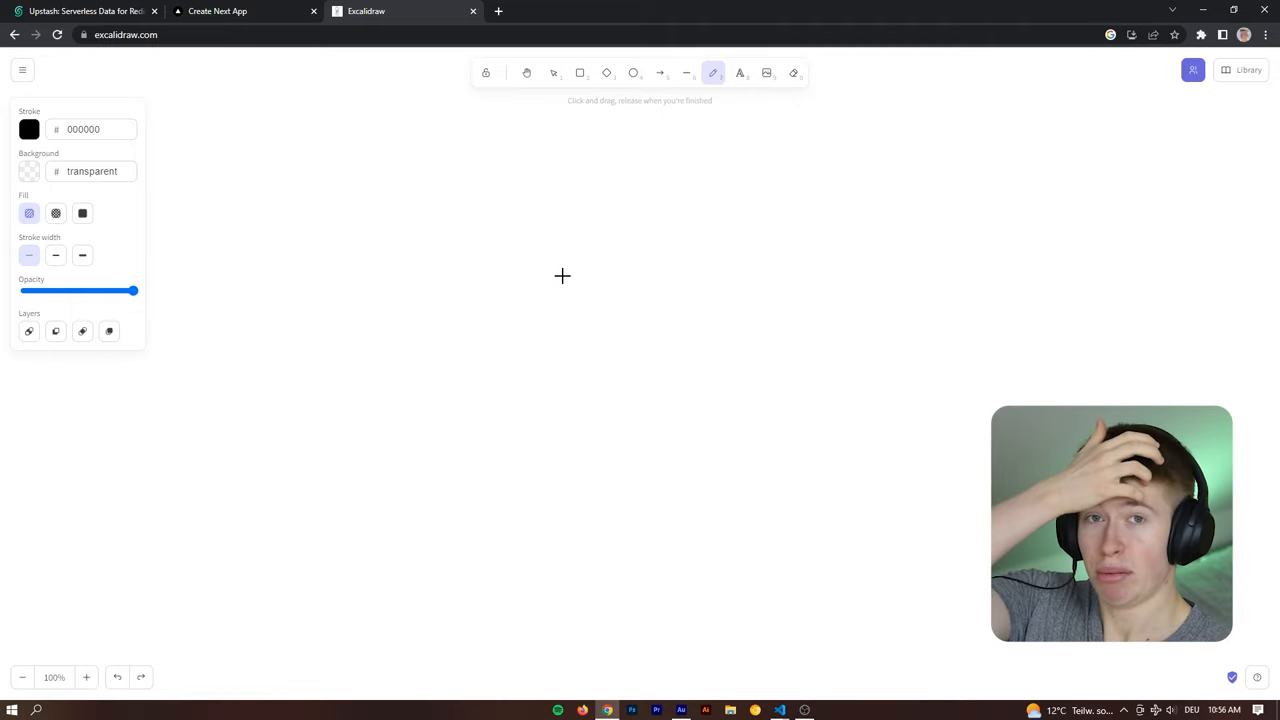
pyautogui.moveTo(576, 270)
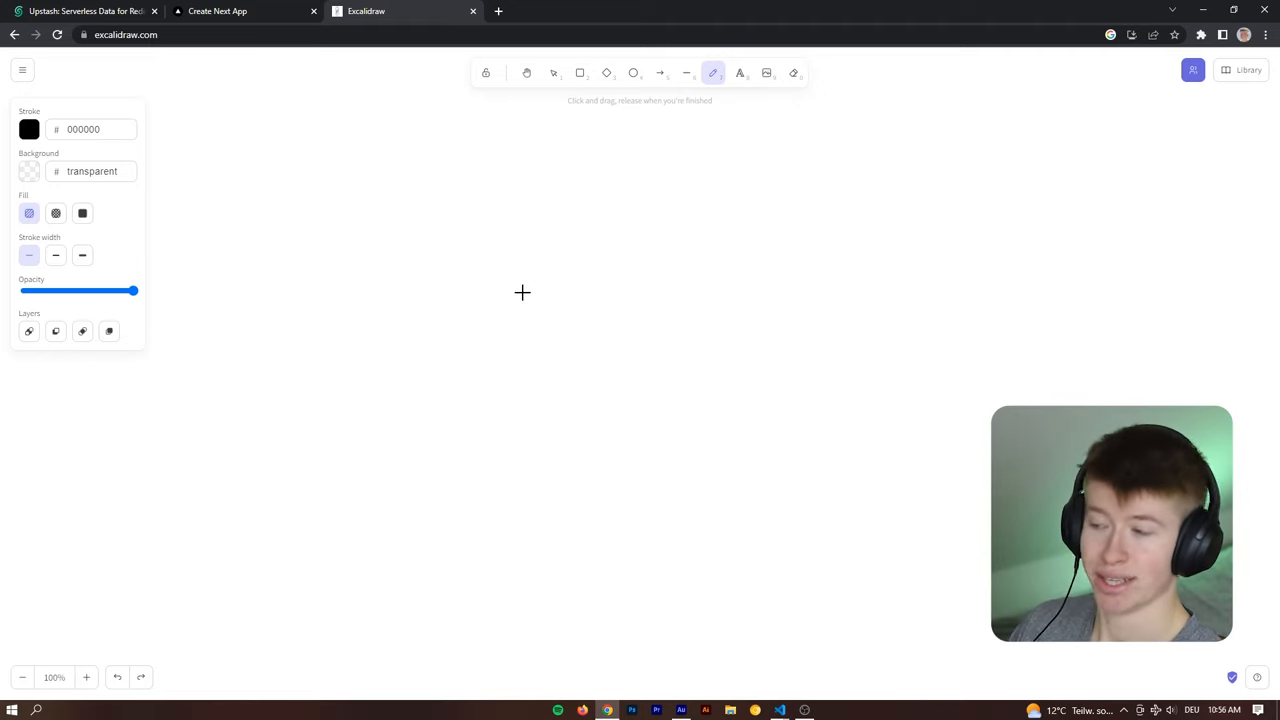
pyautogui.moveTo(488, 256)
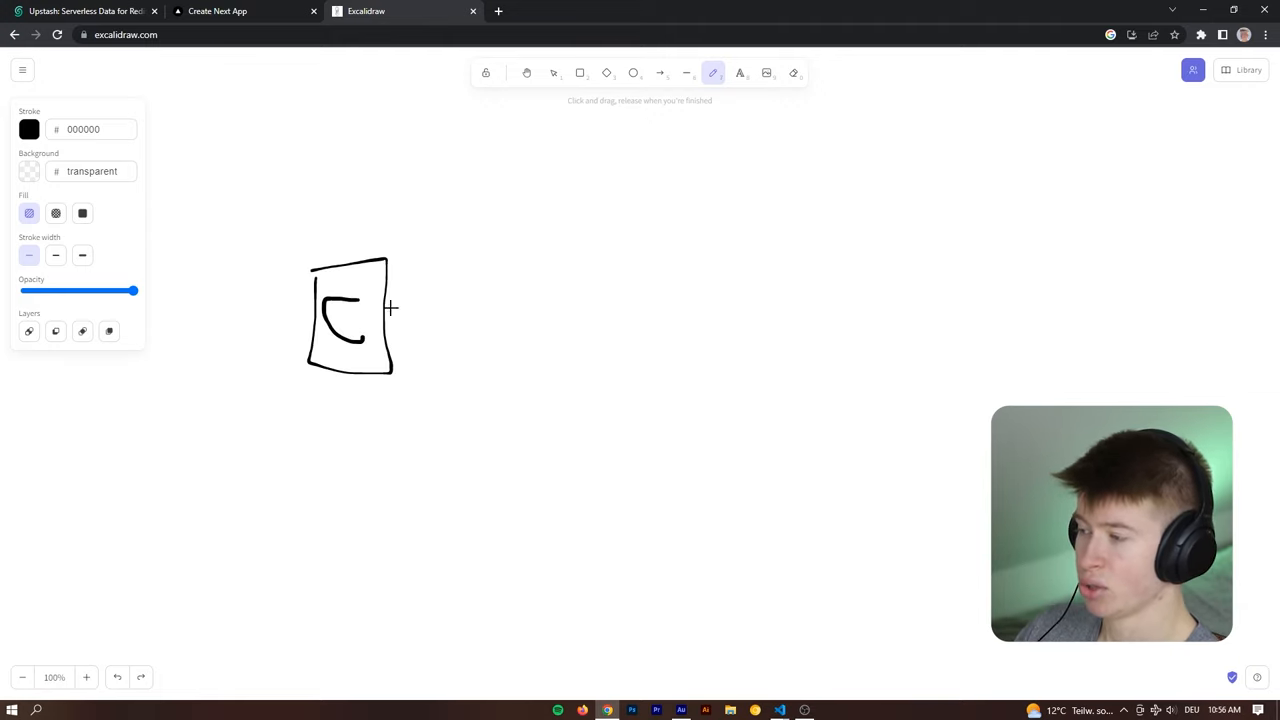
pyautogui.moveTo(408, 316)
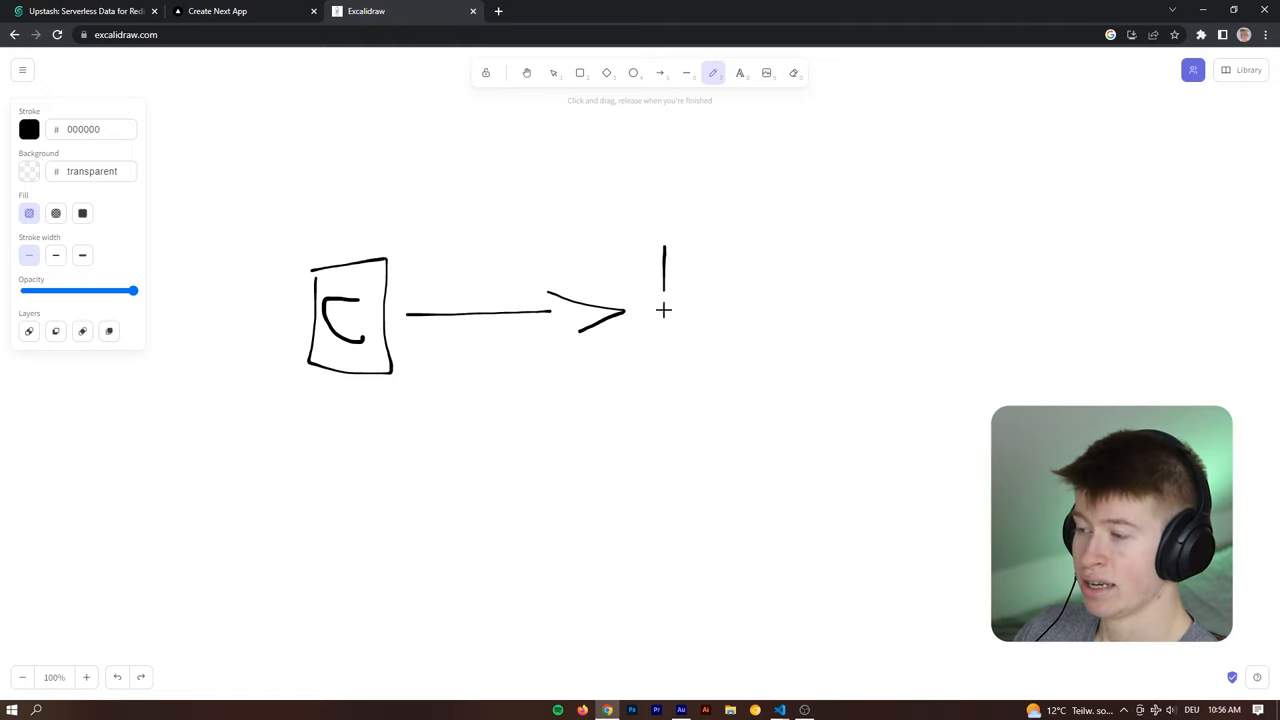
# Draw the DB box and the return arrow running from DB back to C.
pyautogui.moveTo(664, 240); pyautogui.dragTo(780, 380)
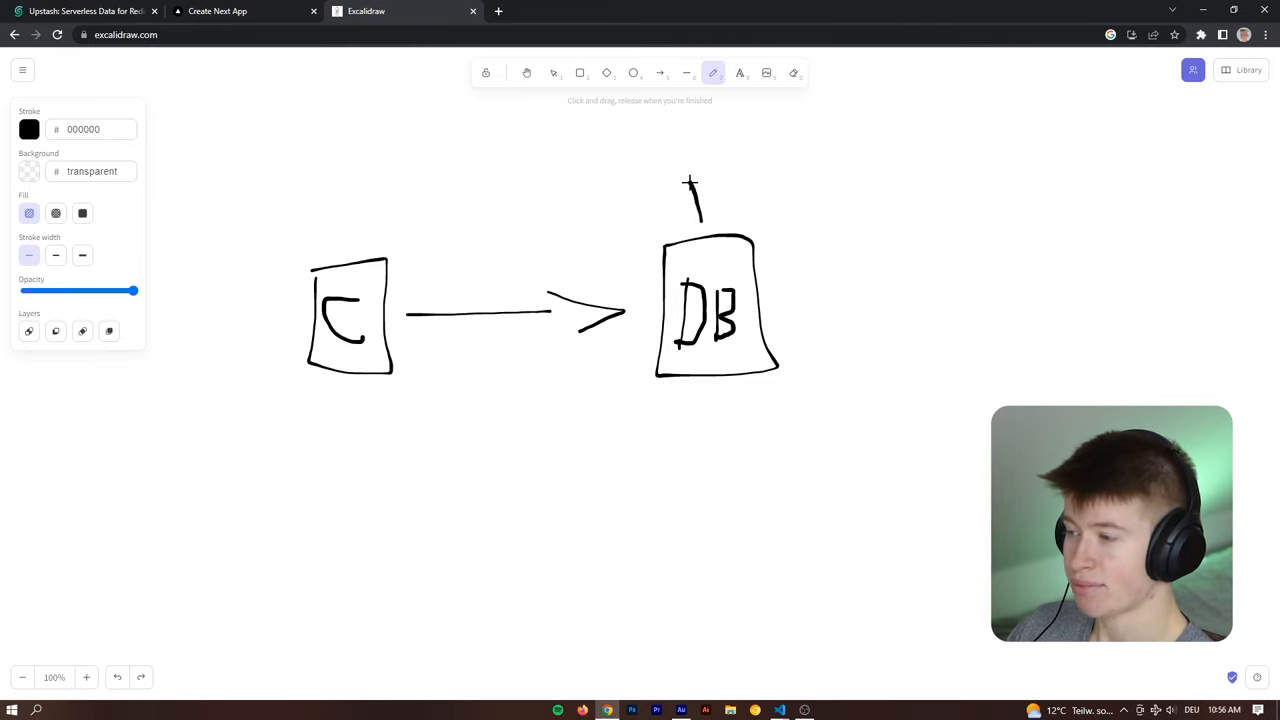
pyautogui.moveTo(692, 184); pyautogui.dragTo(340, 210)
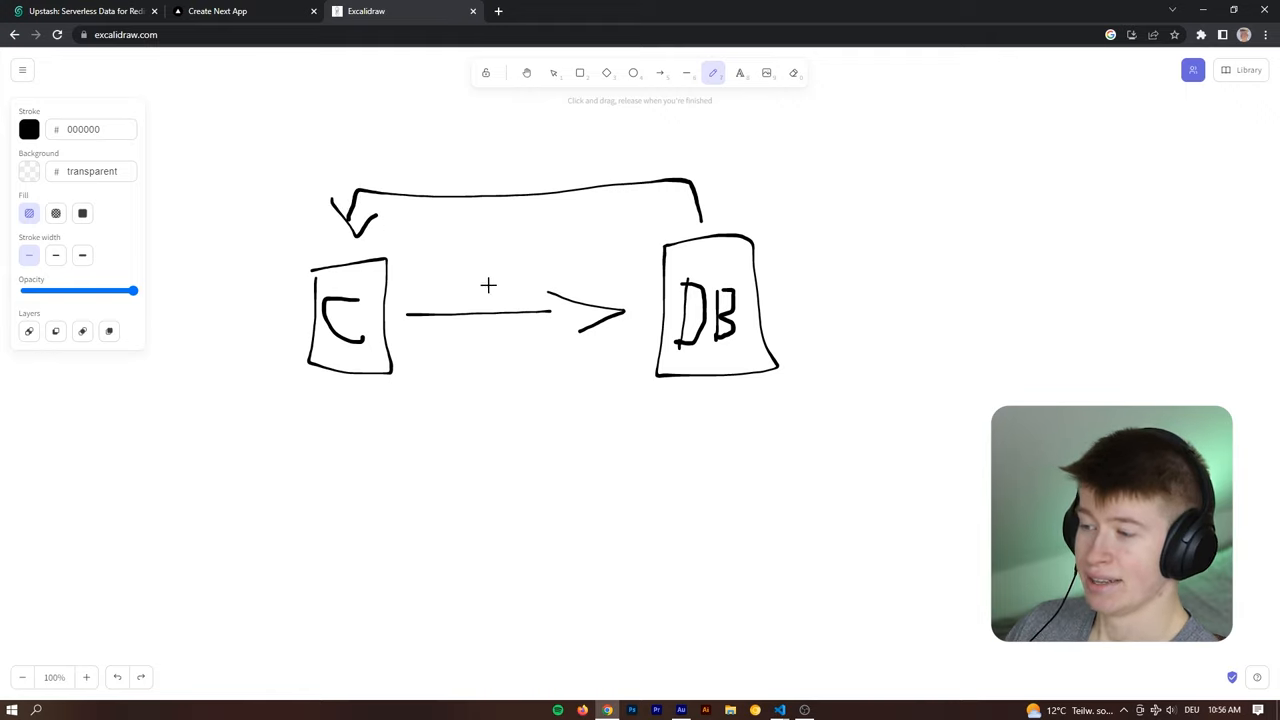
pyautogui.moveTo(672, 290)
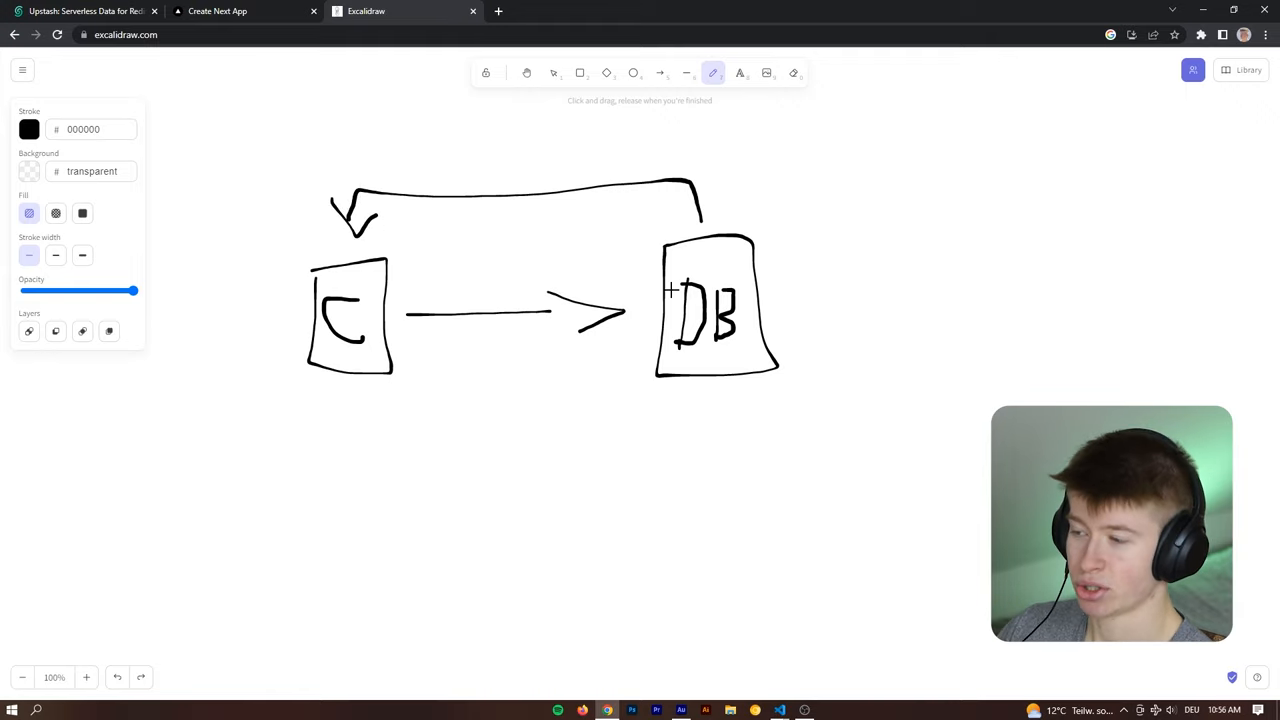
pyautogui.moveTo(382, 332)
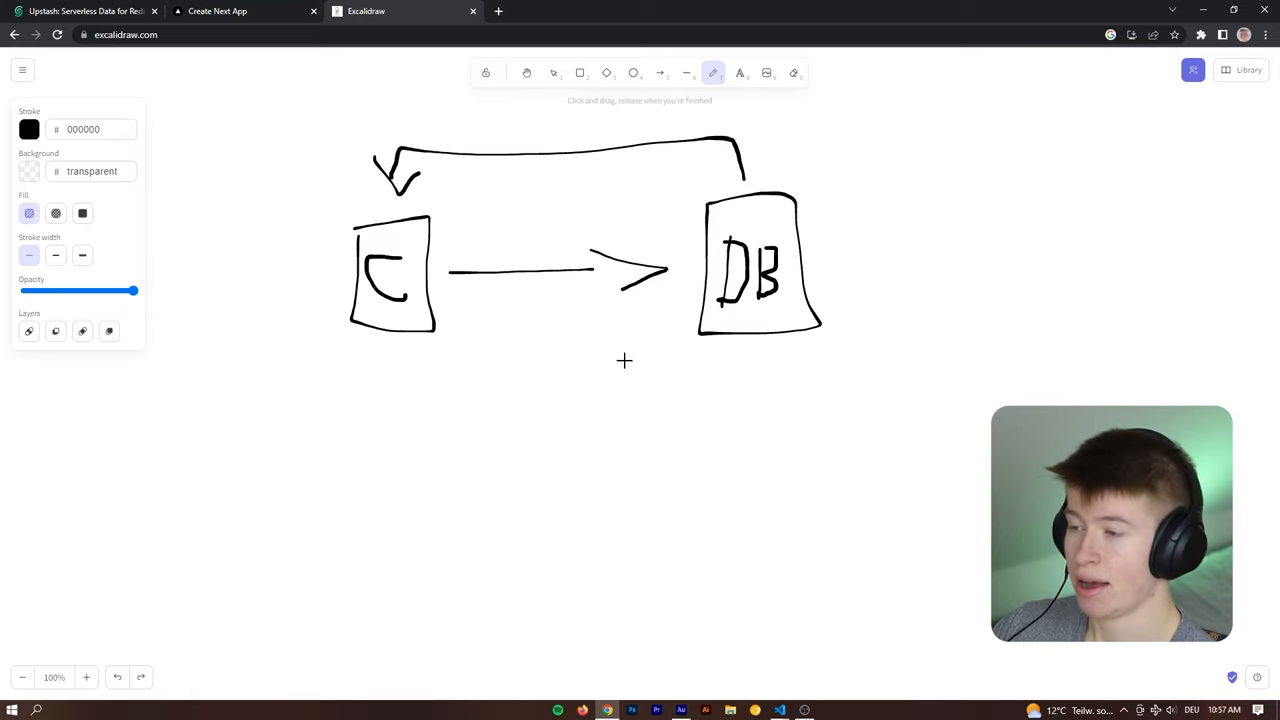
pyautogui.moveTo(770, 320)
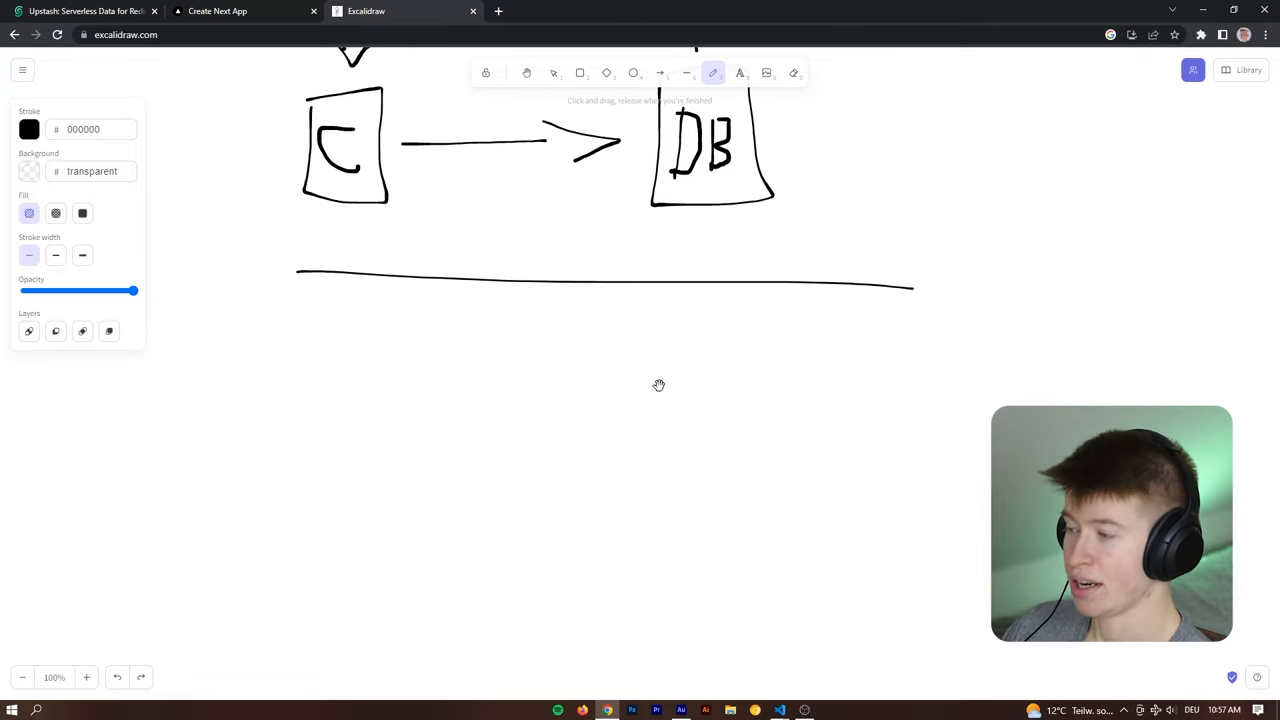
# Draw a second C box below the divider with an arrow pointing right.
pyautogui.moveTo(284, 352); pyautogui.dragTo(368, 458)
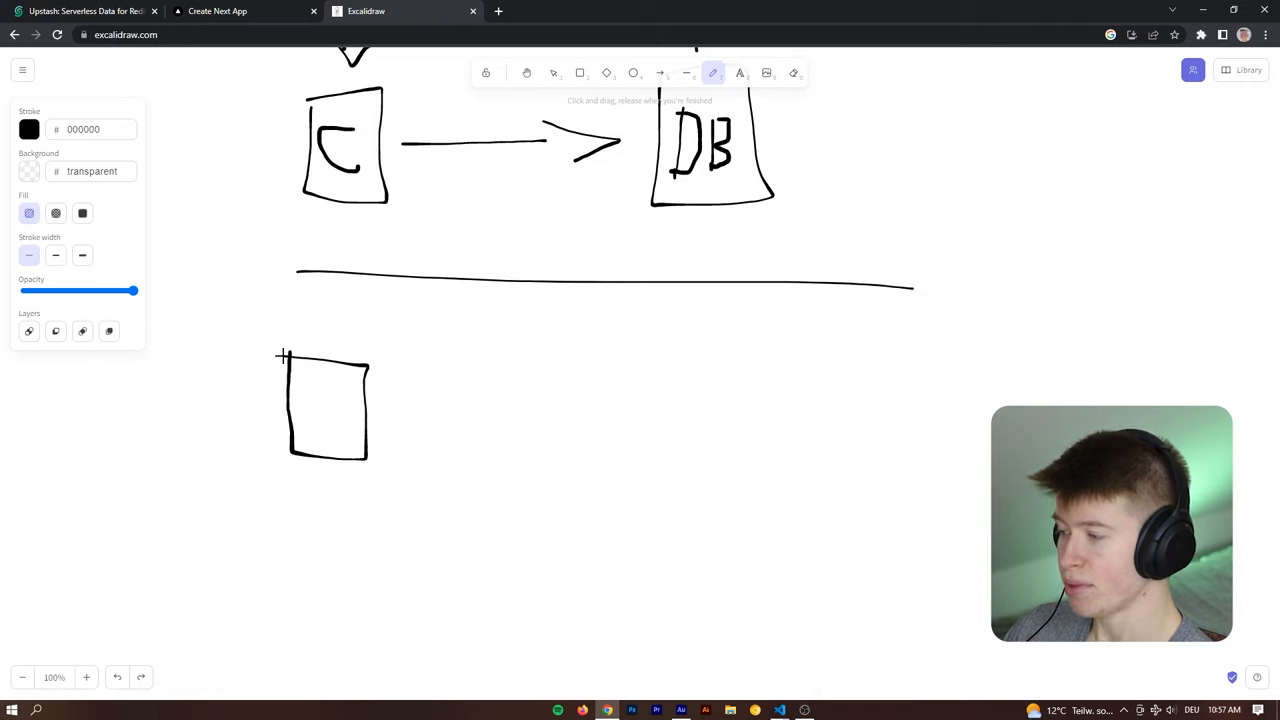
pyautogui.moveTo(340, 390); pyautogui.dragTo(318, 436)
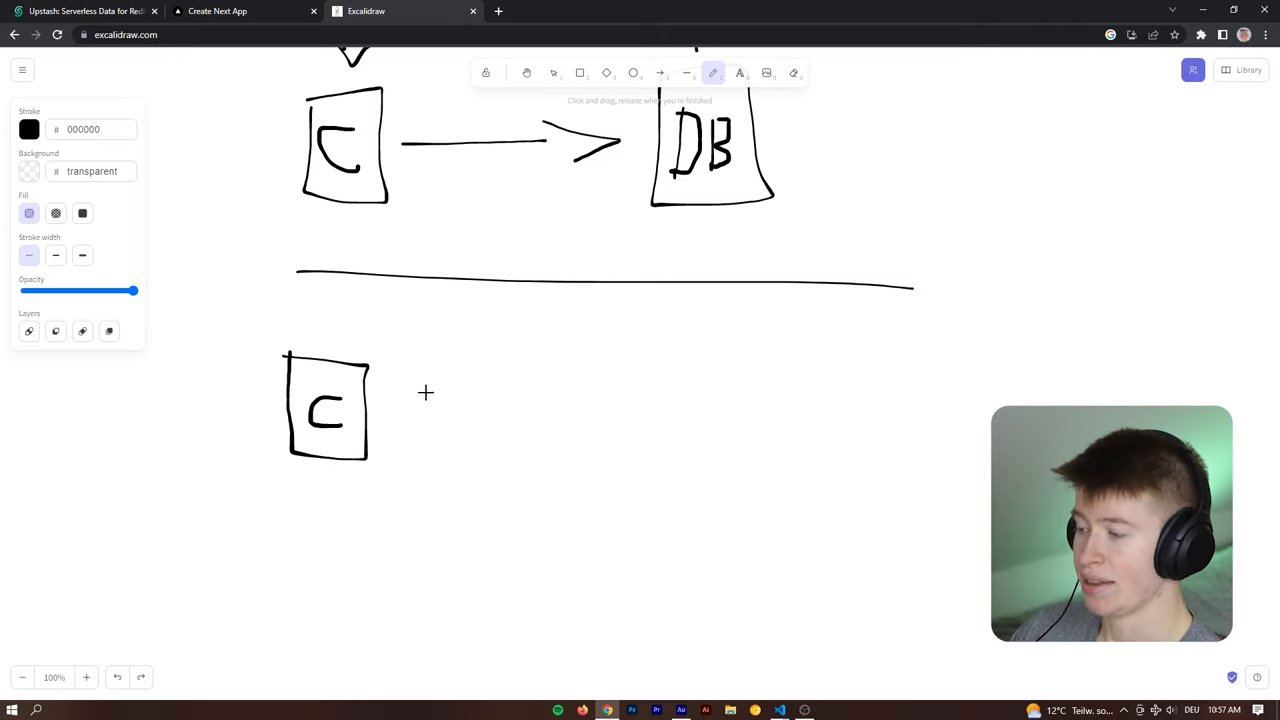
pyautogui.moveTo(424, 418)
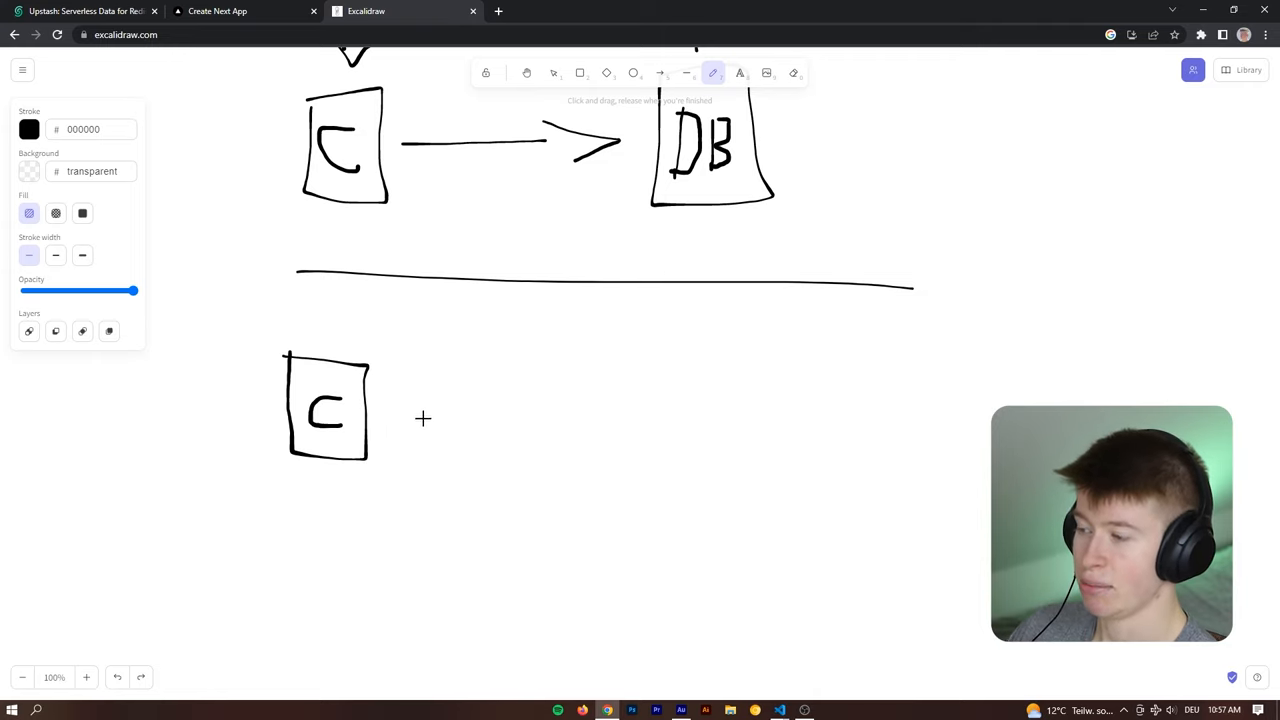
pyautogui.moveTo(400, 418); pyautogui.dragTo(496, 418)
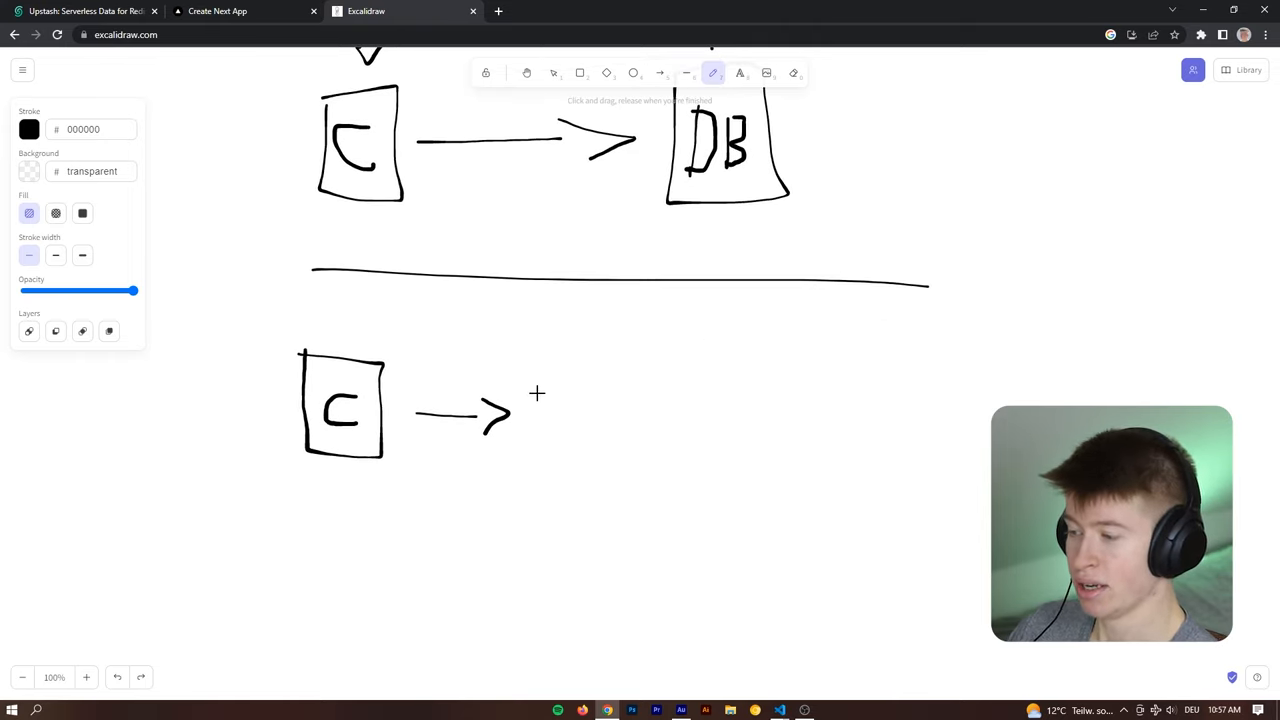
# Draw an API box at the arrow's end and label it API.
pyautogui.moveTo(530, 400); pyautogui.dragTo(644, 460)
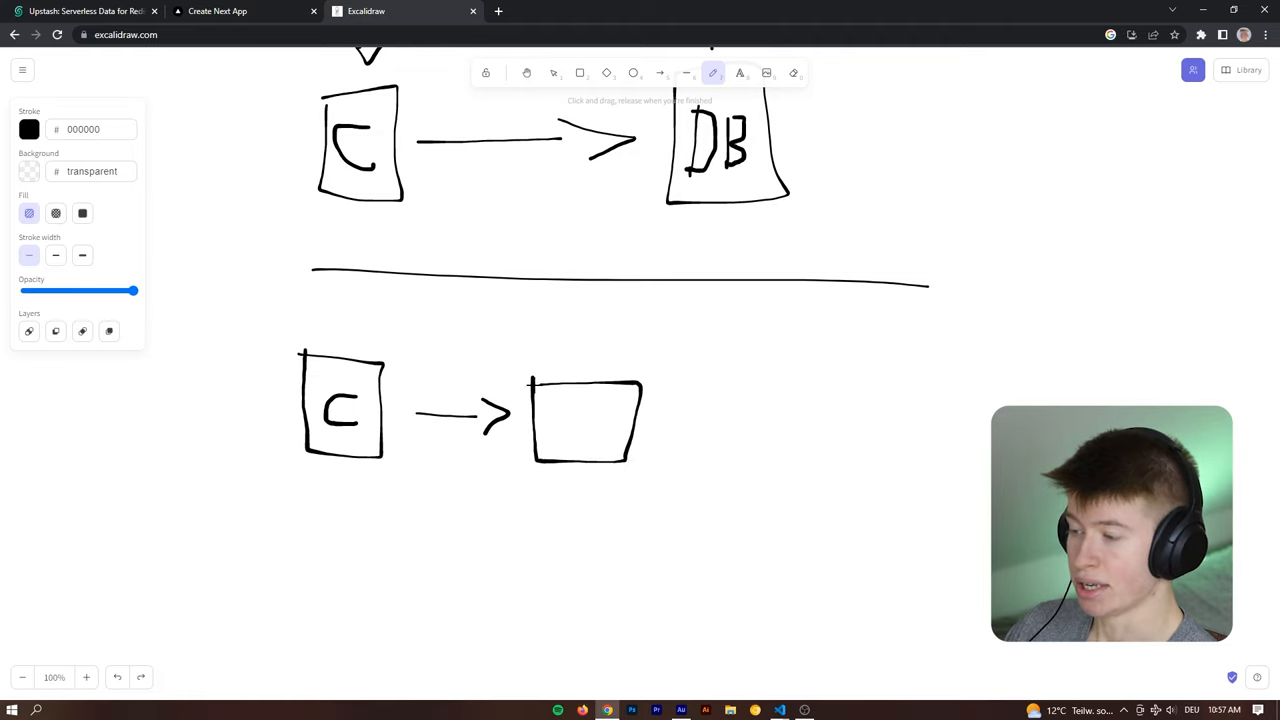
pyautogui.moveTo(544, 404); pyautogui.dragTo(580, 440)
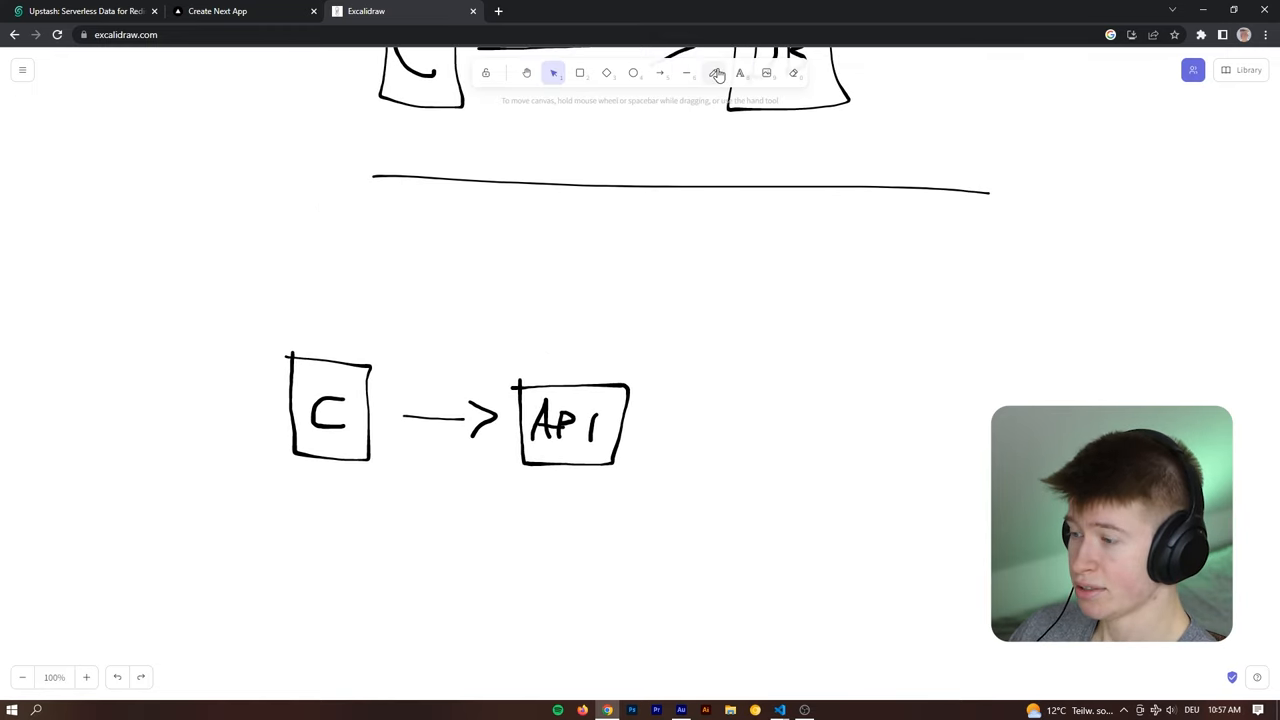
pyautogui.click(712, 72)
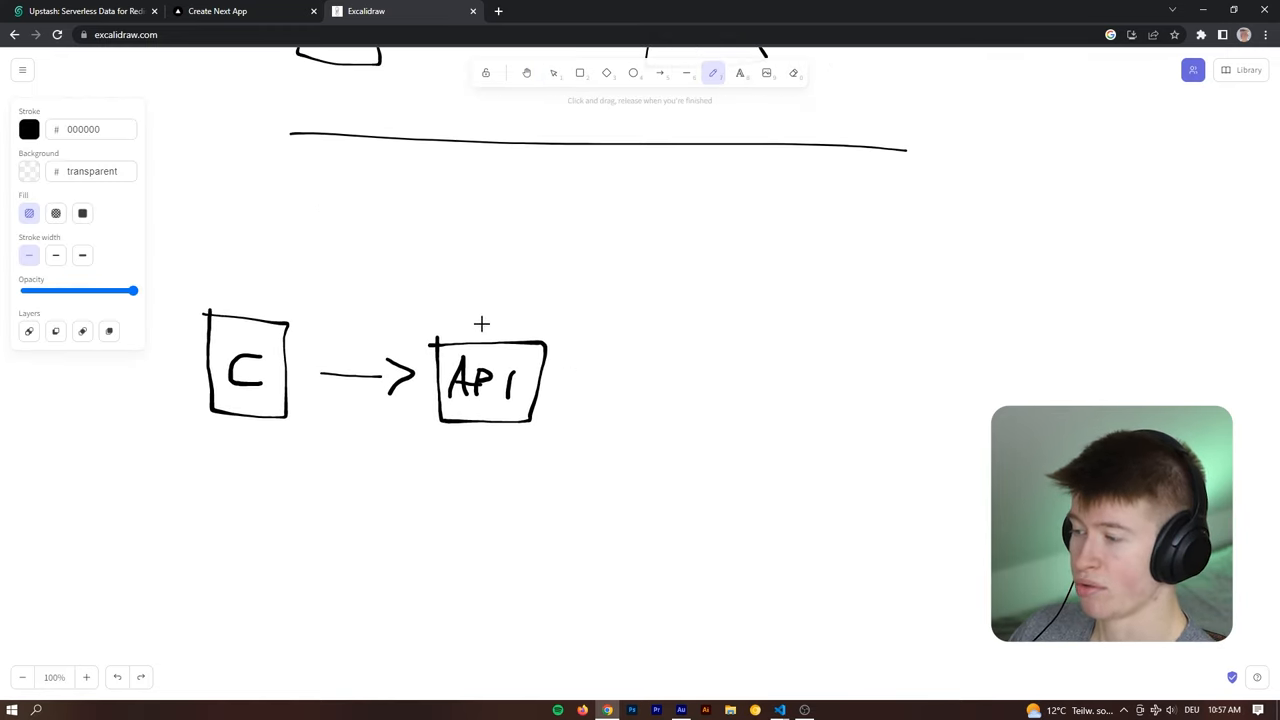
# Add the Y arrow up from API, the N arrow to a DB box, and DB's return arrow.
pyautogui.moveTo(480, 324); pyautogui.dragTo(476, 236)
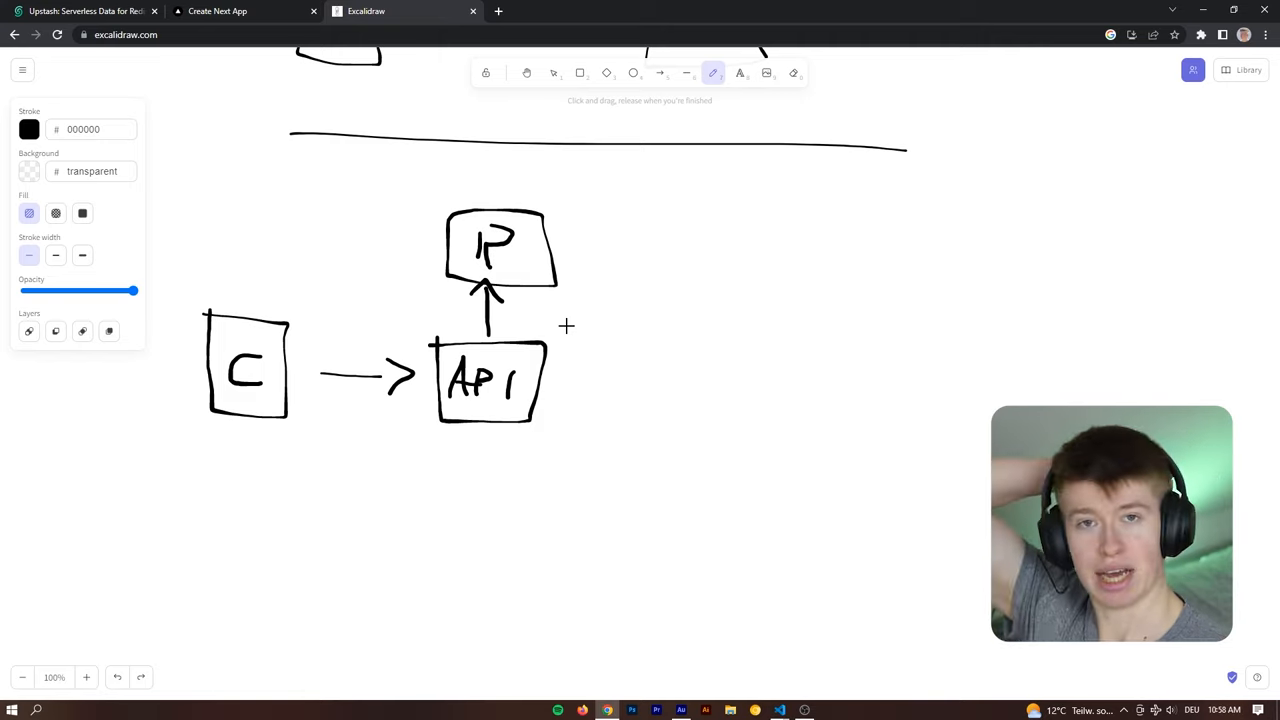
pyautogui.moveTo(428, 268)
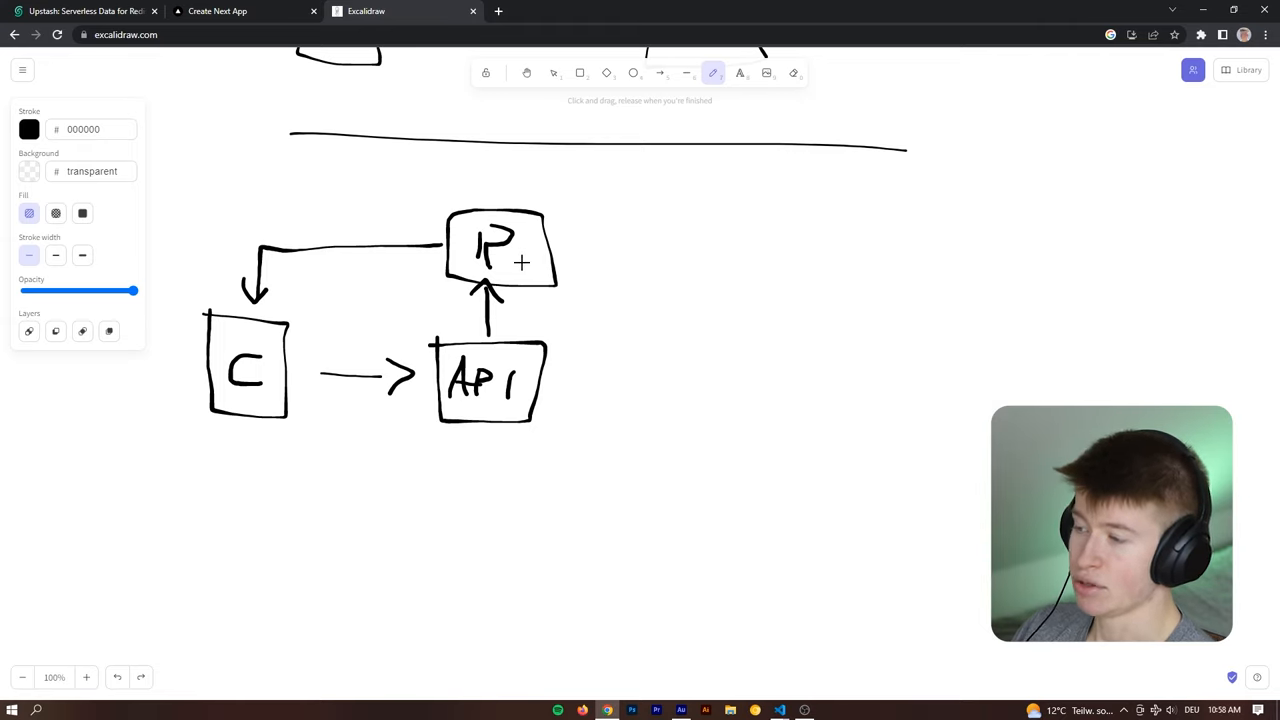
pyautogui.moveTo(548, 390)
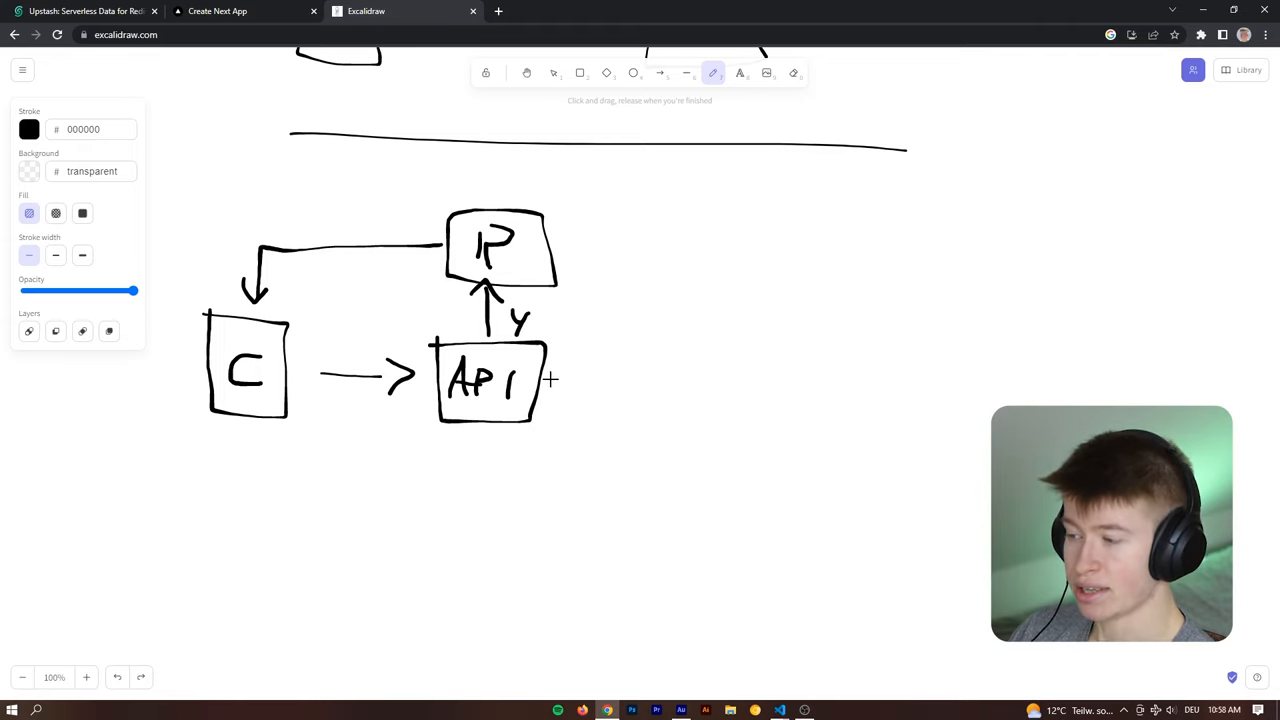
pyautogui.moveTo(550, 378); pyautogui.dragTo(696, 374)
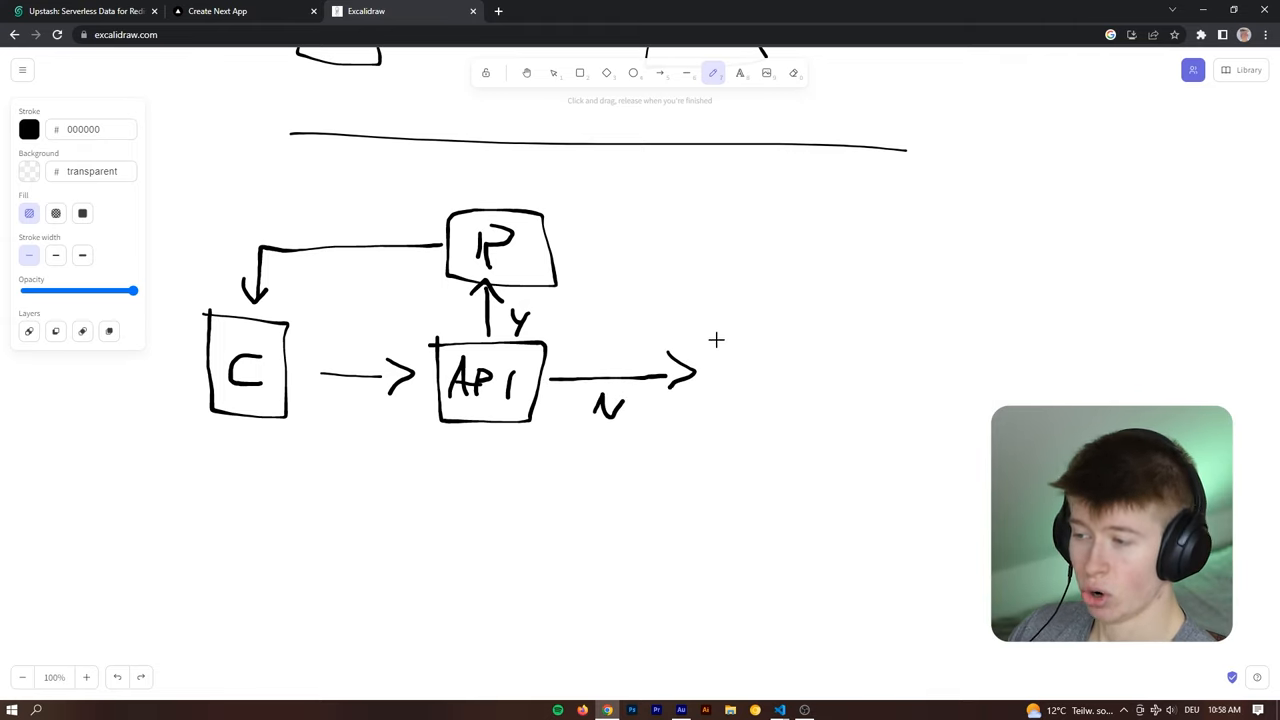
pyautogui.moveTo(716, 344); pyautogui.dragTo(836, 450)
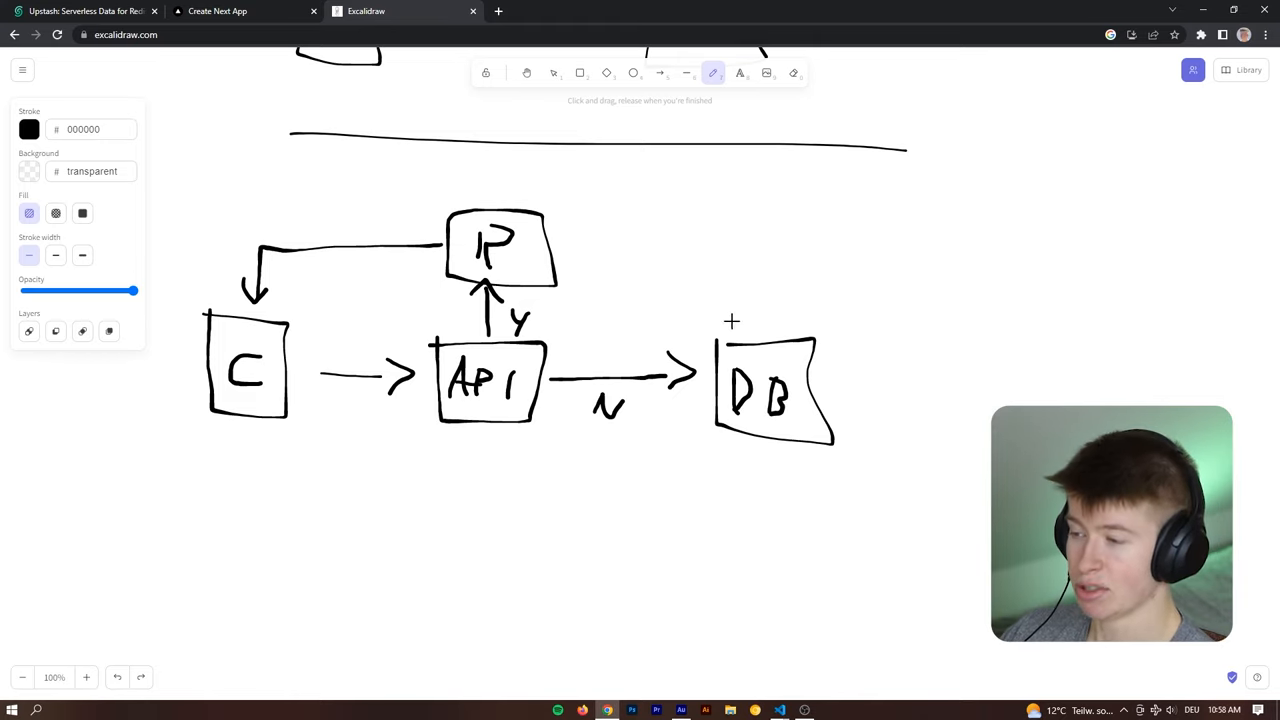
pyautogui.moveTo(680, 336)
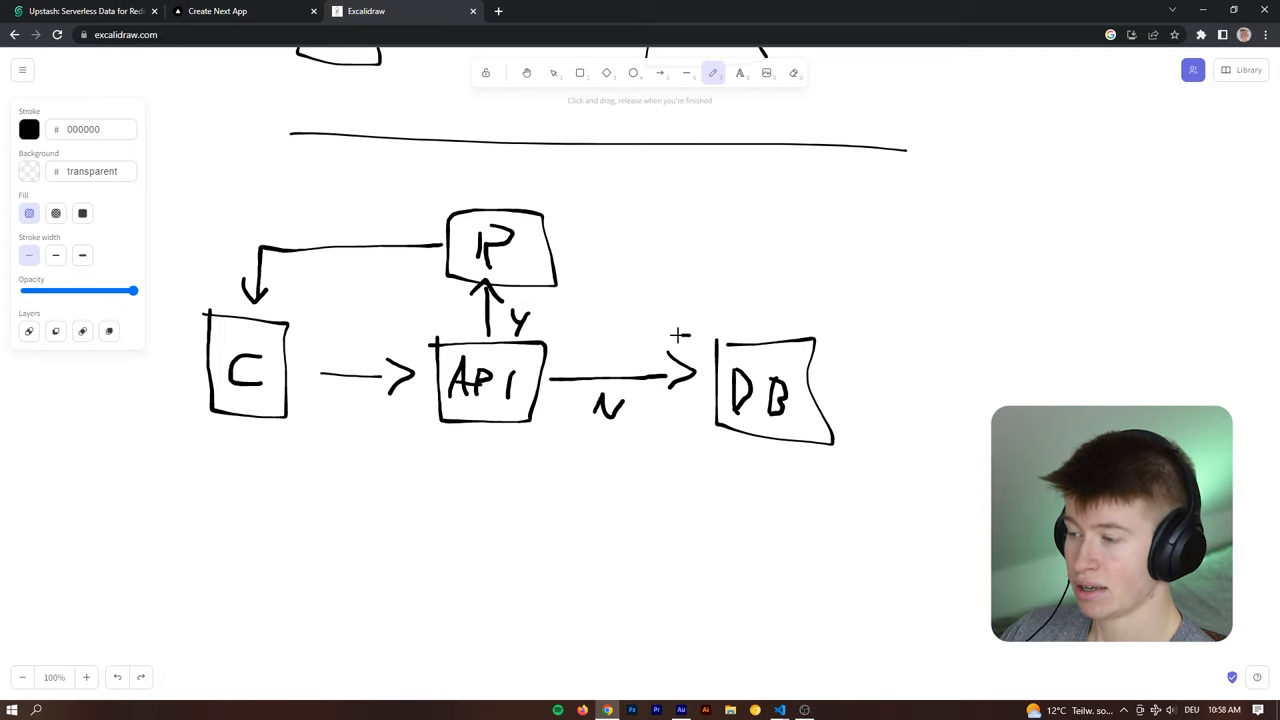
pyautogui.moveTo(684, 336); pyautogui.dragTo(564, 338)
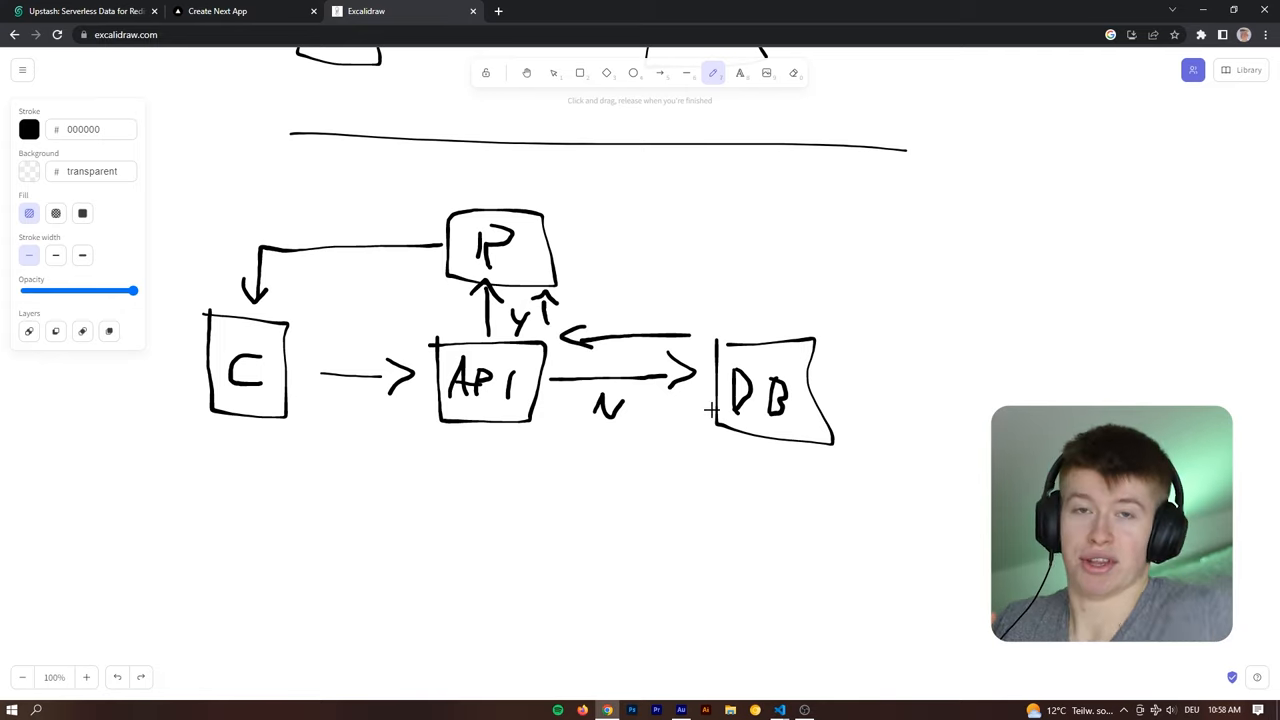
pyautogui.moveTo(380, 378)
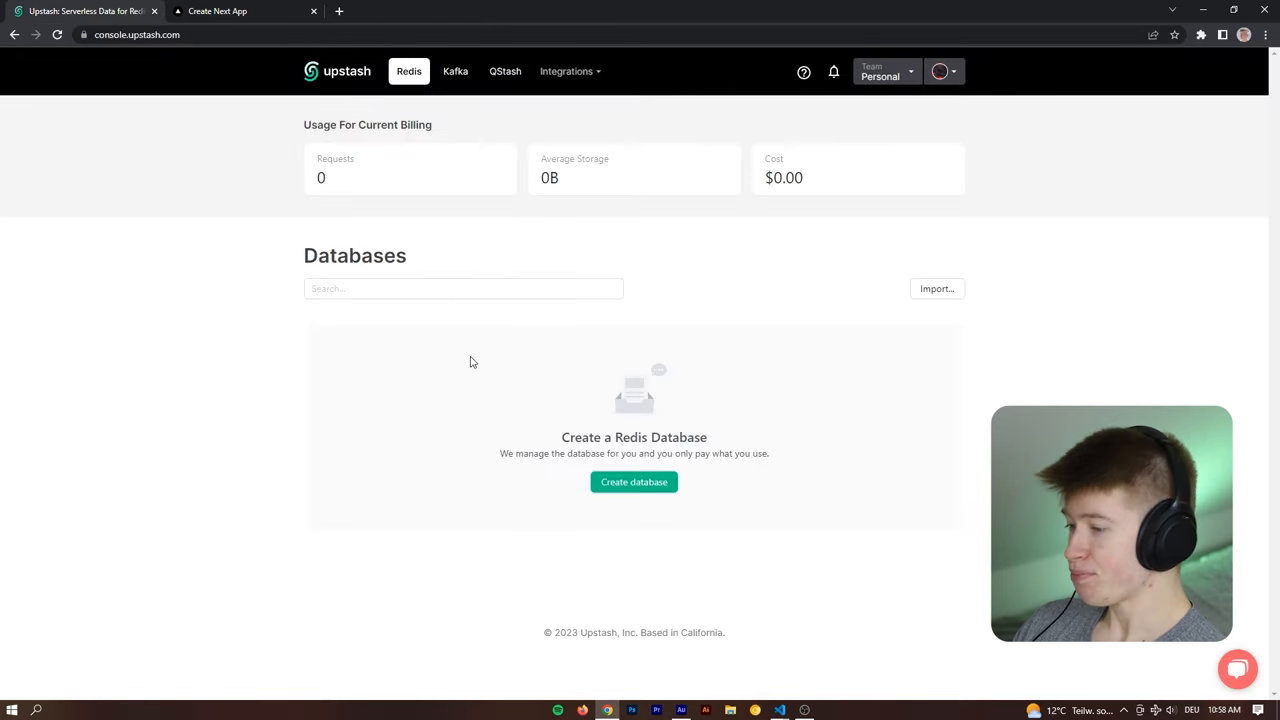
pyautogui.moveTo(634, 488)
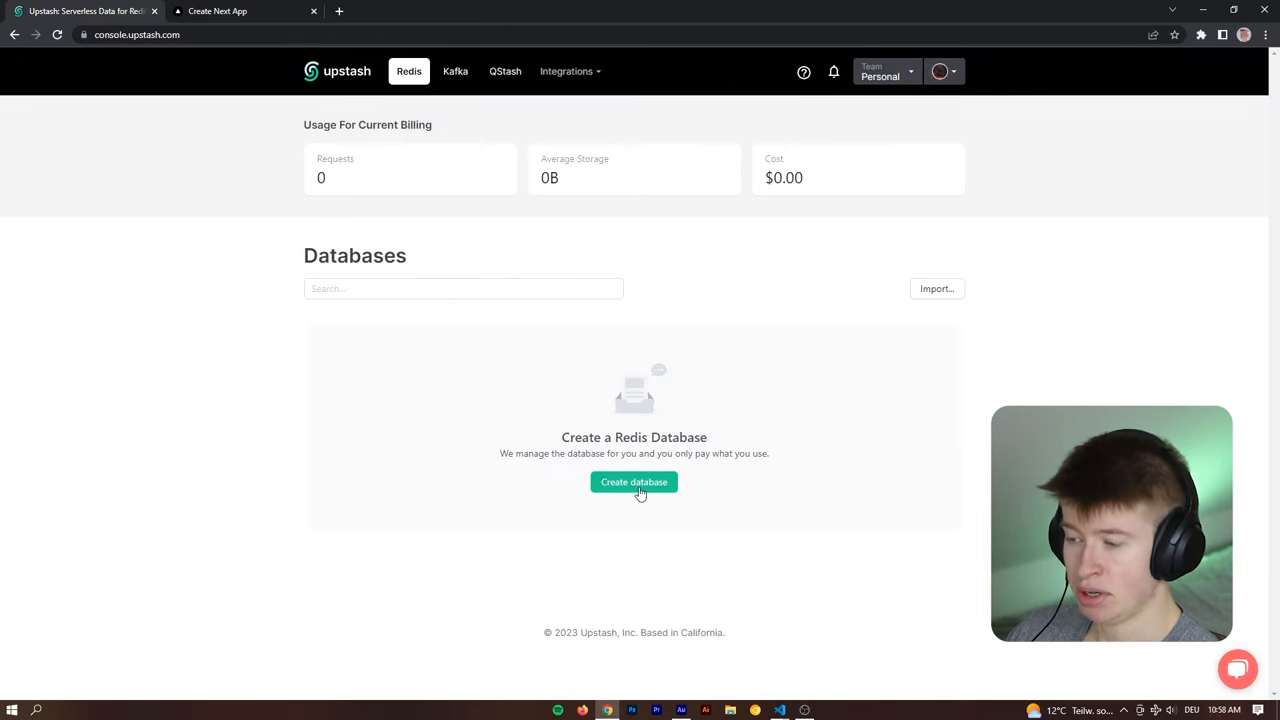
# Bring up the Redis create-database form from the empty Databases overview.
pyautogui.click(632, 482)
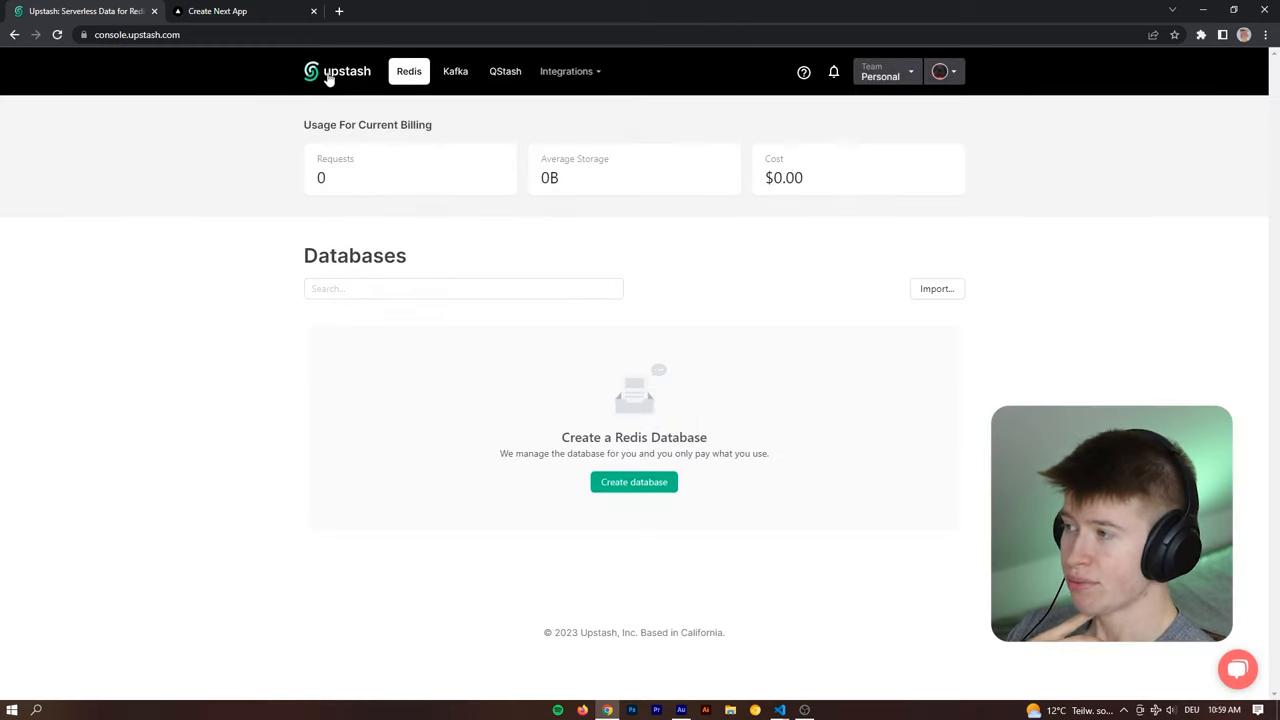
pyautogui.moveTo(430, 168)
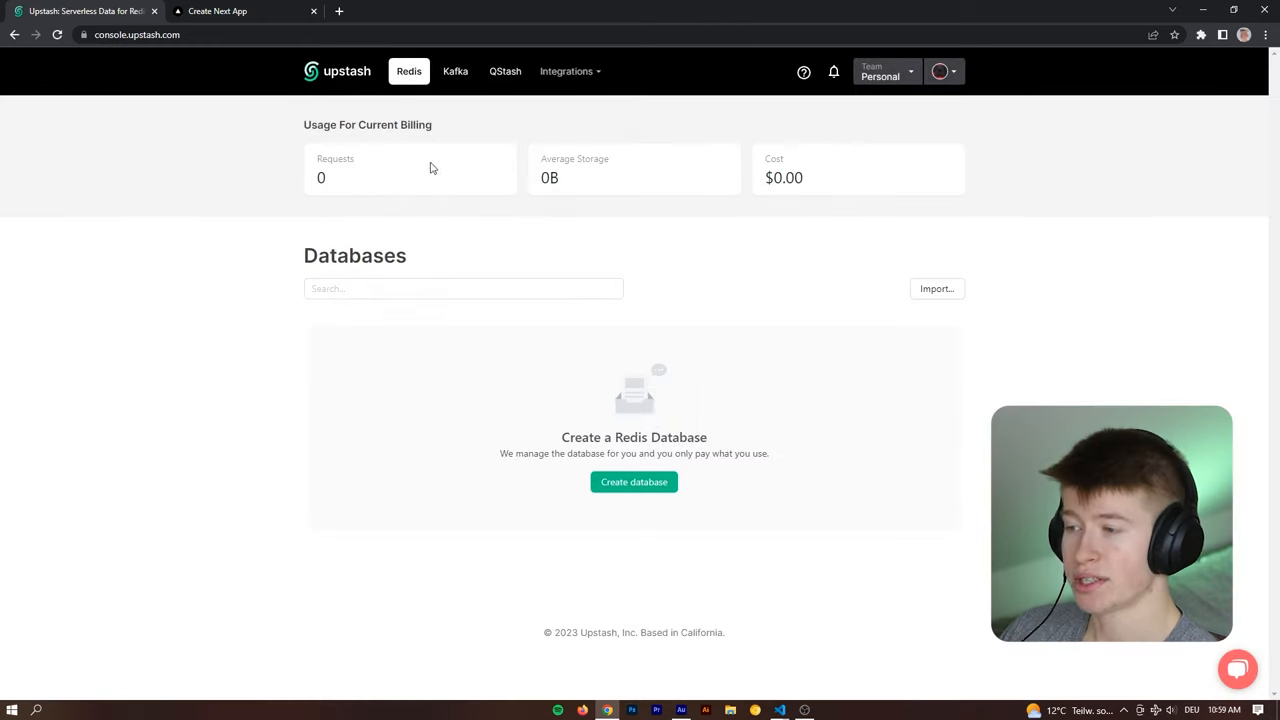
pyautogui.moveTo(688, 218)
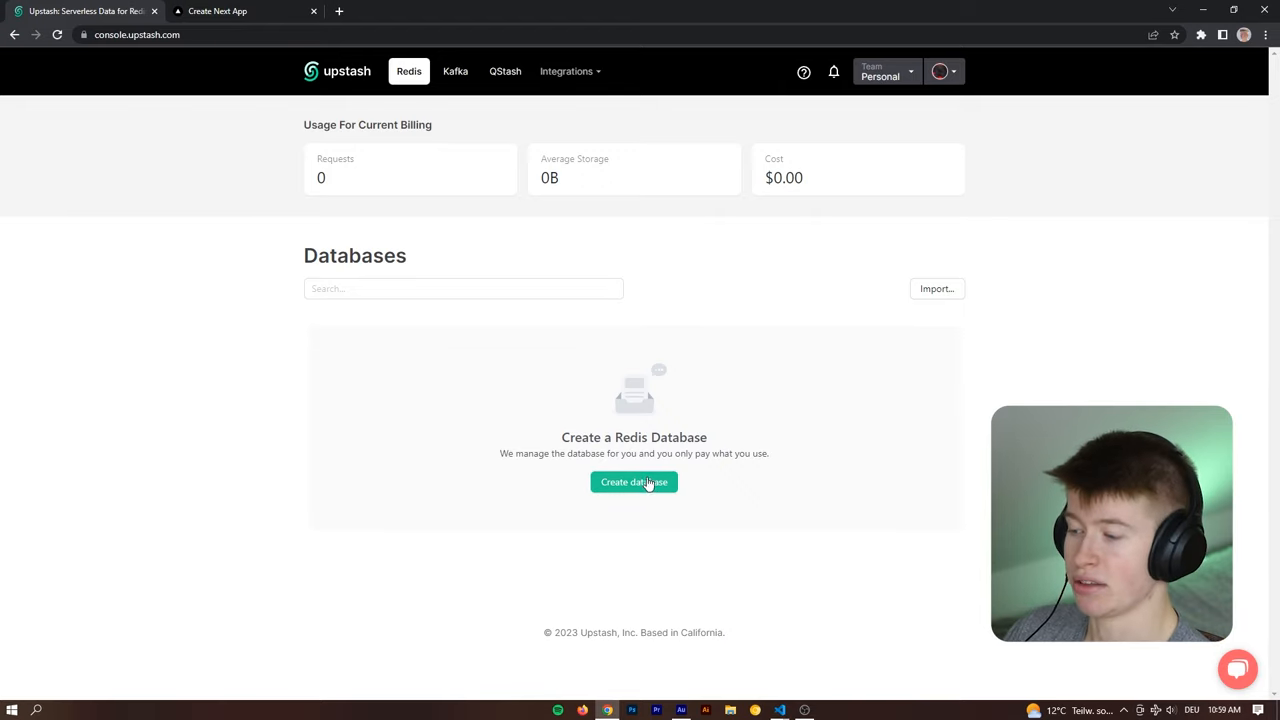
pyautogui.click(634, 482)
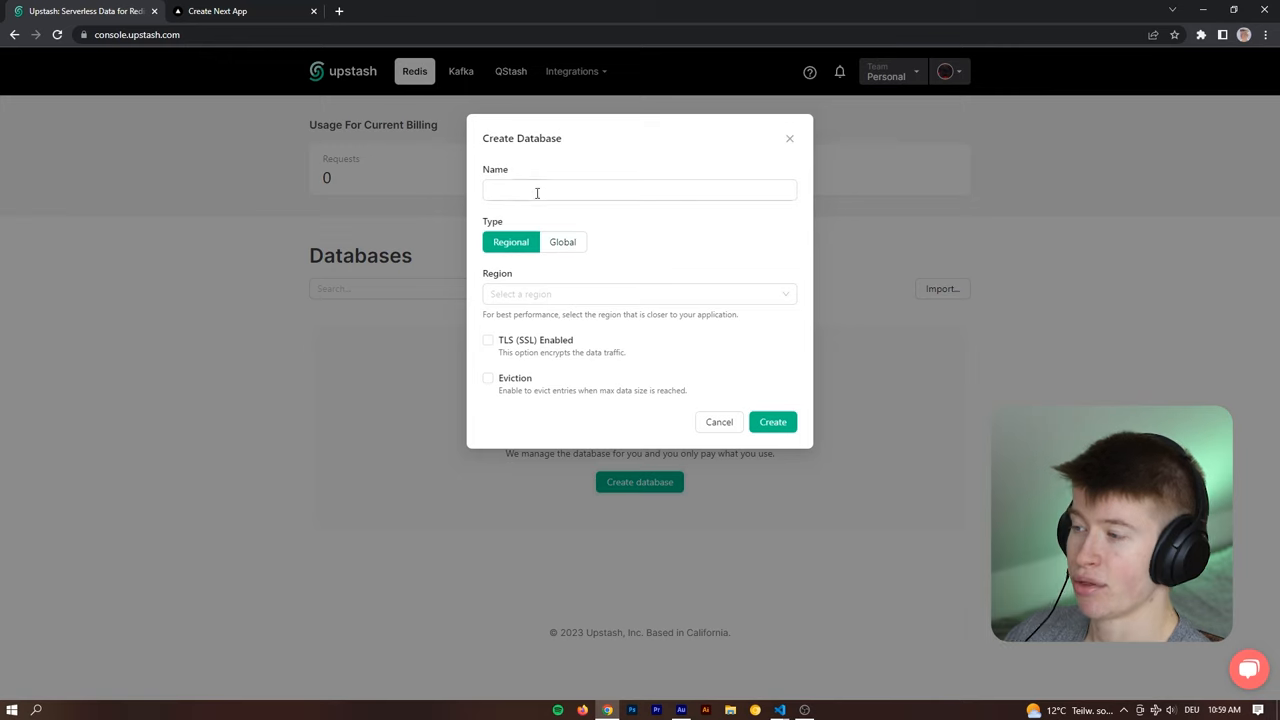
pyautogui.click(718, 420)
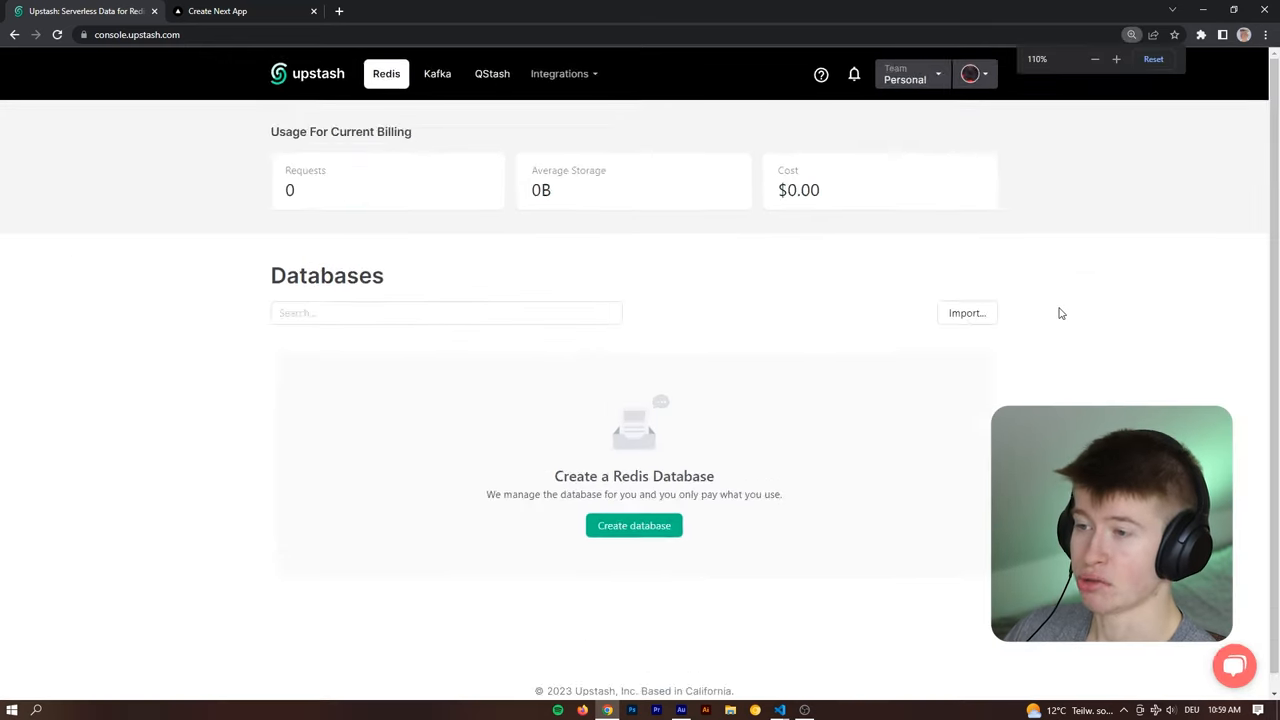
pyautogui.scroll(-3)
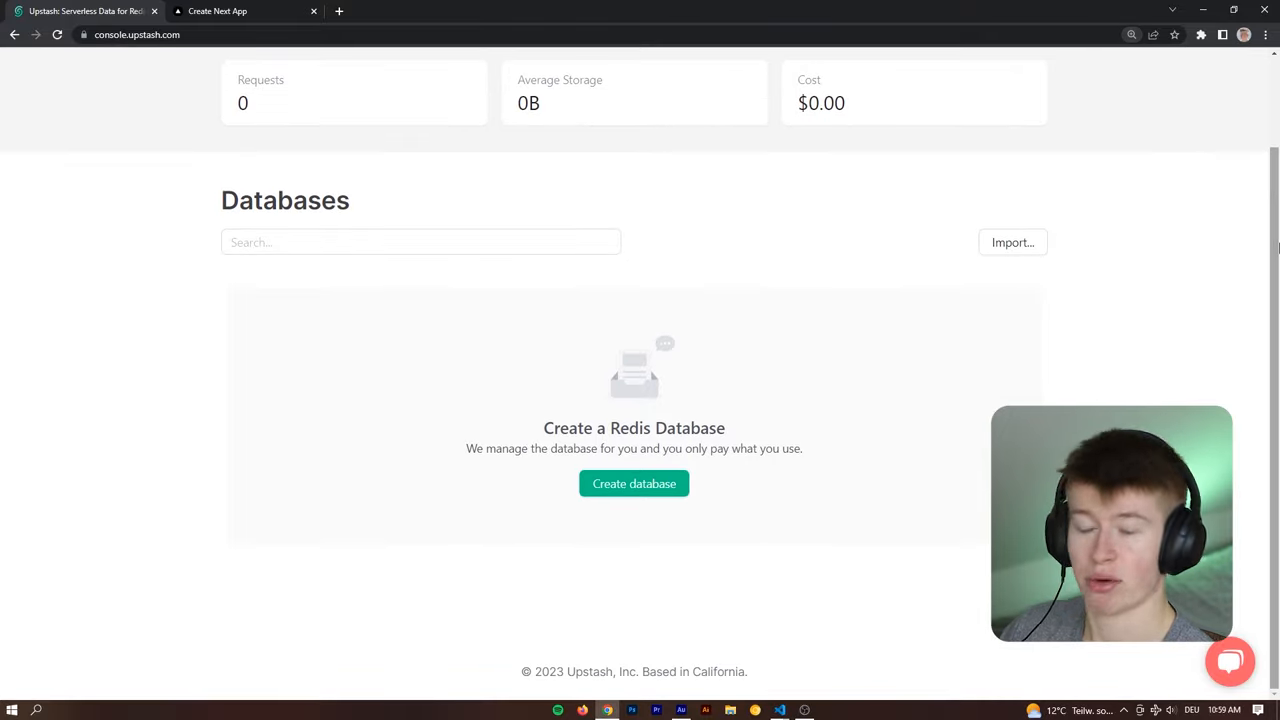
pyautogui.moveTo(798, 336)
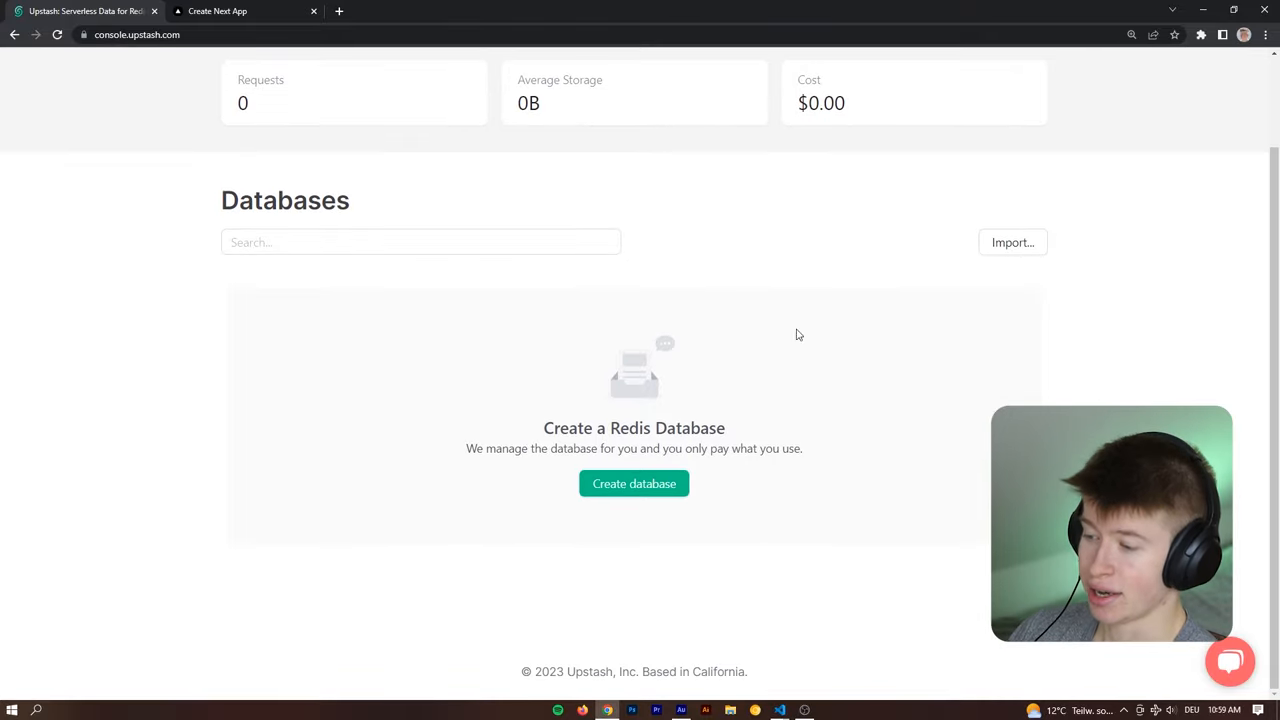
pyautogui.moveTo(634, 484)
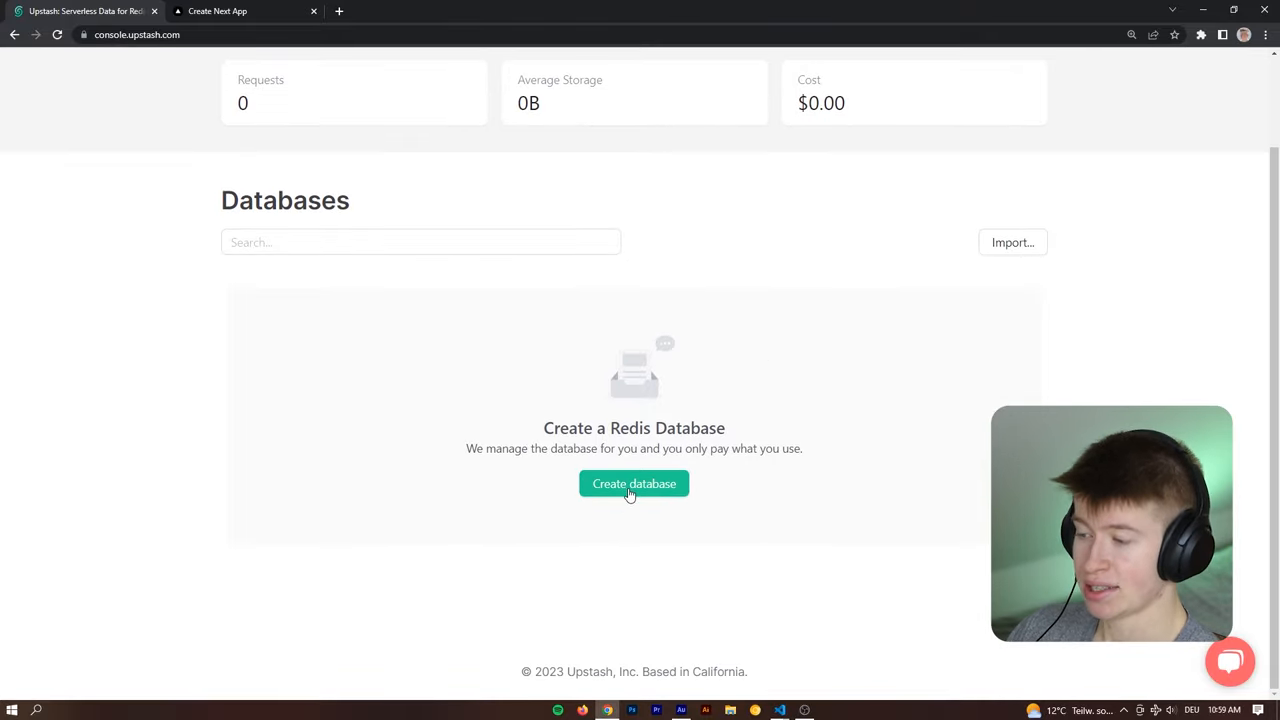
# Name the new database caching and choose the EU-CENTRAL-1 (Frankfurt) region.
pyautogui.click(634, 484)
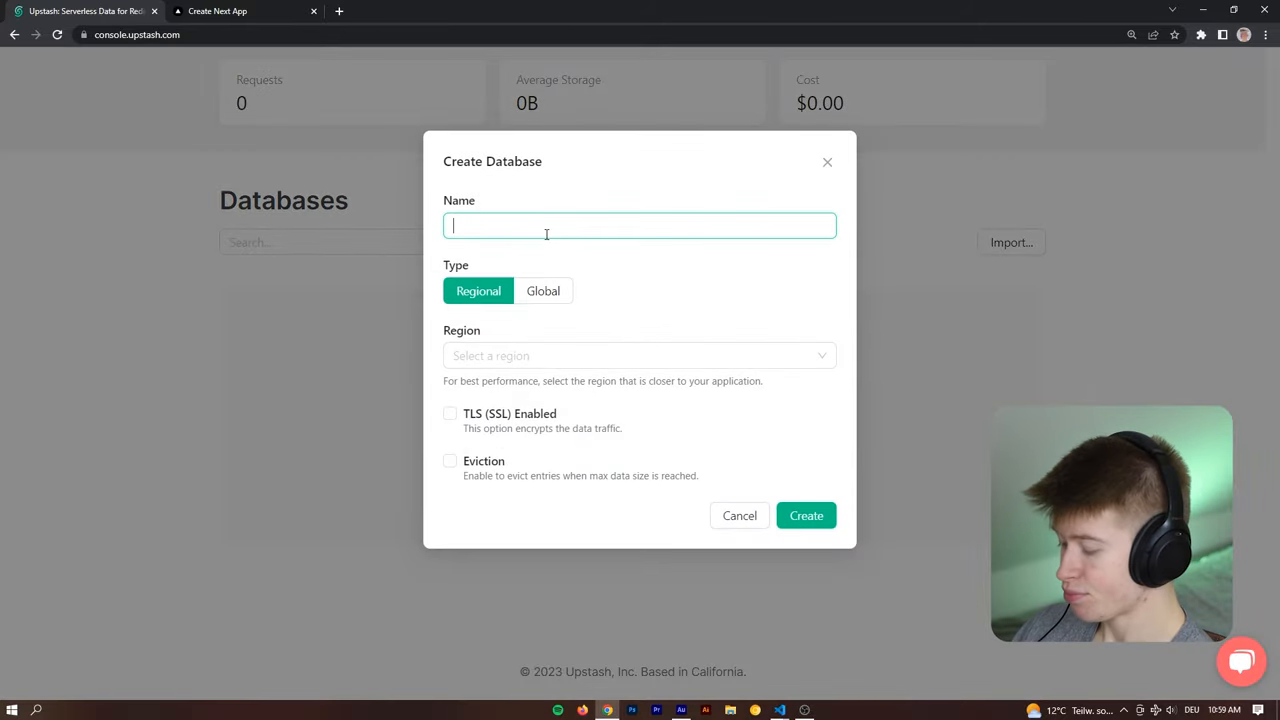
pyautogui.write('caching')
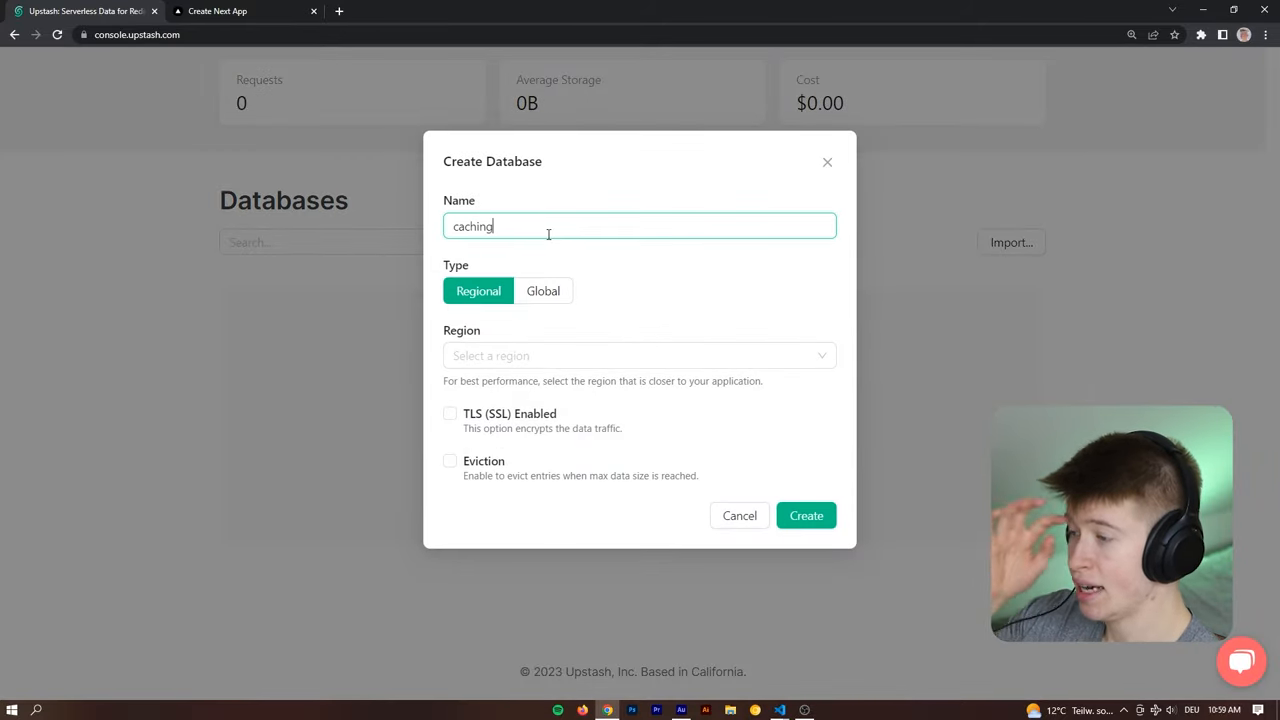
pyautogui.click(640, 356)
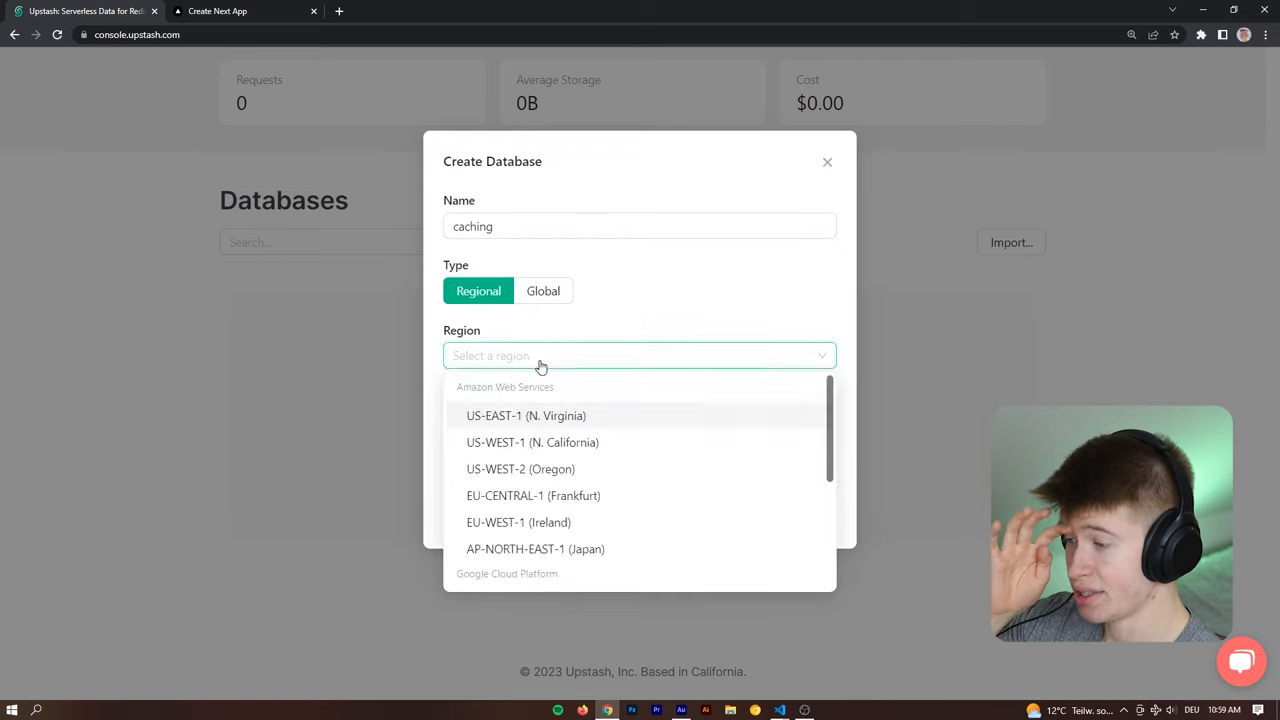
pyautogui.moveTo(532, 496)
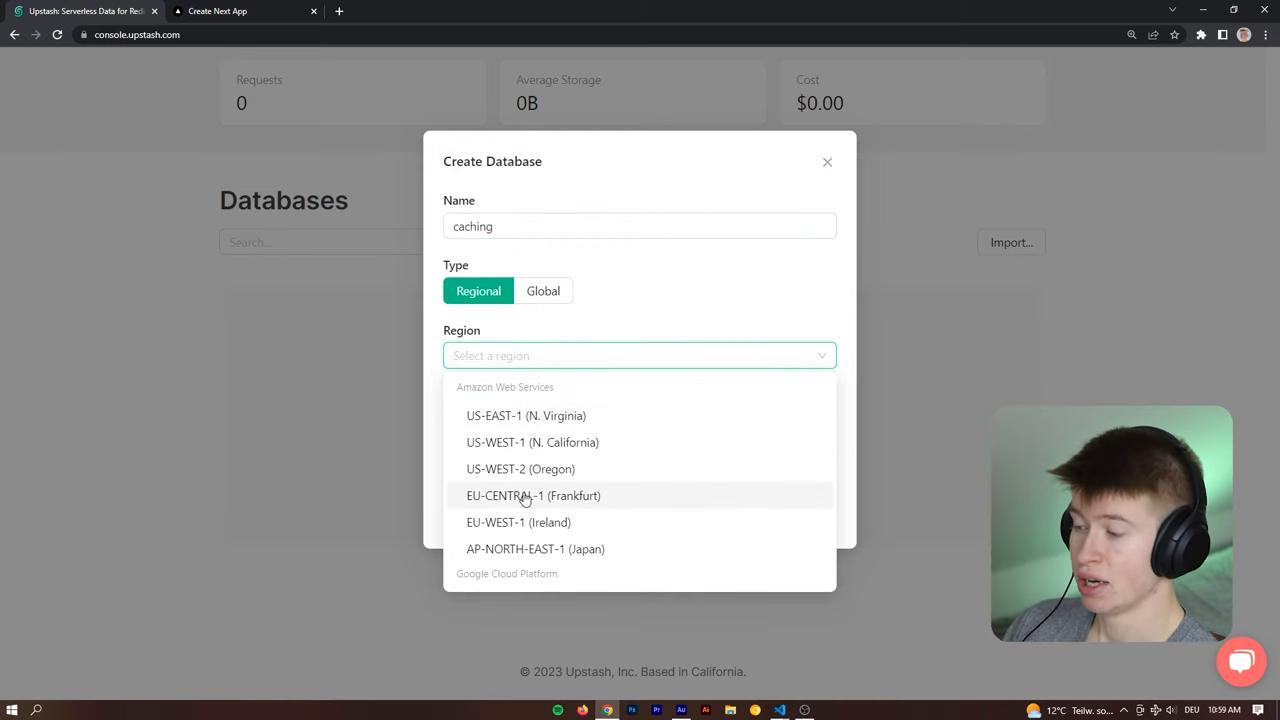
pyautogui.click(532, 496)
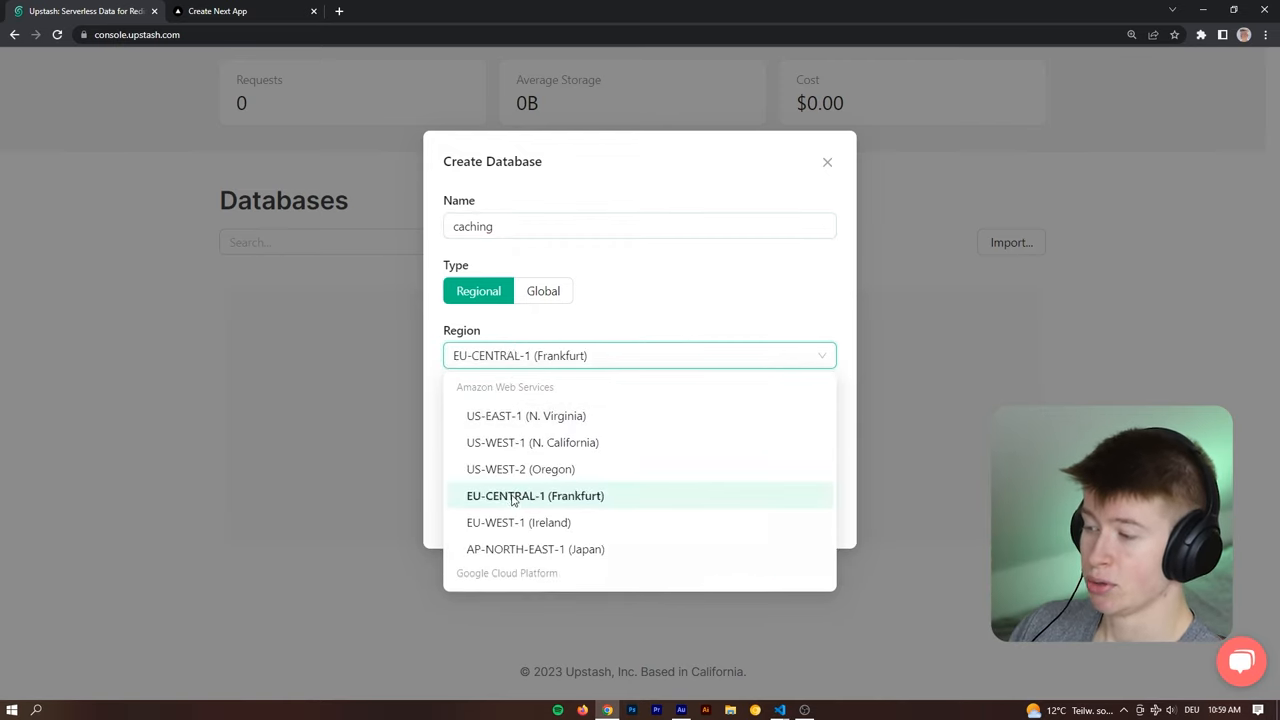
pyautogui.click(536, 496)
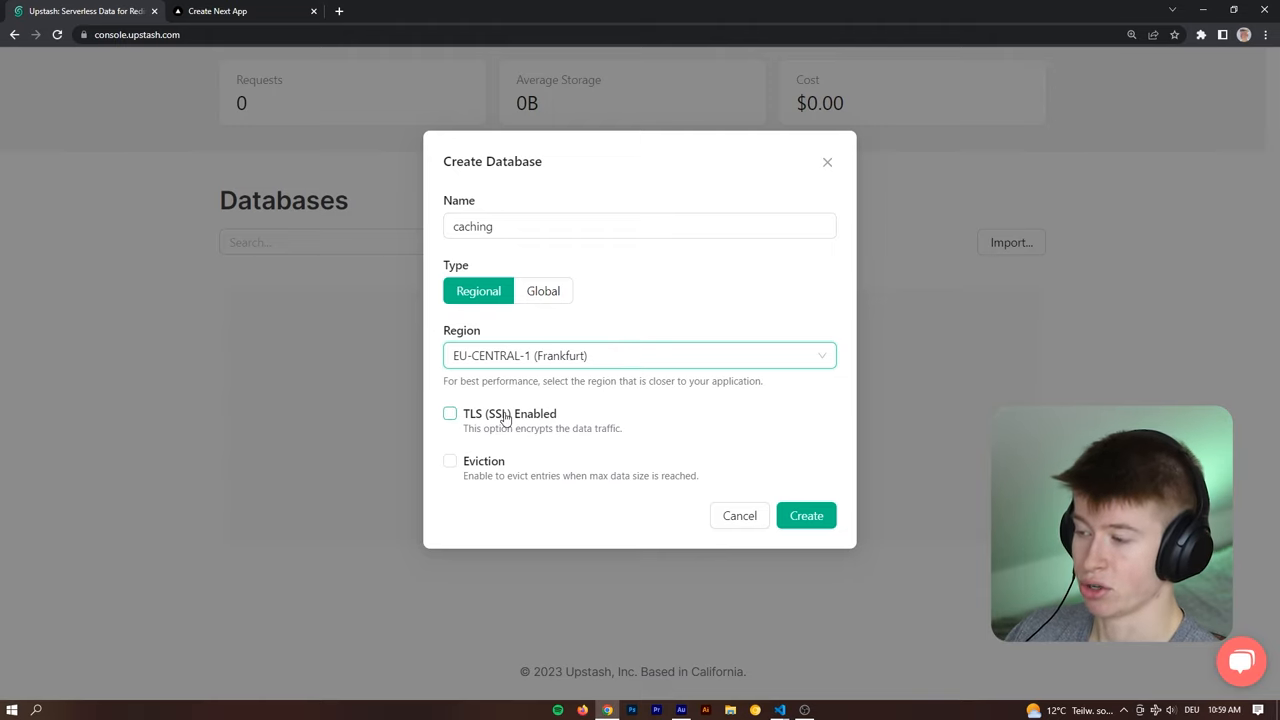
# Enable TLS (SSL) and create the caching database.
pyautogui.click(450, 412)
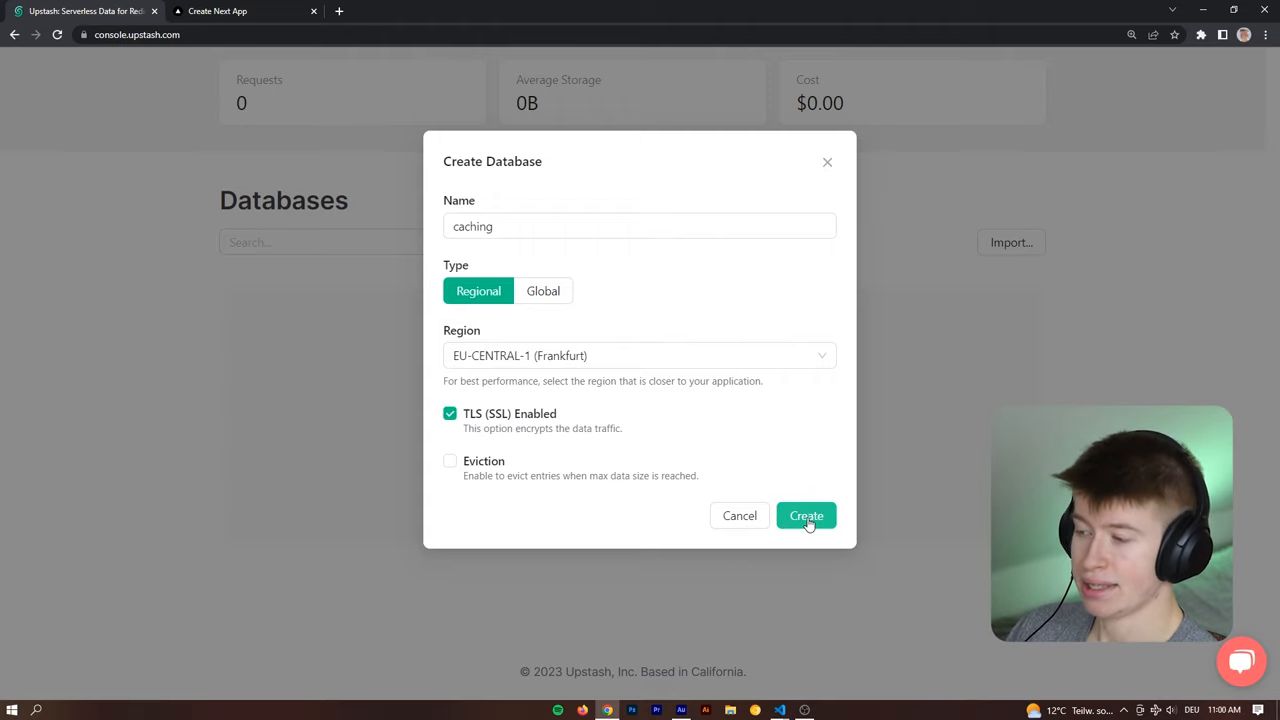
pyautogui.click(806, 516)
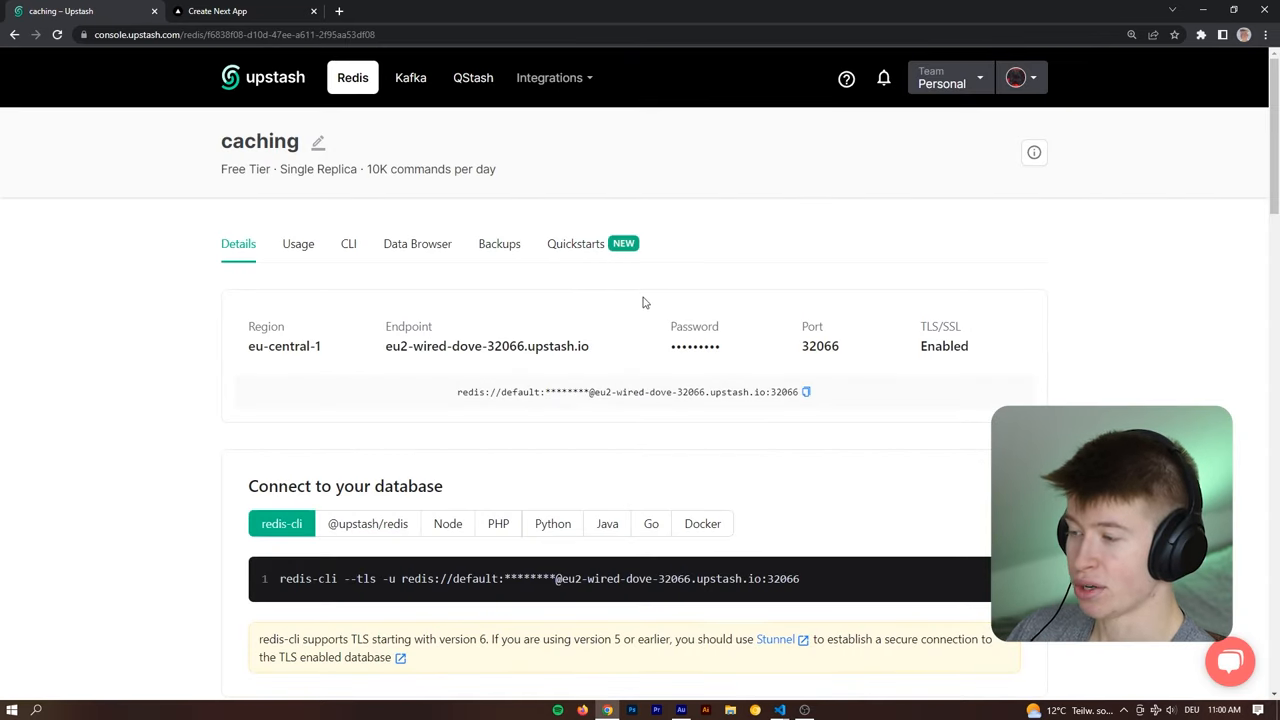
pyautogui.scroll(-3)
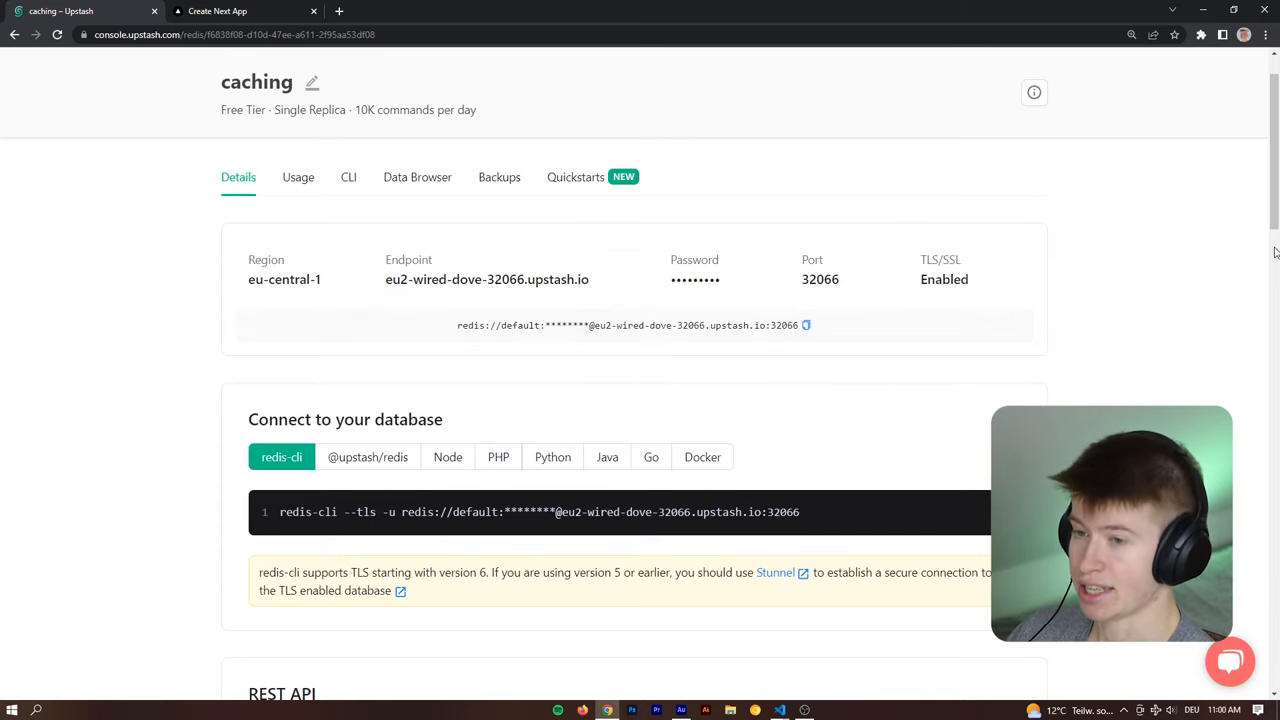
pyautogui.scroll(-3)
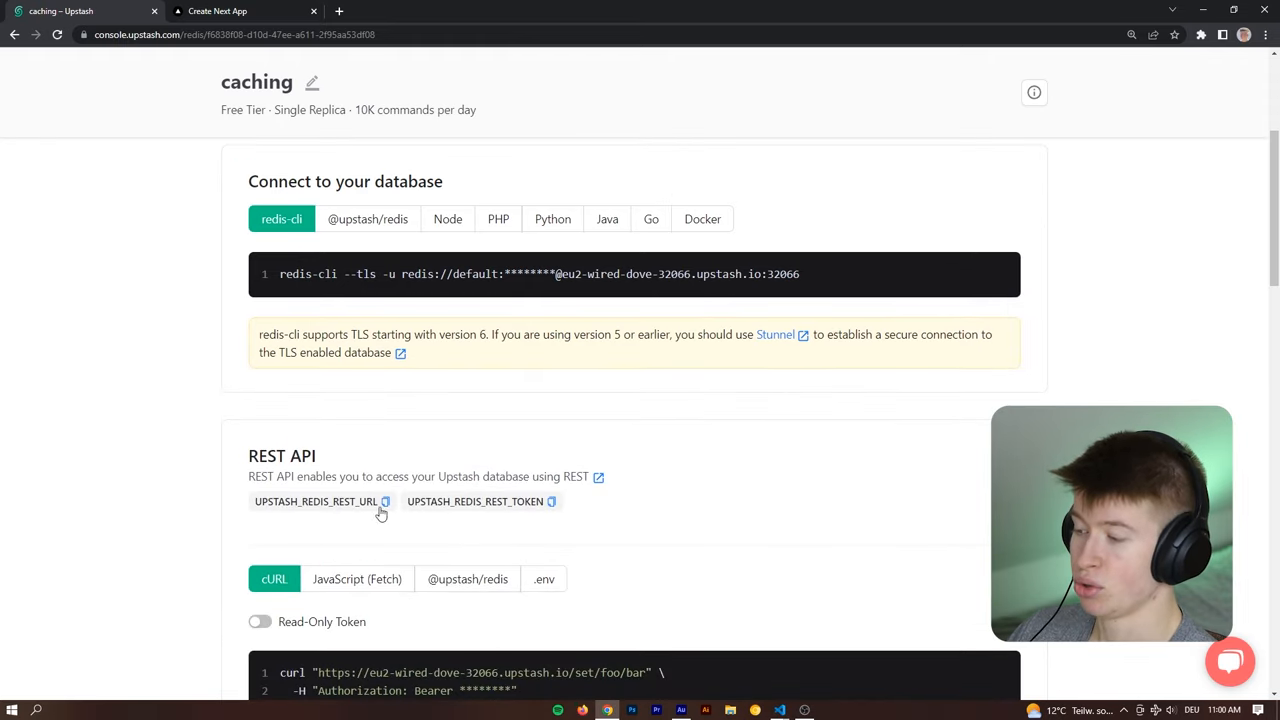
pyautogui.scroll(3)
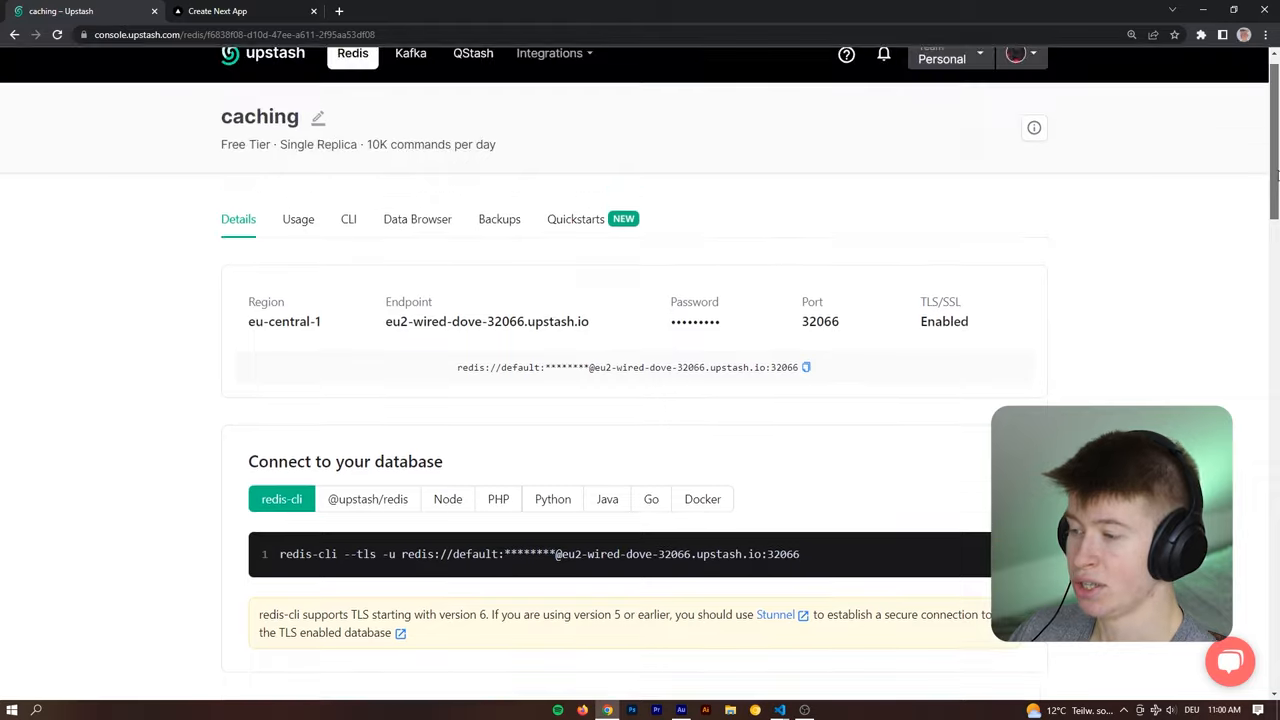
pyautogui.click(806, 368)
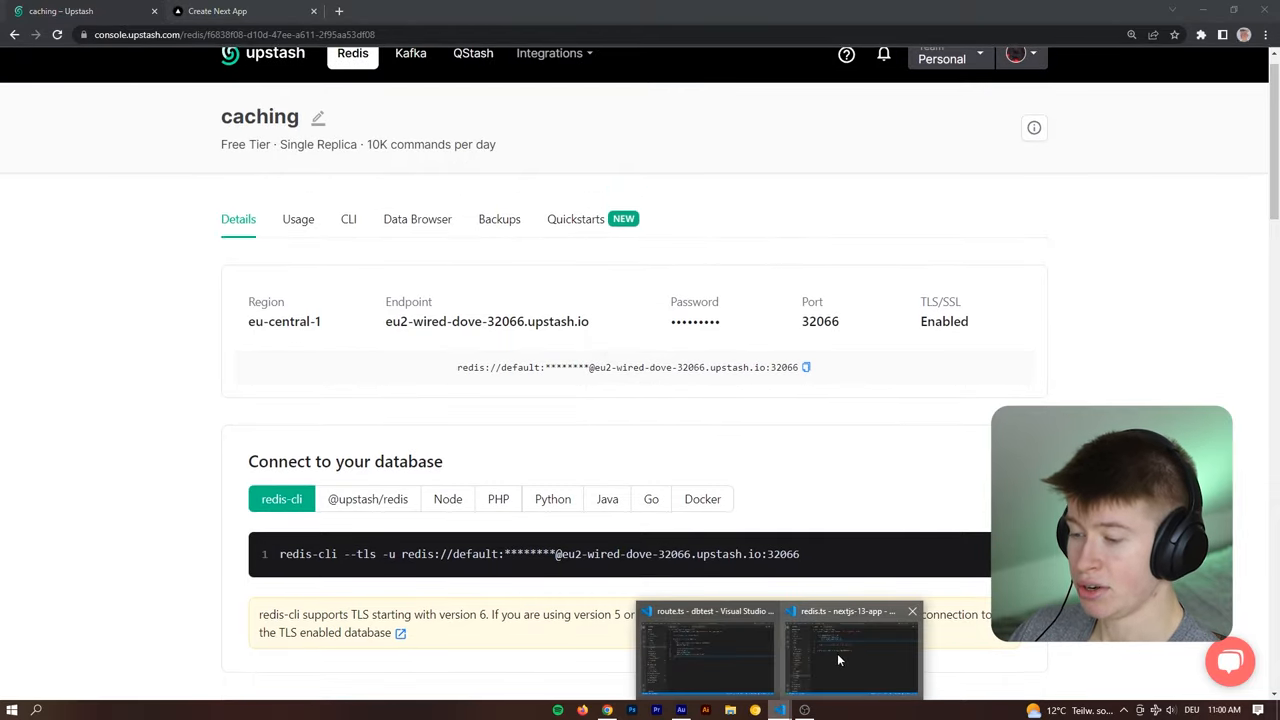
pyautogui.click(708, 650)
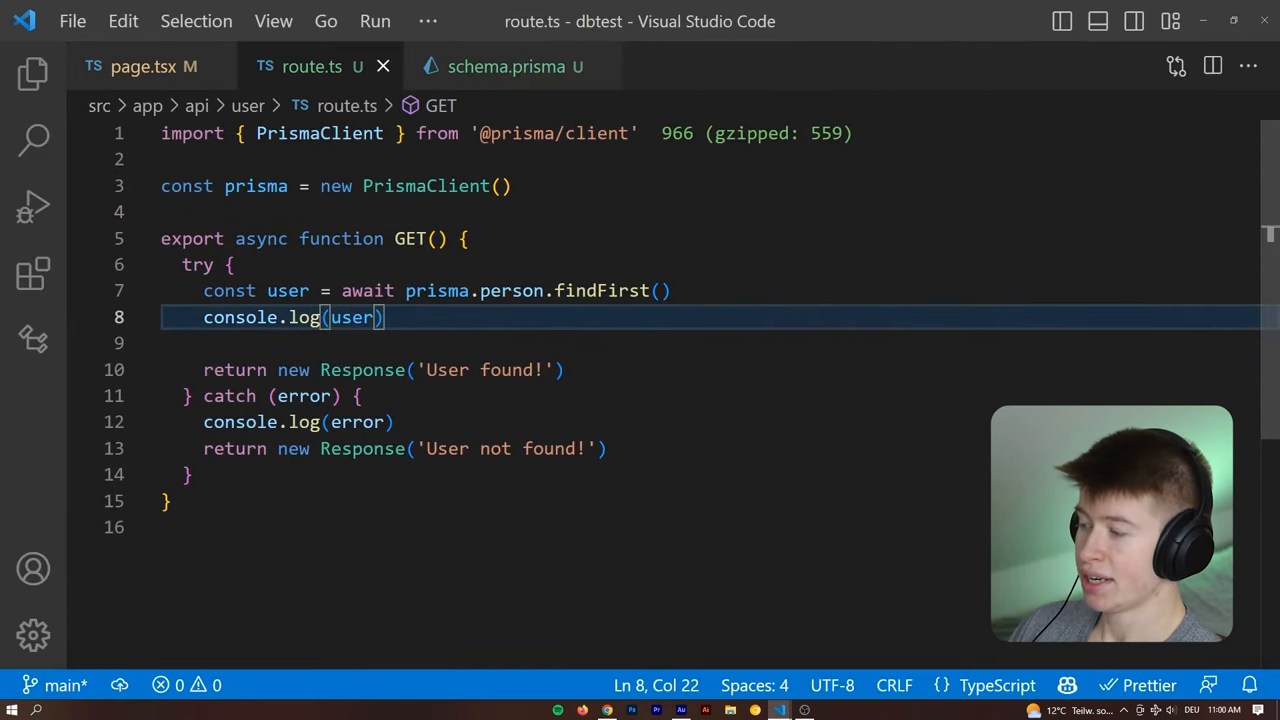
# Review the route handler code and show the project file tree.
pyautogui.press('ctrl+a')
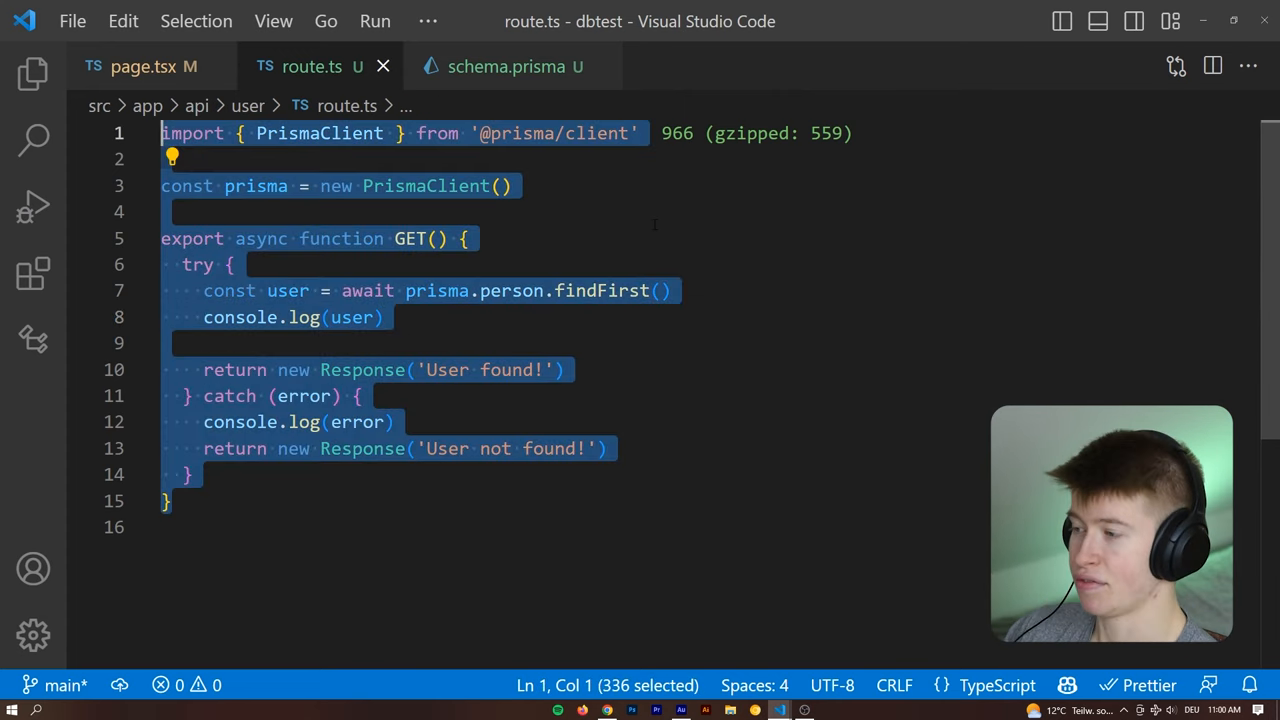
pyautogui.click(464, 238)
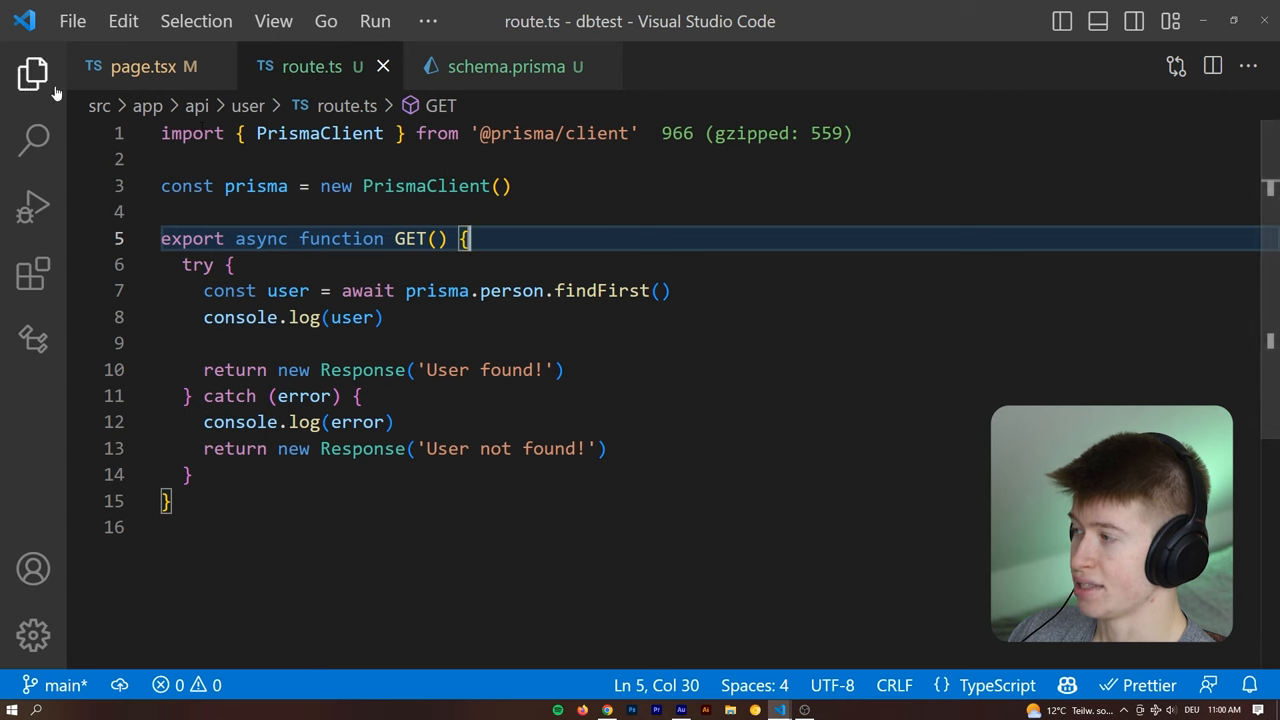
pyautogui.click(32, 72)
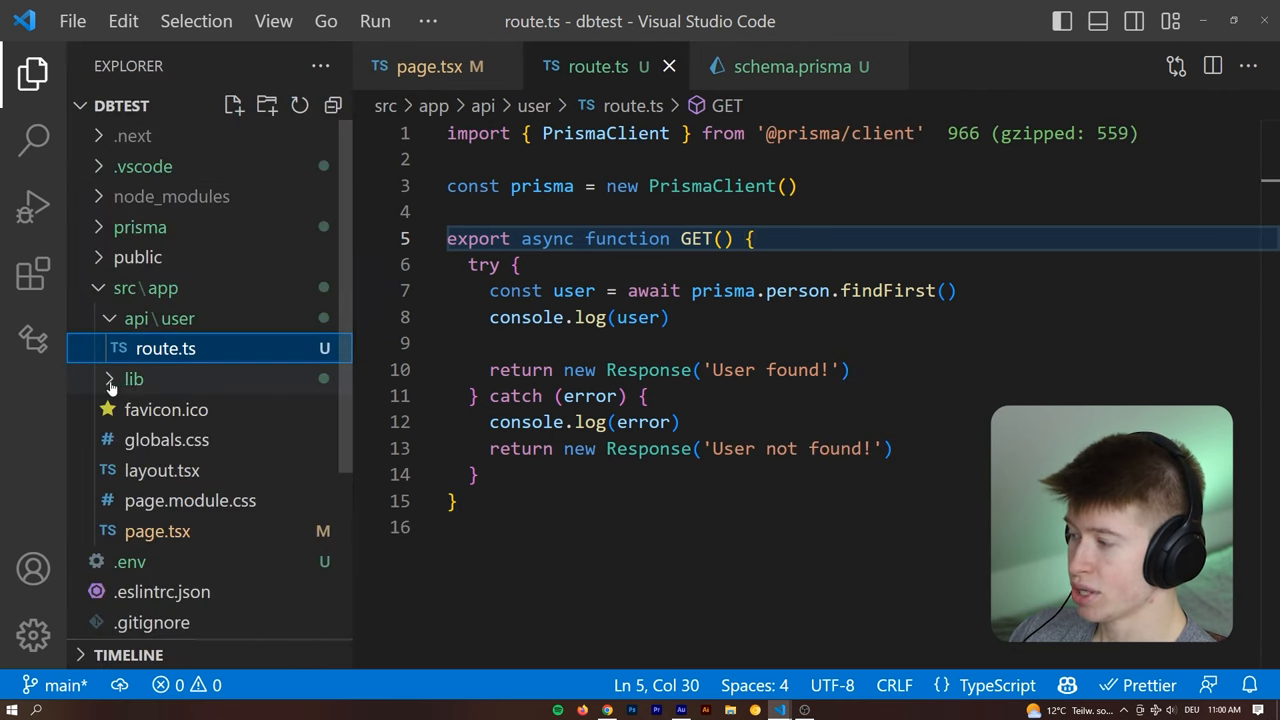
# Create a new redis.ts file inside the lib folder.
pyautogui.rightClick(132, 378)
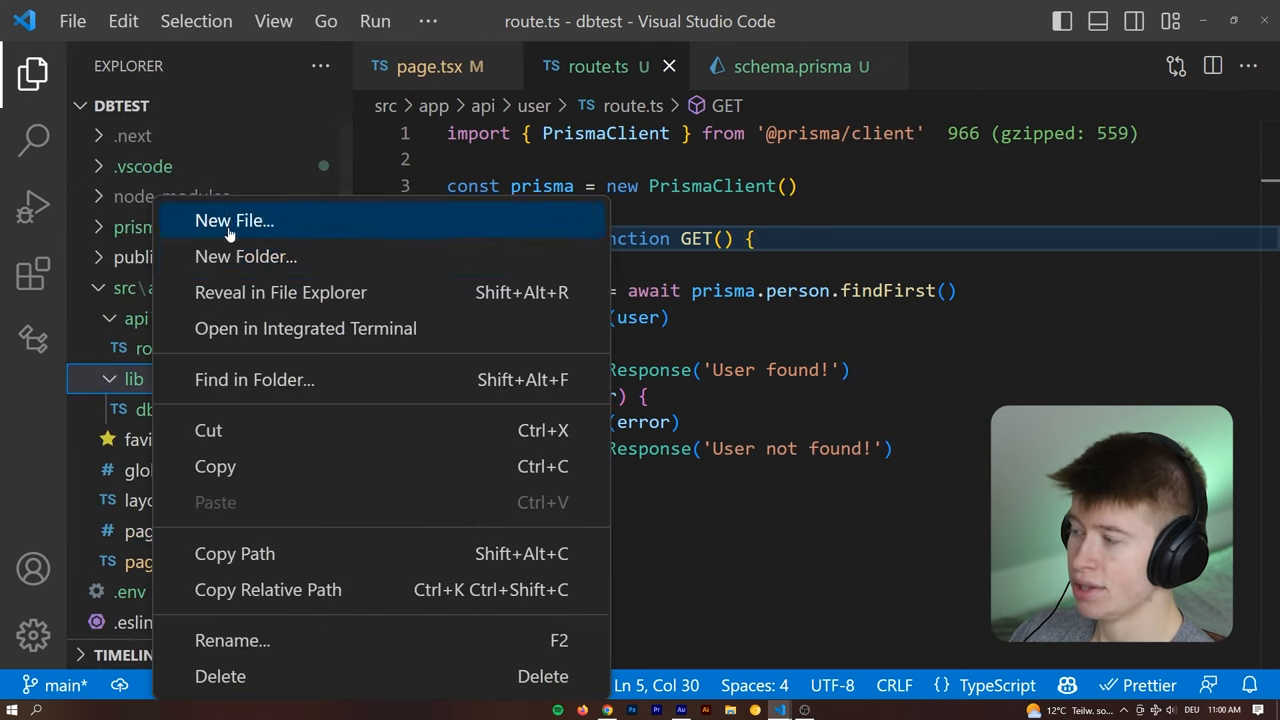
pyautogui.click(234, 220)
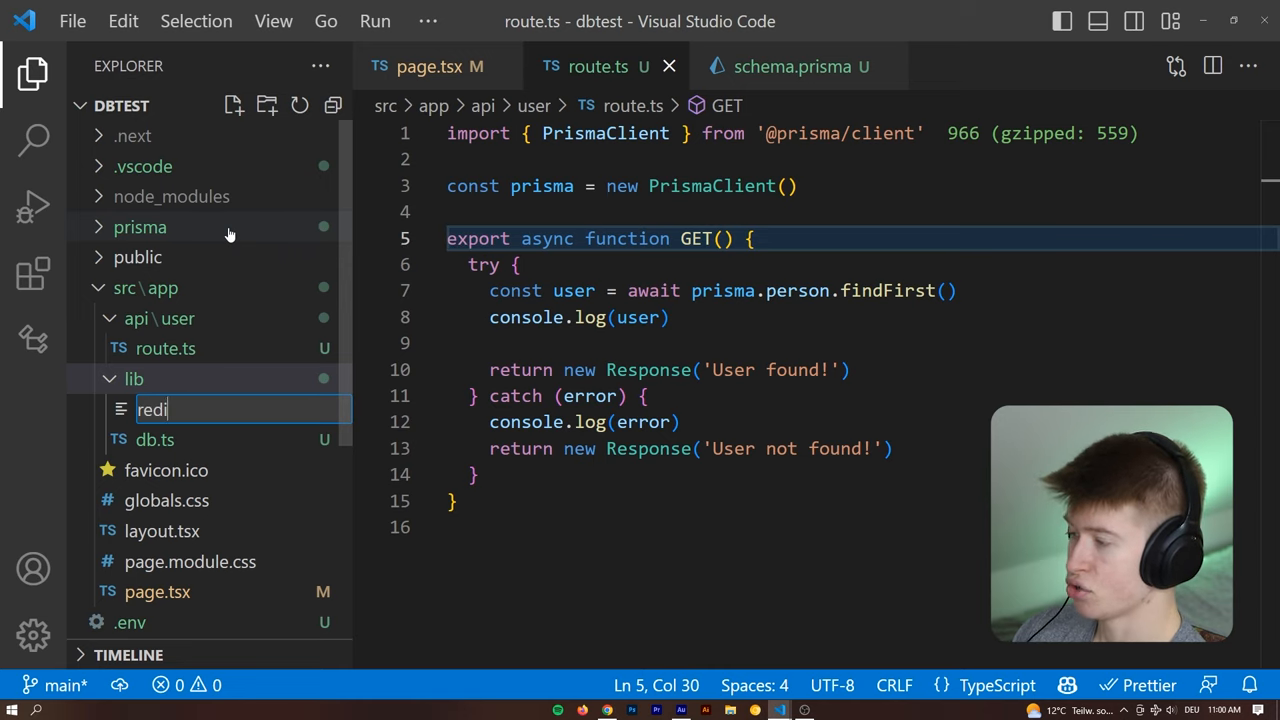
pyautogui.press('Enter')
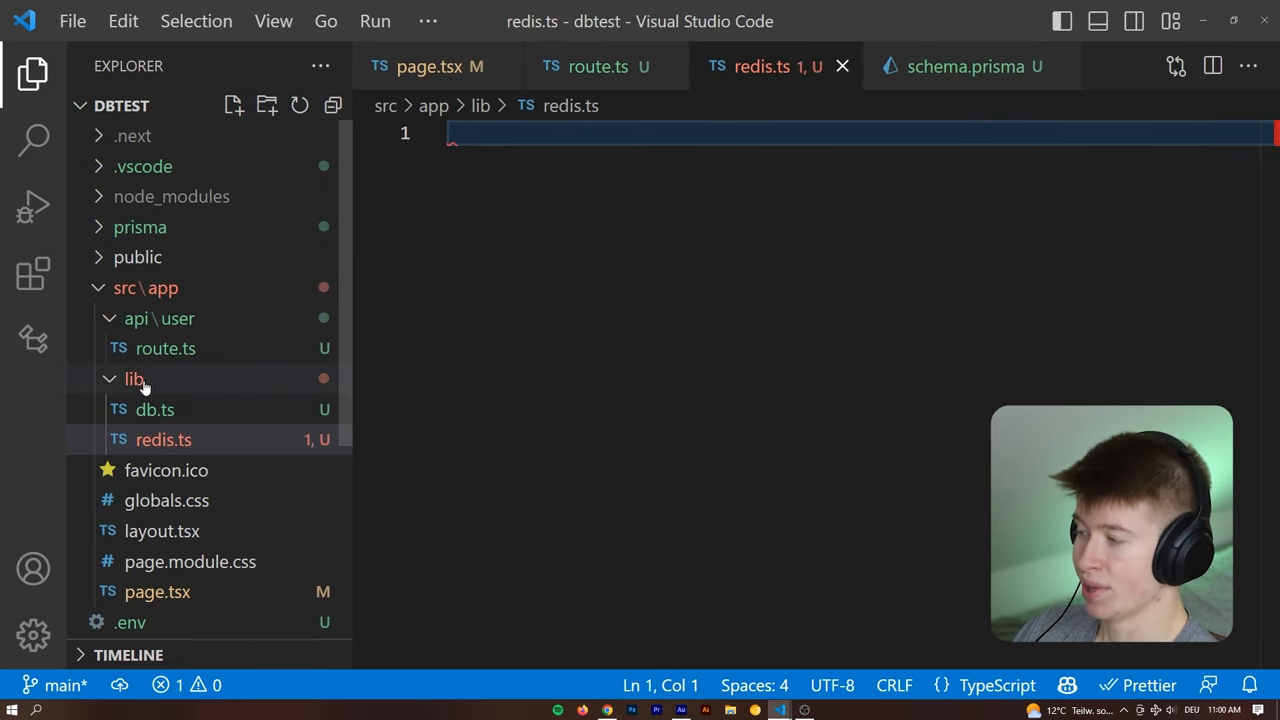
pyautogui.moveTo(134, 378)
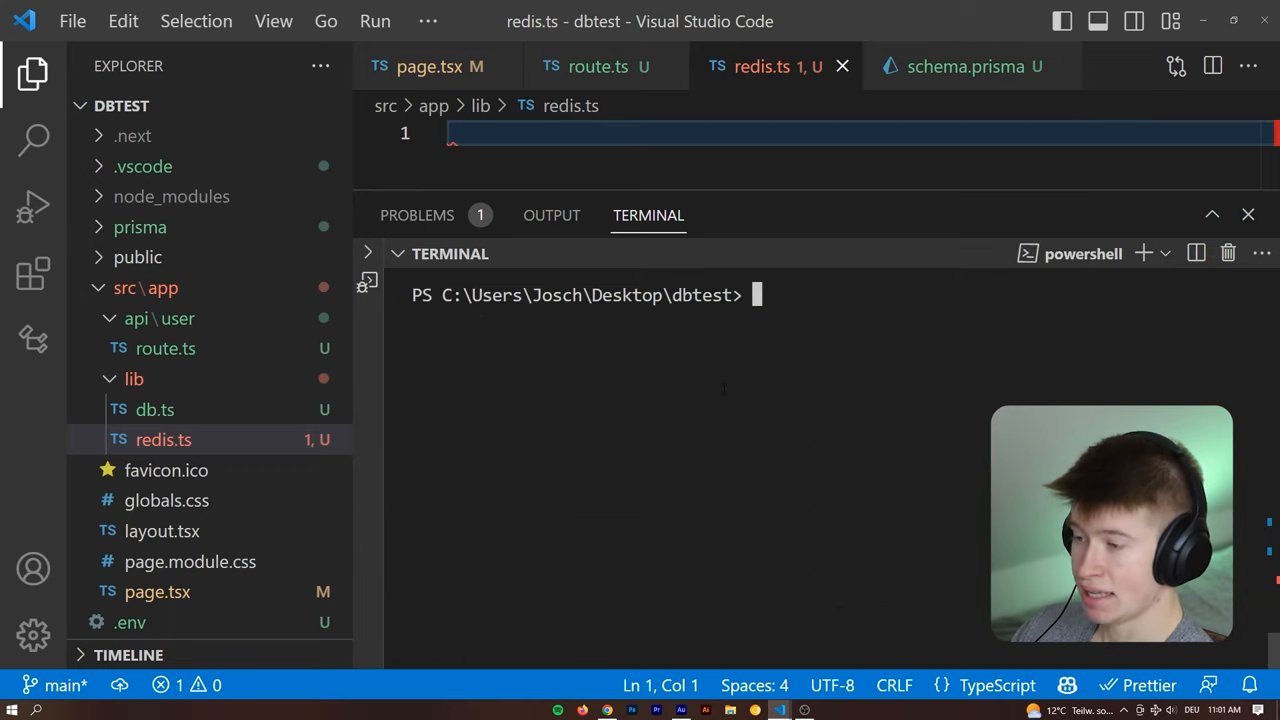
# Start a yarn add io command in the terminal and search the web for ioredis.
pyautogui.write('yarn add')
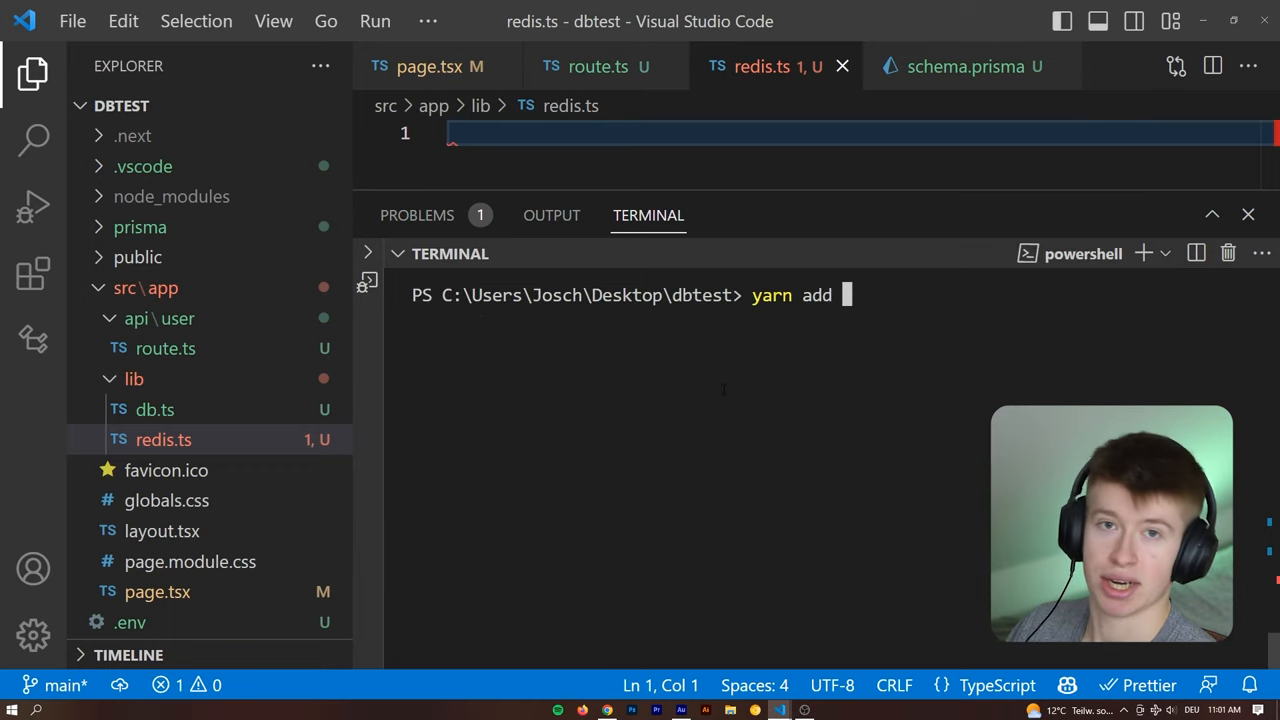
pyautogui.write('io')
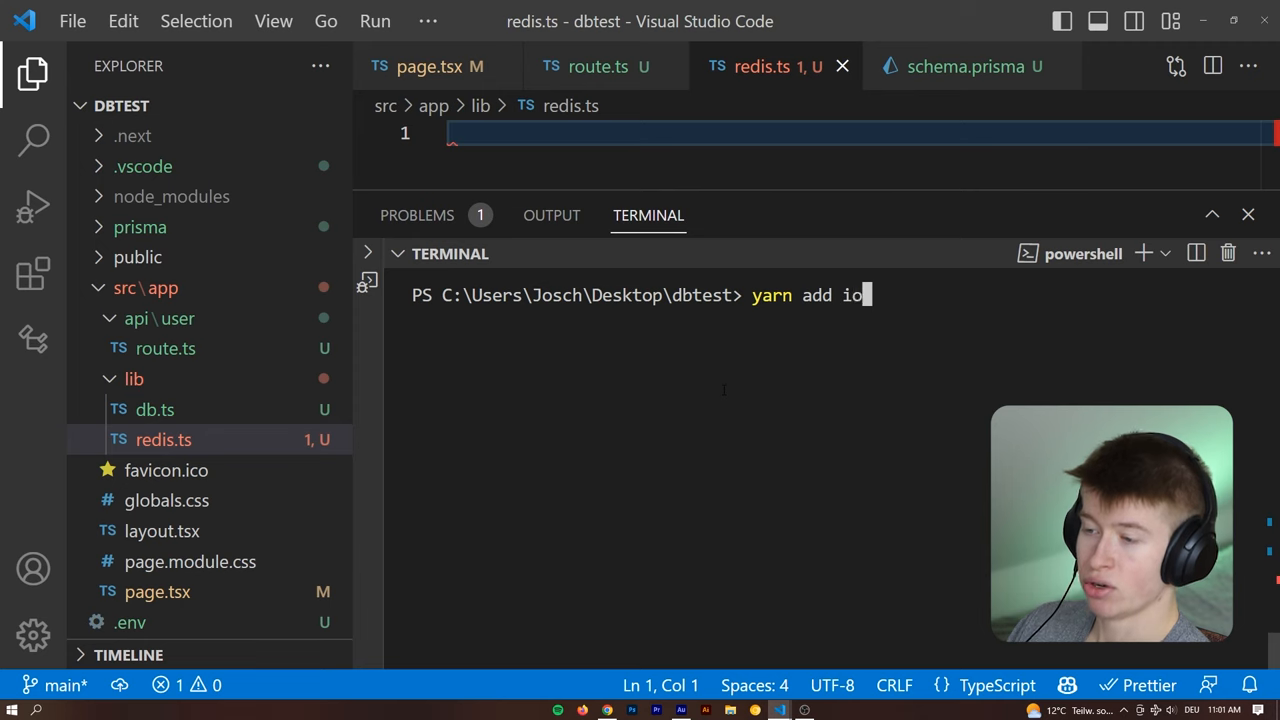
pyautogui.press('Return')
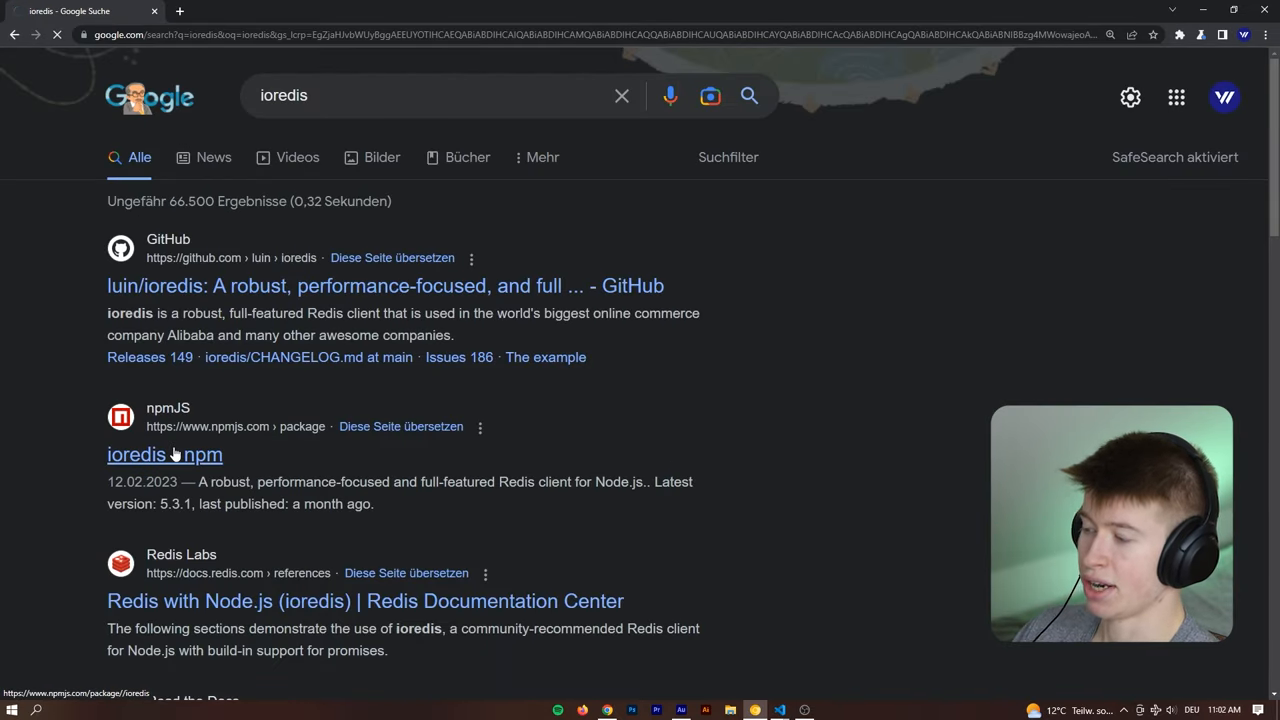
# Look up the ioredis package page to confirm the install command.
pyautogui.scroll(-3)
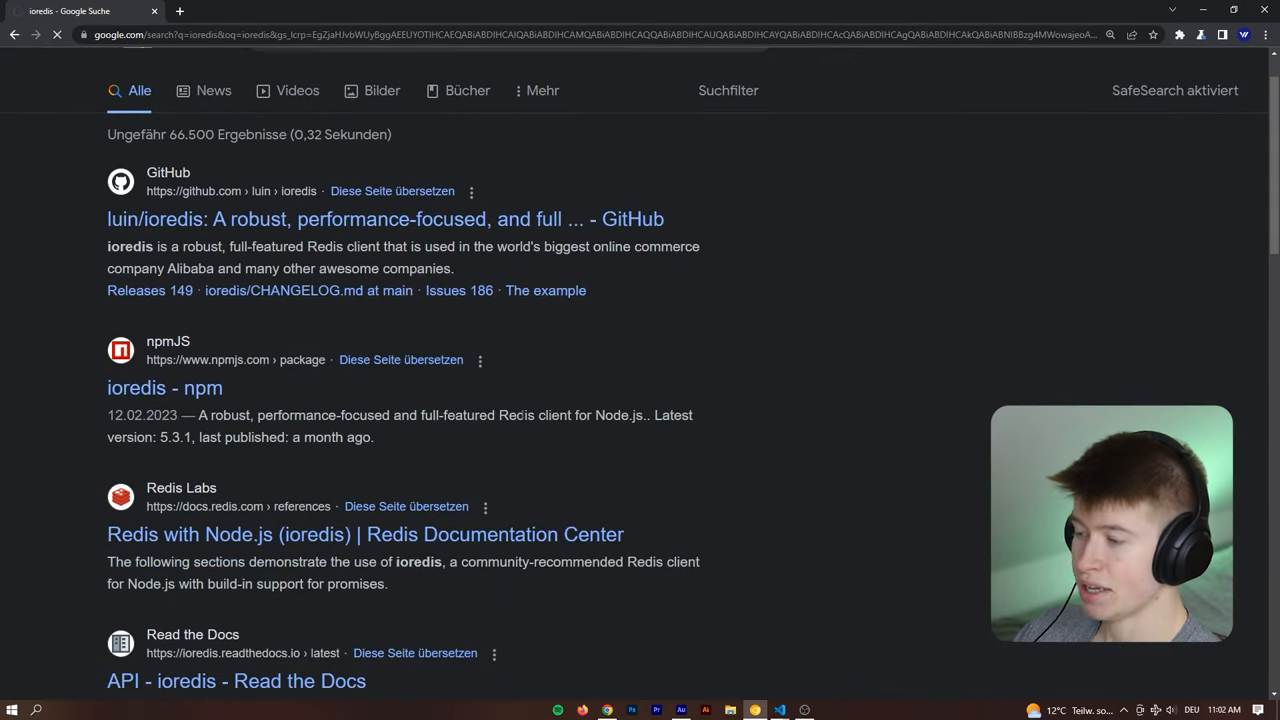
pyautogui.click(164, 388)
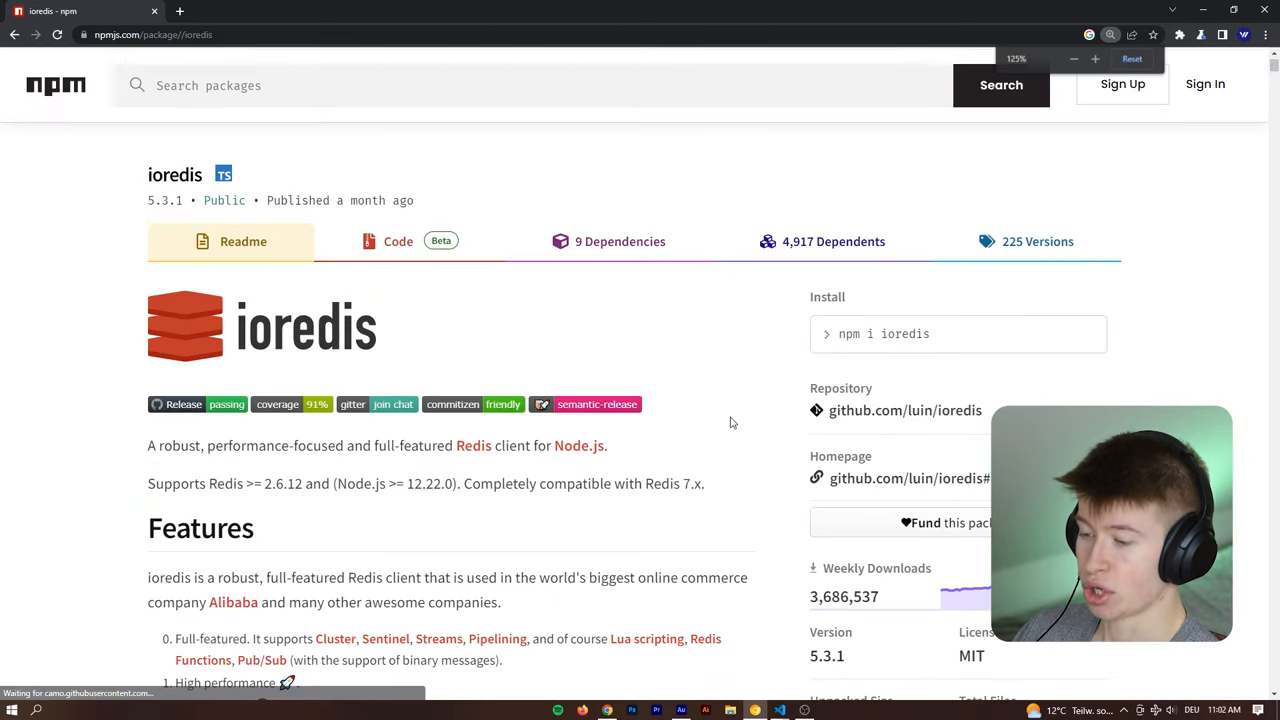
pyautogui.scroll(-3)
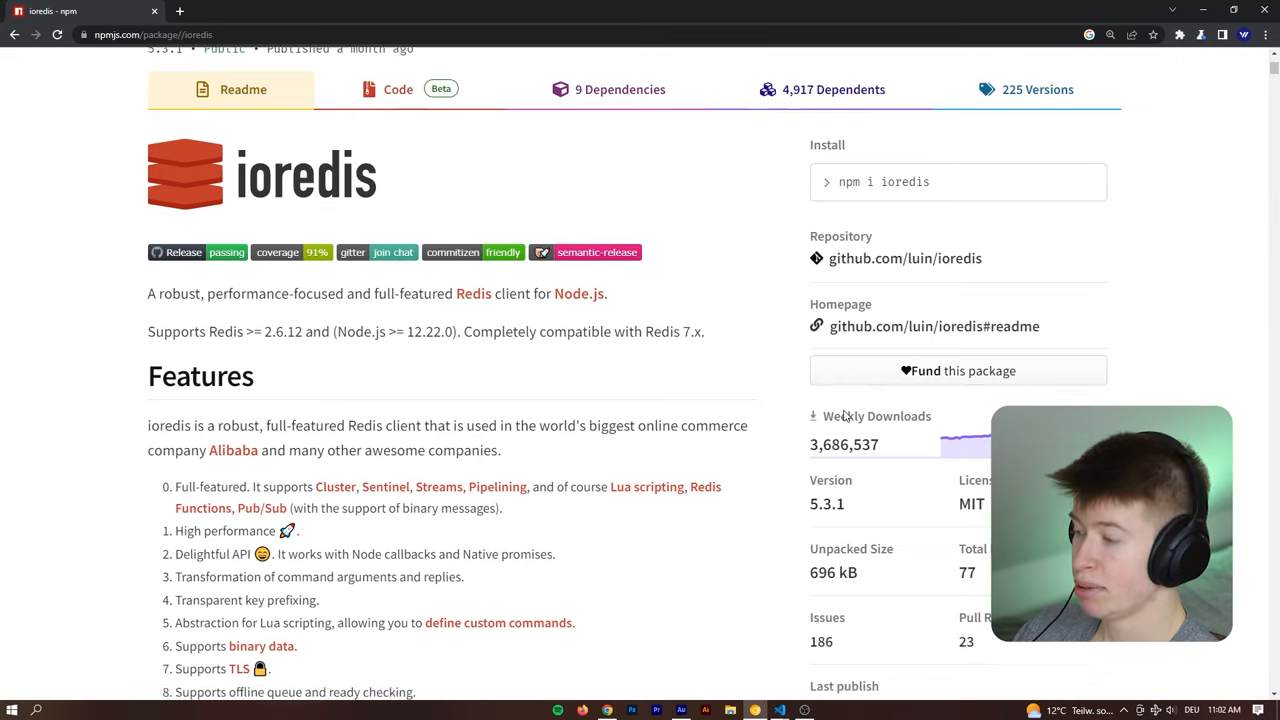
pyautogui.scroll(-3)
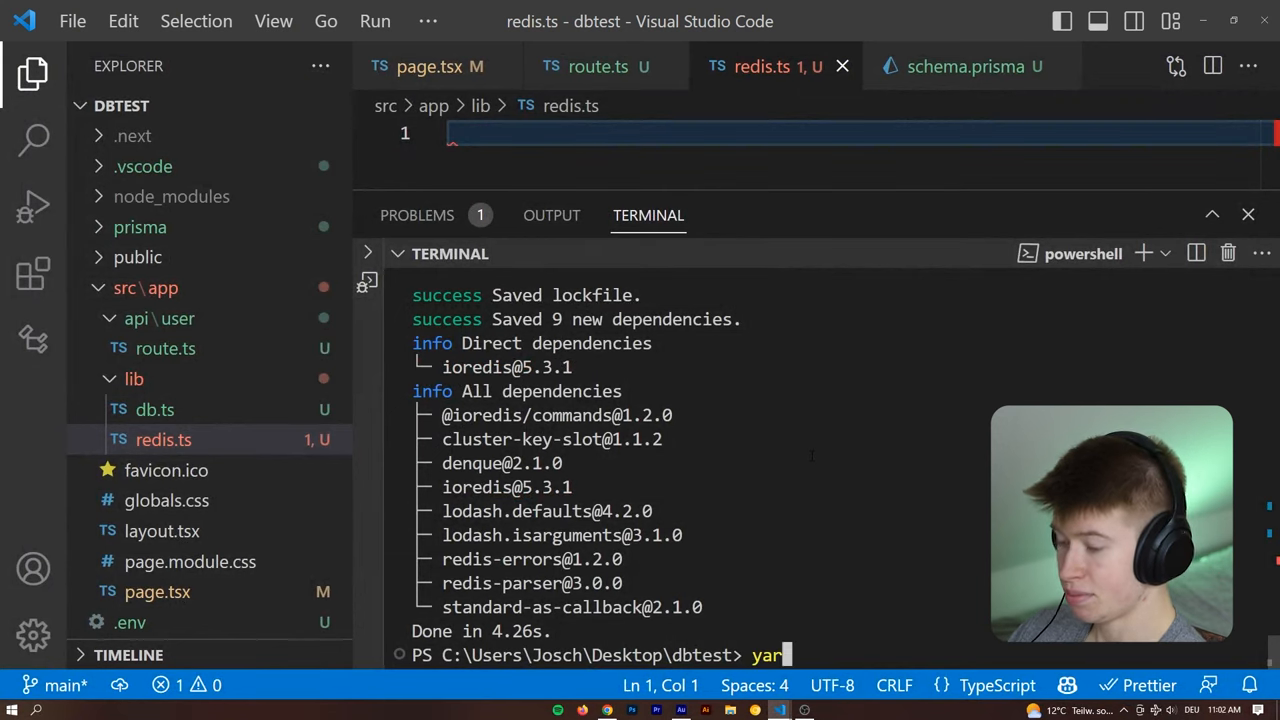
# Run yarn dev to restart the Next.js server and hide the terminal.
pyautogui.press('Return')
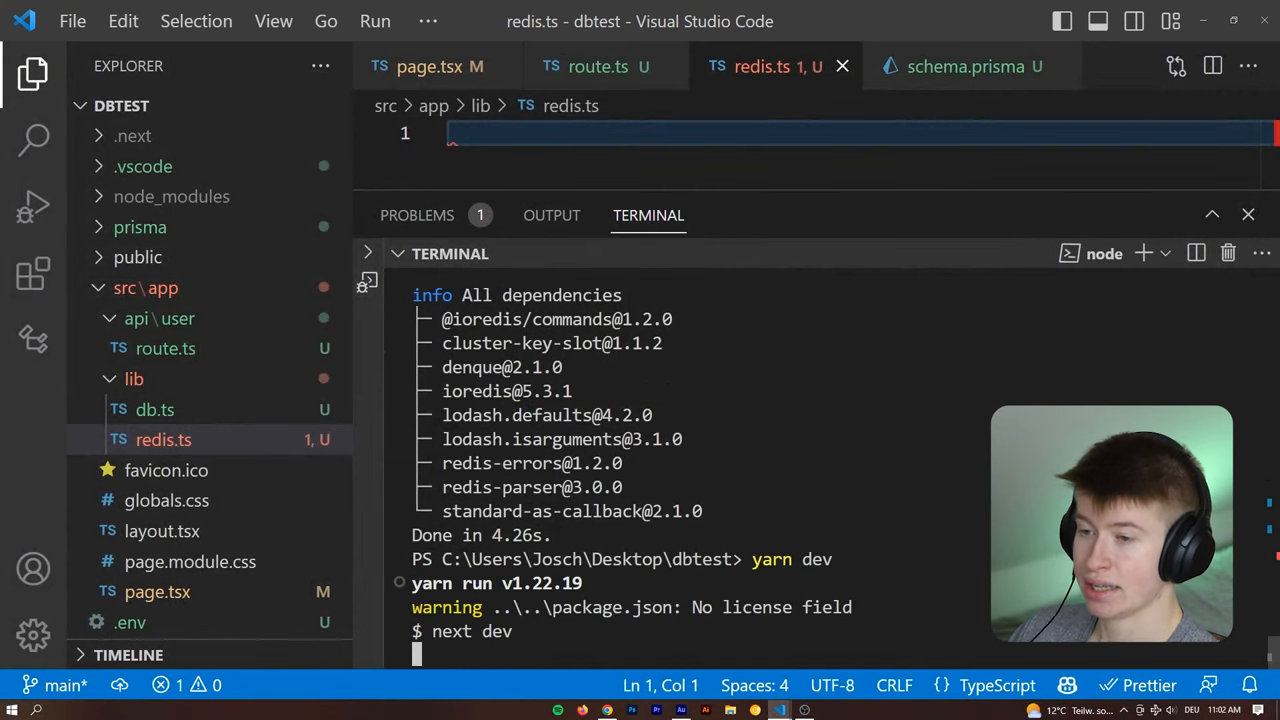
pyautogui.click(1248, 214)
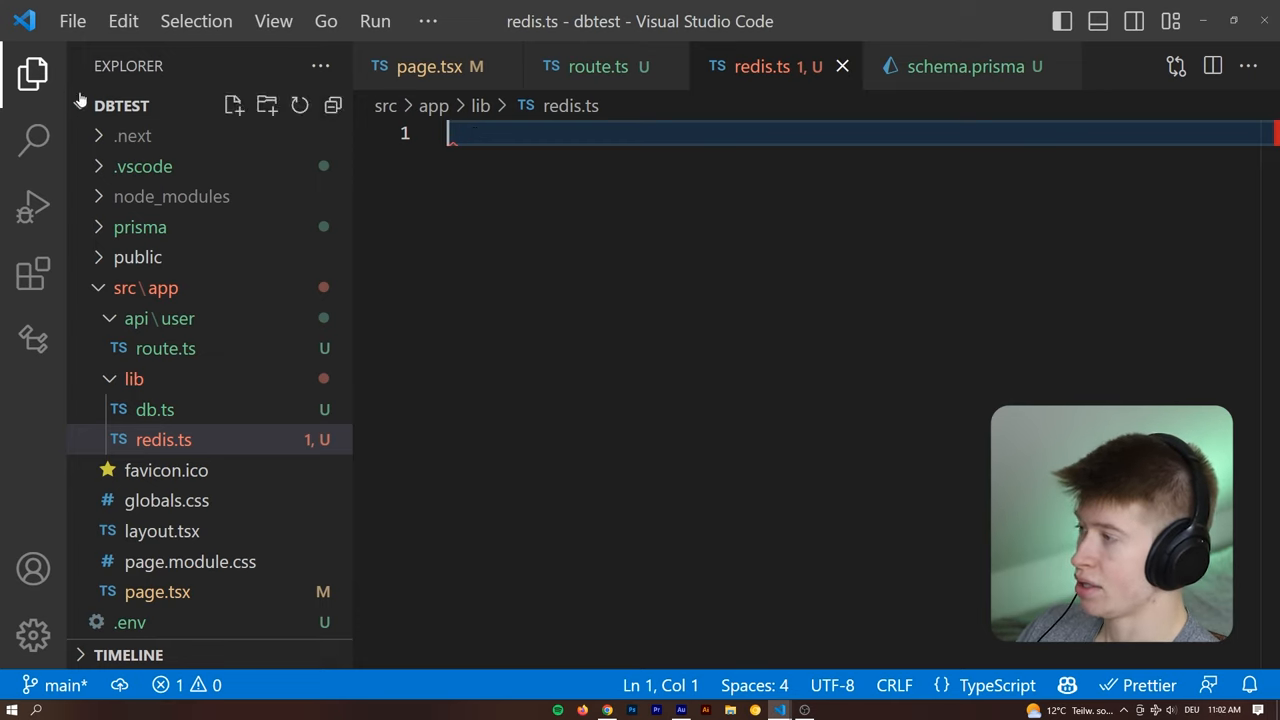
# Import Redis from ioredis and start an export const redis = new Redis({ line.
pyautogui.write('impo')
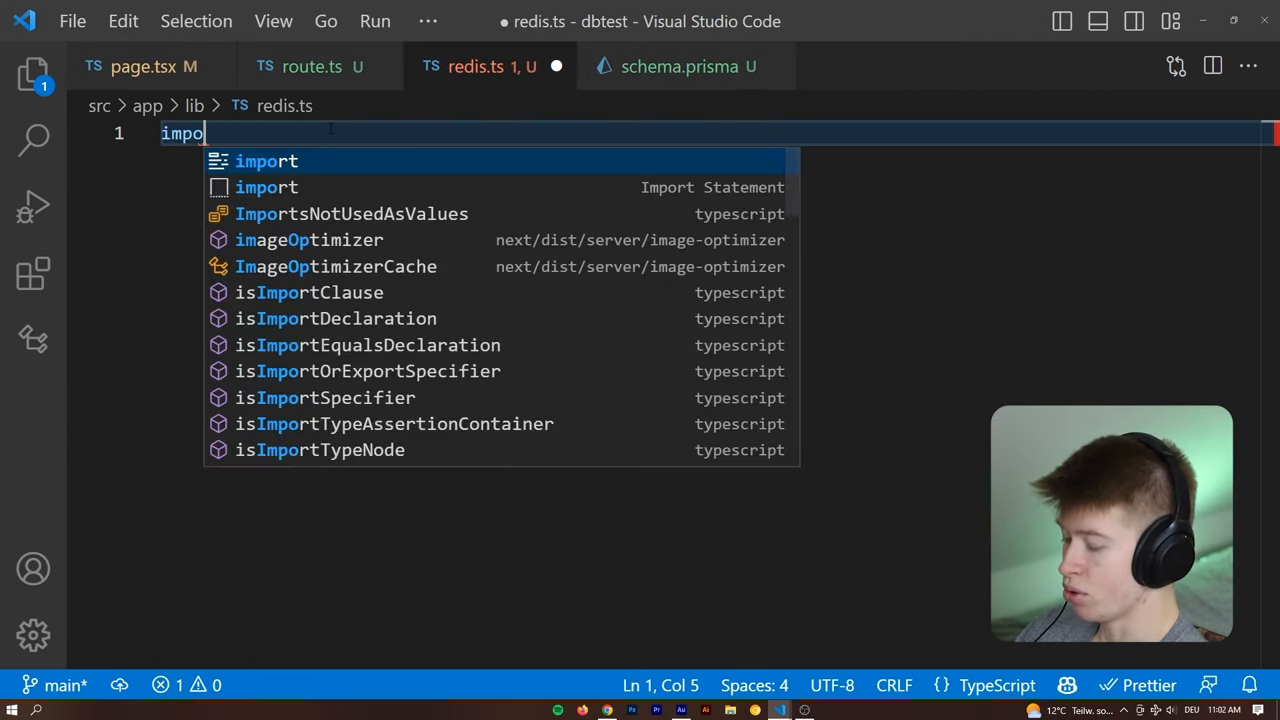
pyautogui.write('{Redis} from "ioredis')
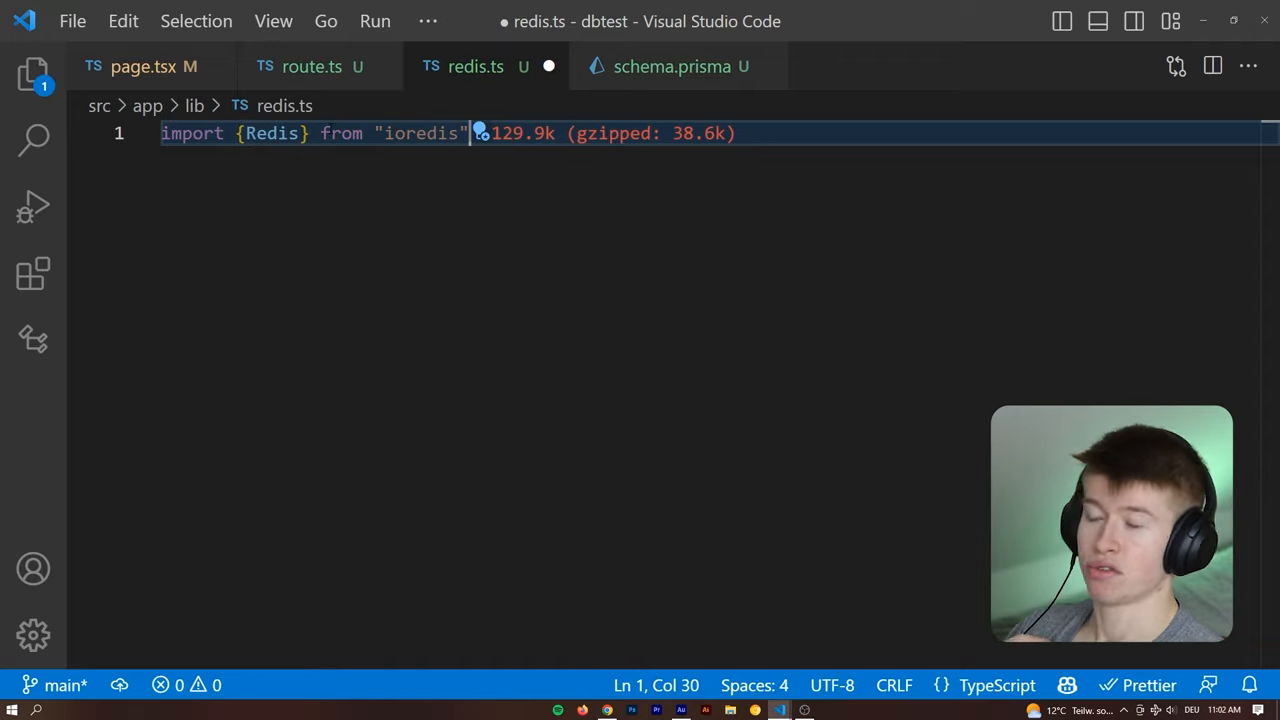
pyautogui.press('Enter')
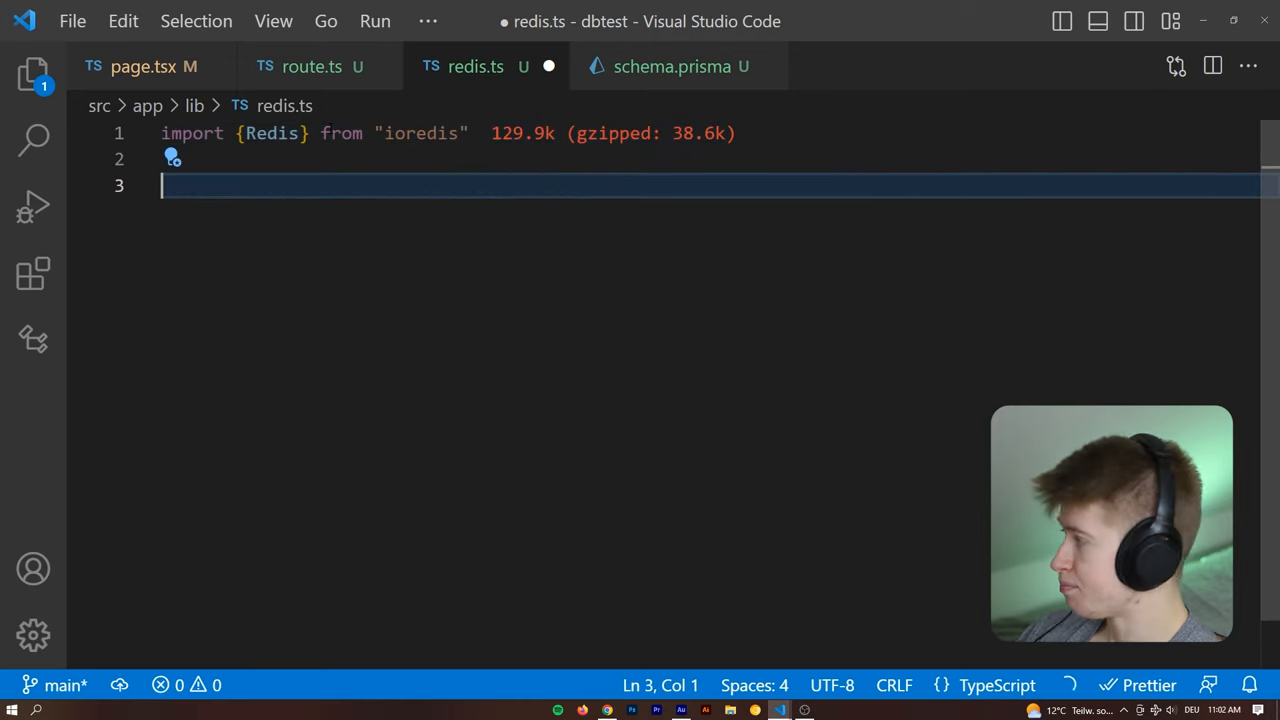
pyautogui.write('export const redis = new Redis({')
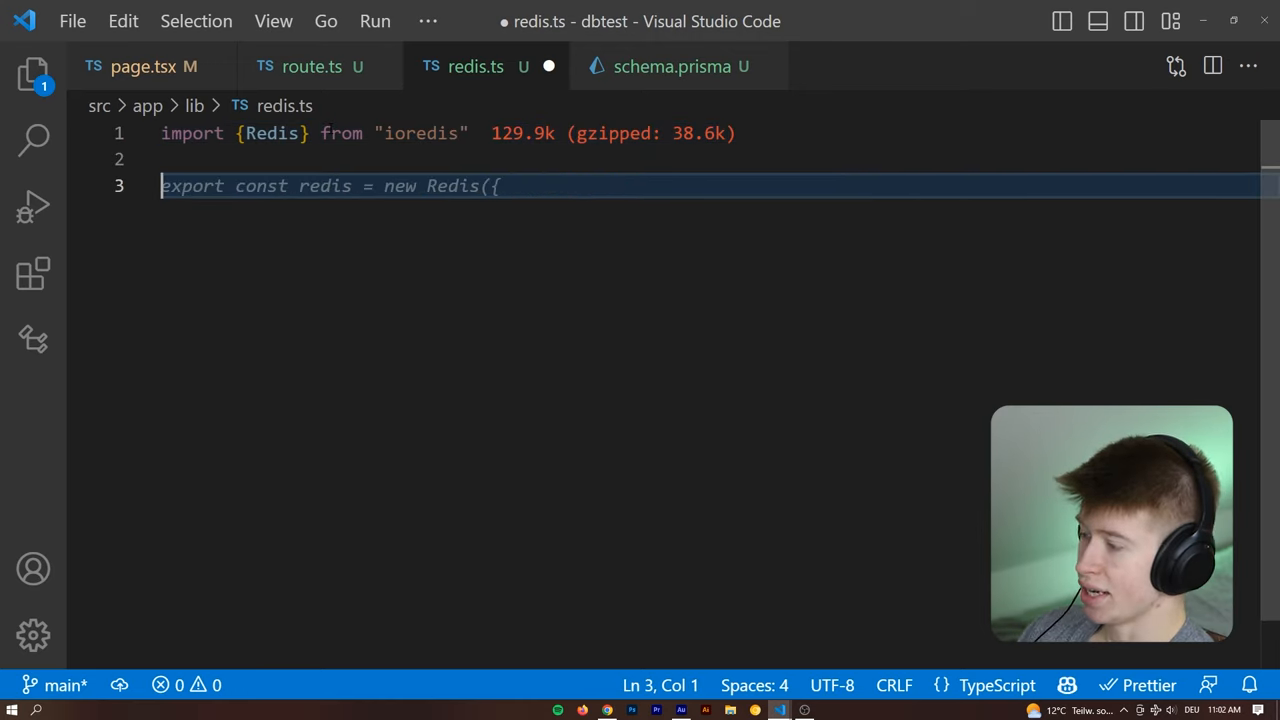
# Begin an empty getRedisUrl arrow function and place the cursor in its body.
pyautogui.write('const getRedisUrl')
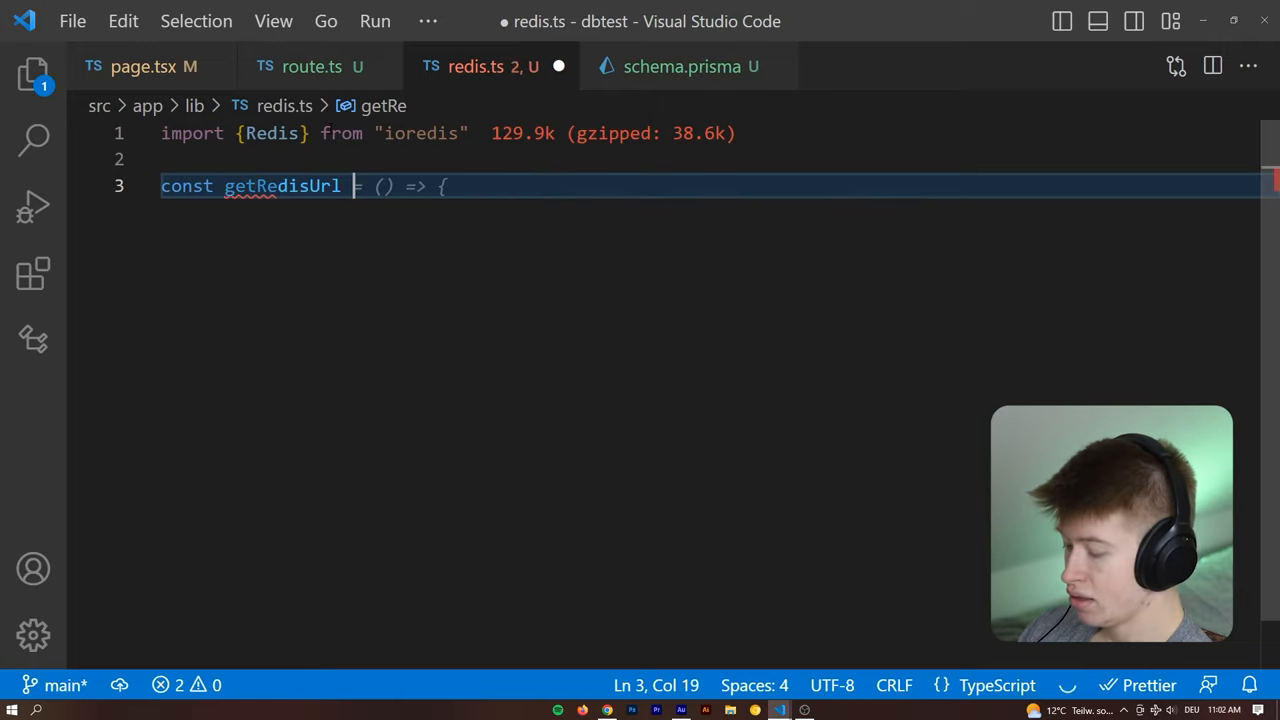
pyautogui.press('Enter')
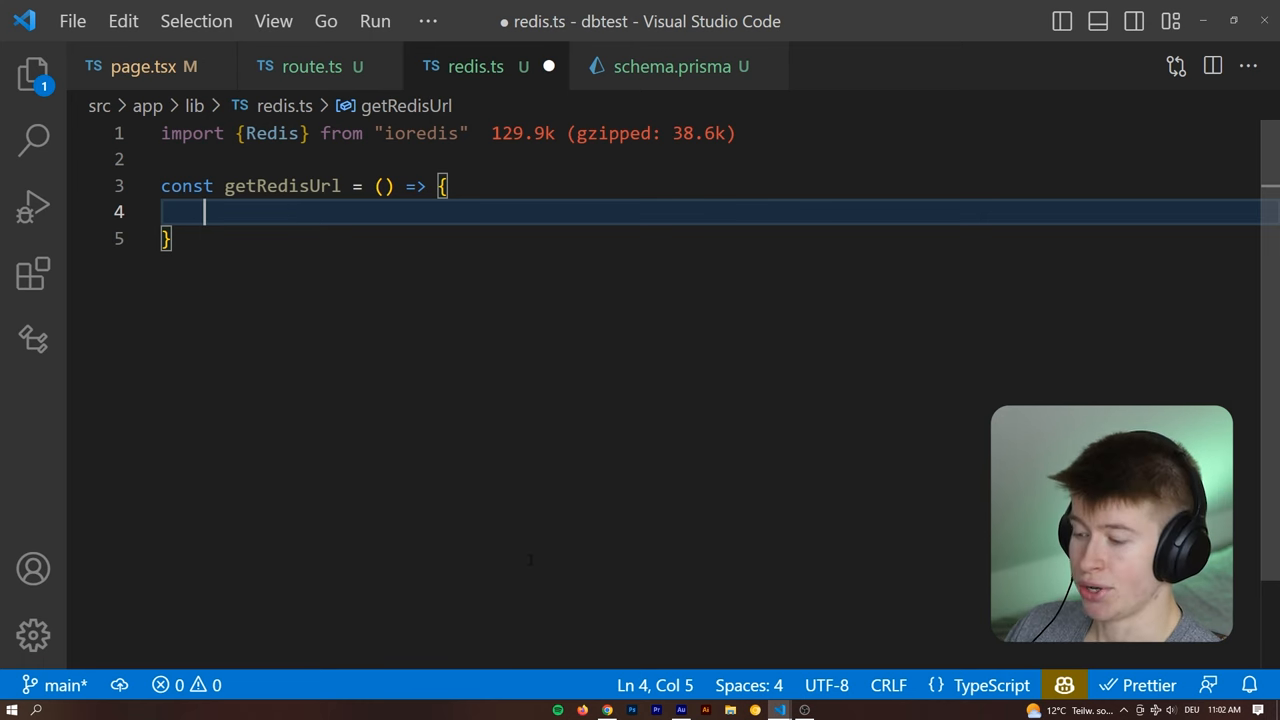
pyautogui.click(604, 710)
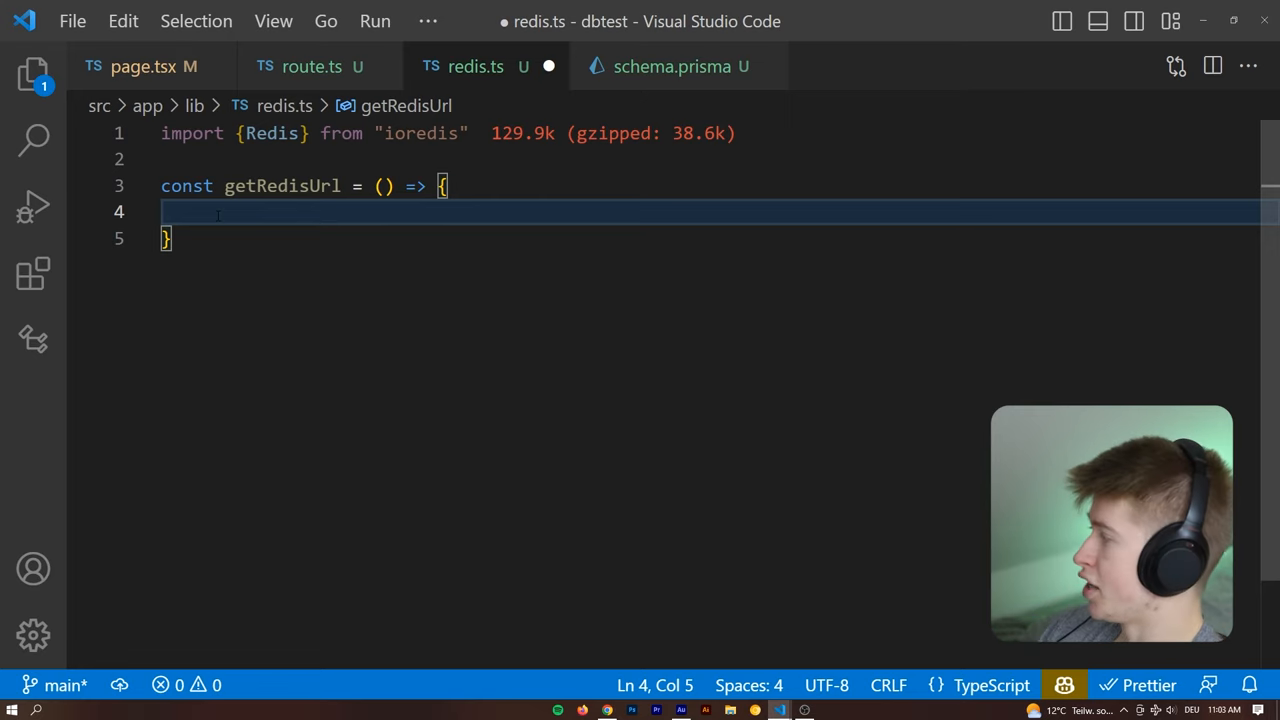
# Make getRedisUrl return process.env.REDIS_URL or throw new Error('REDIS_URL is not defined').
pyautogui.write('if(process.env.REDIS_URL')
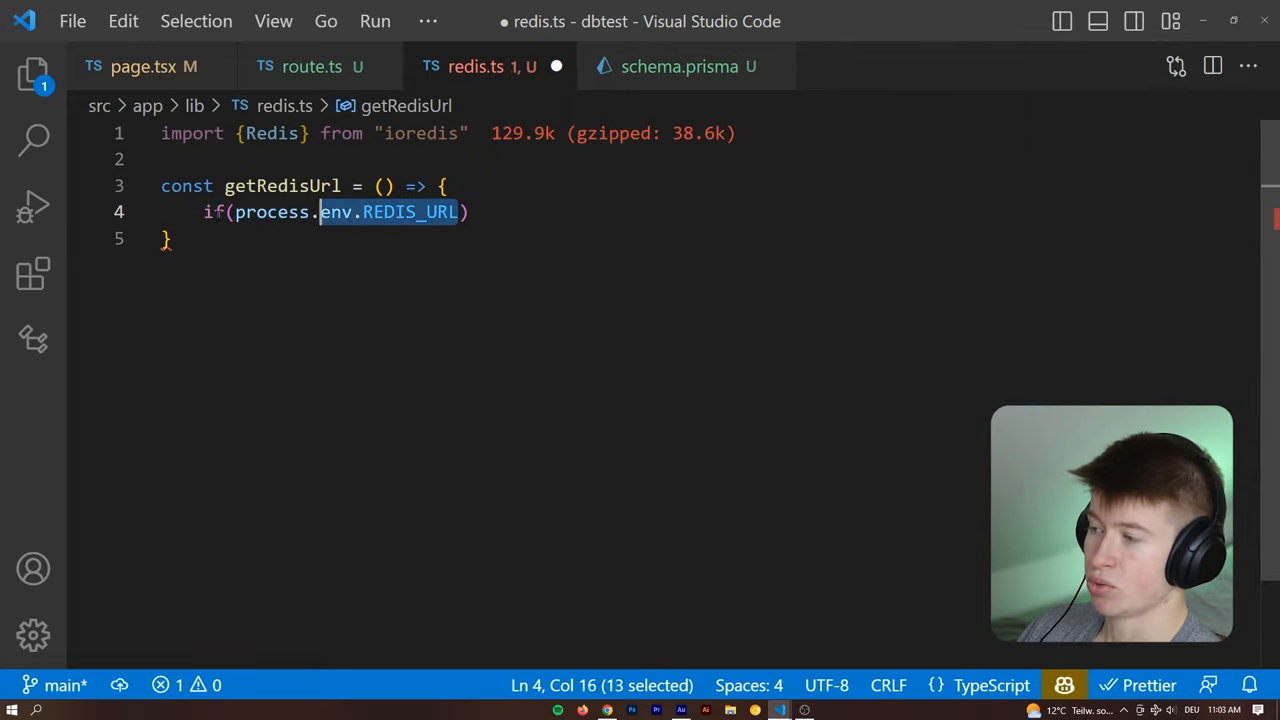
pyautogui.click(464, 212)
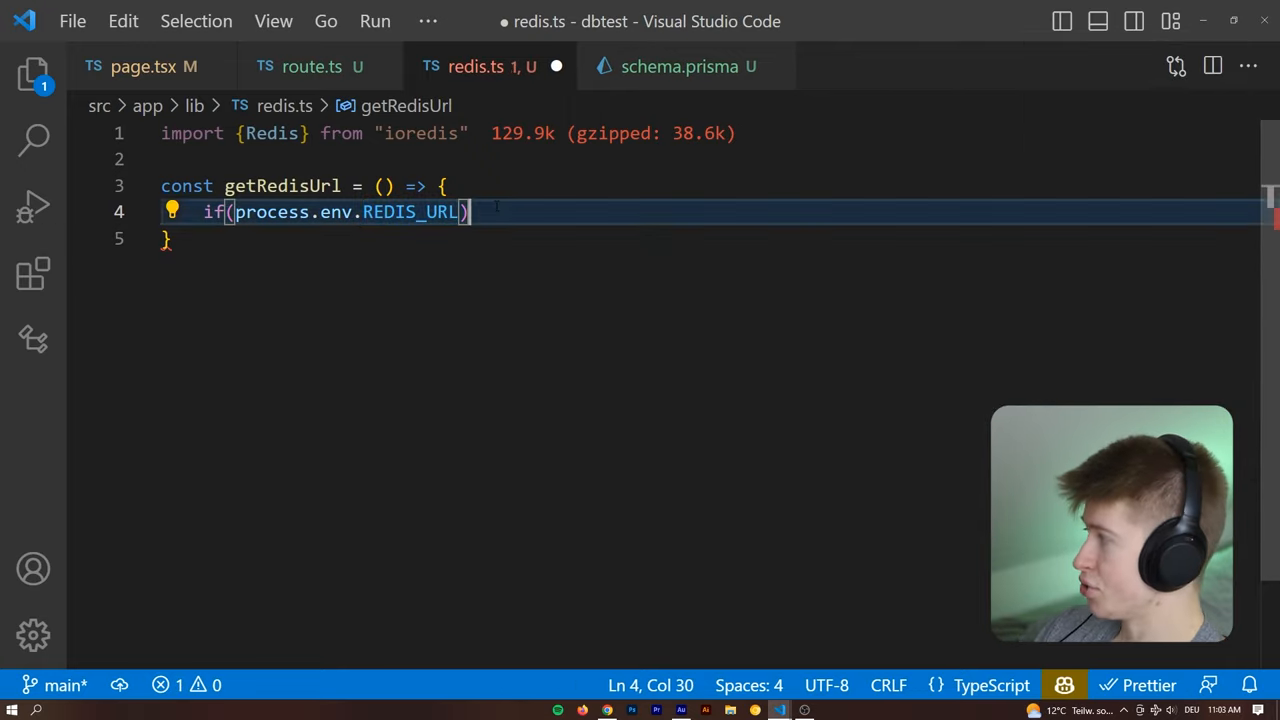
pyautogui.write('{')
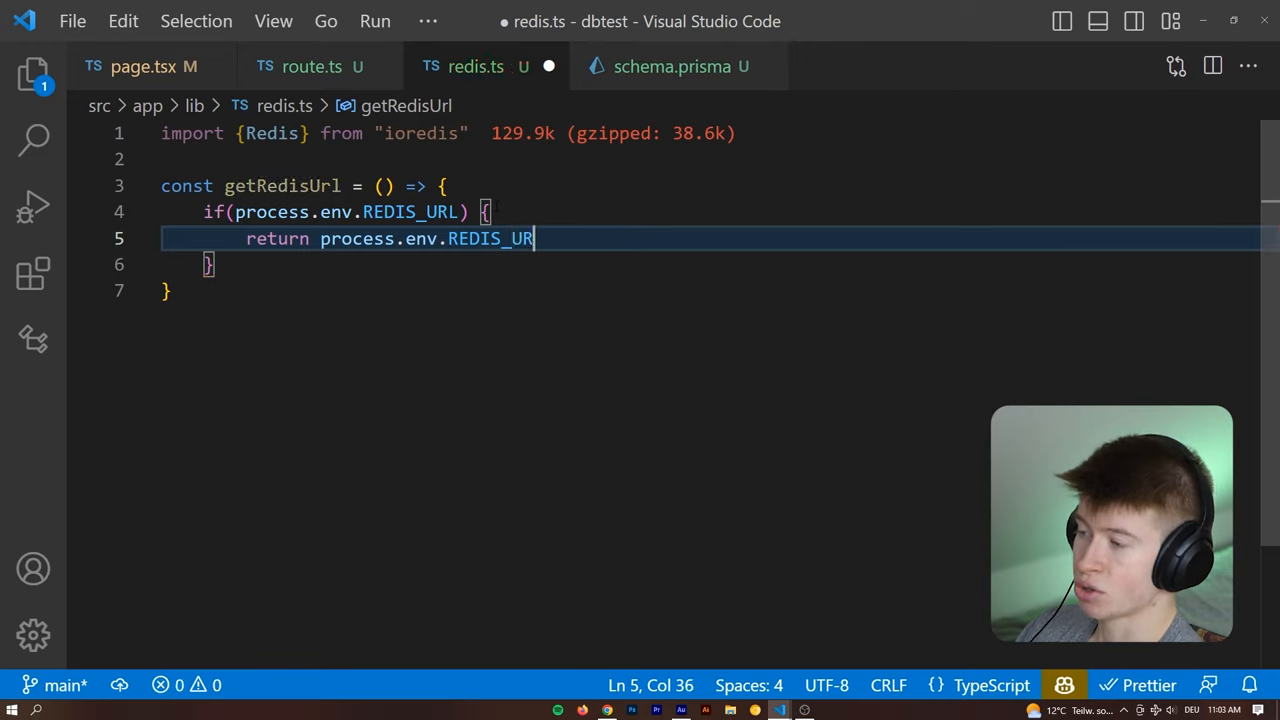
pyautogui.write('L')
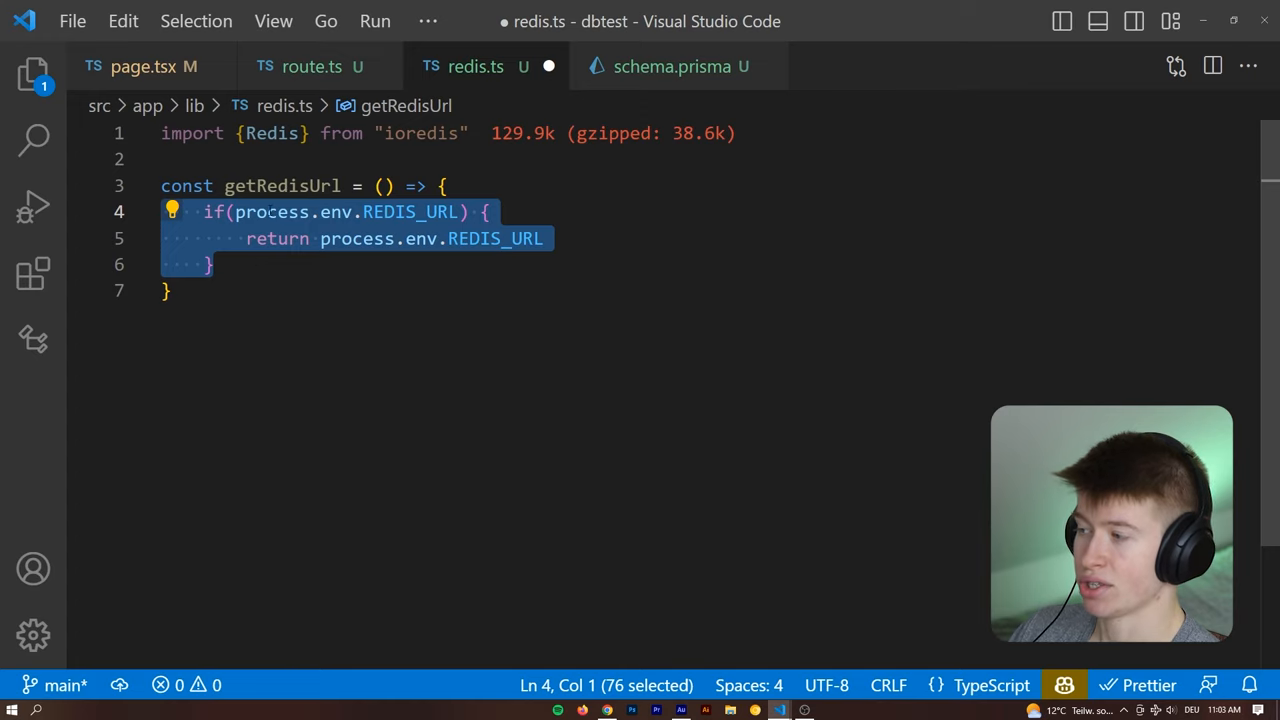
pyautogui.click(210, 264)
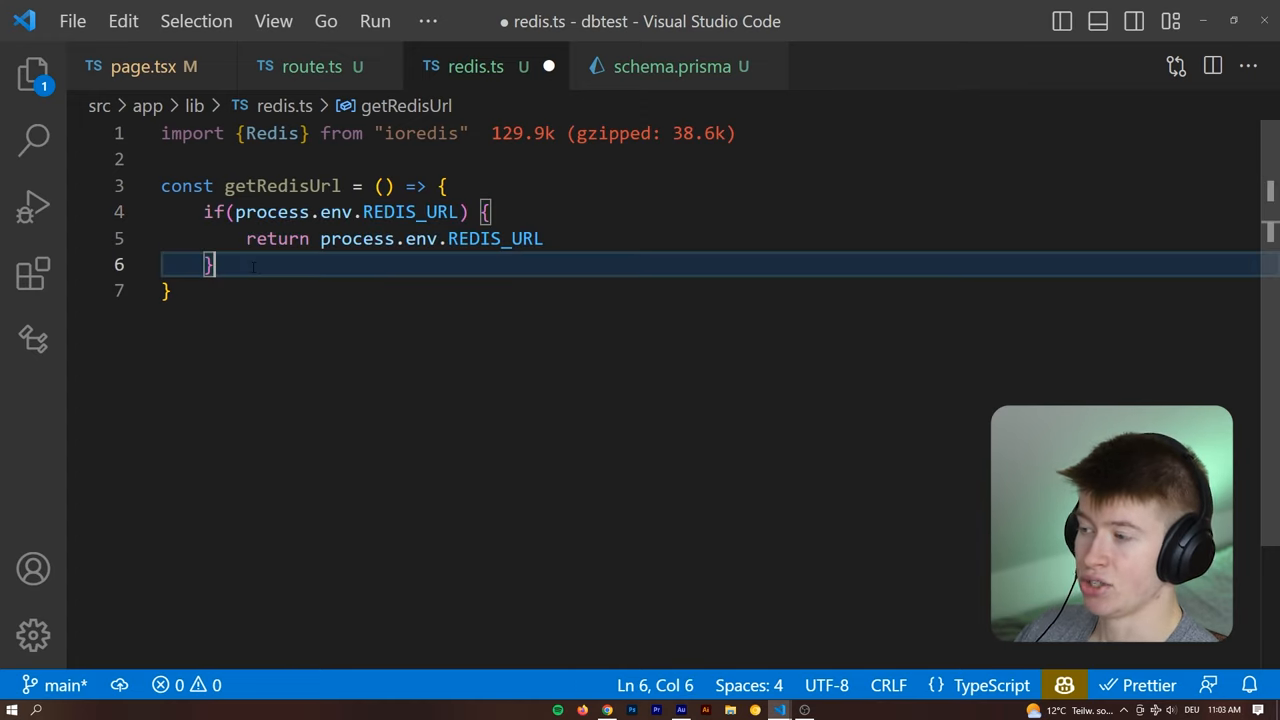
pyautogui.press('Enter')
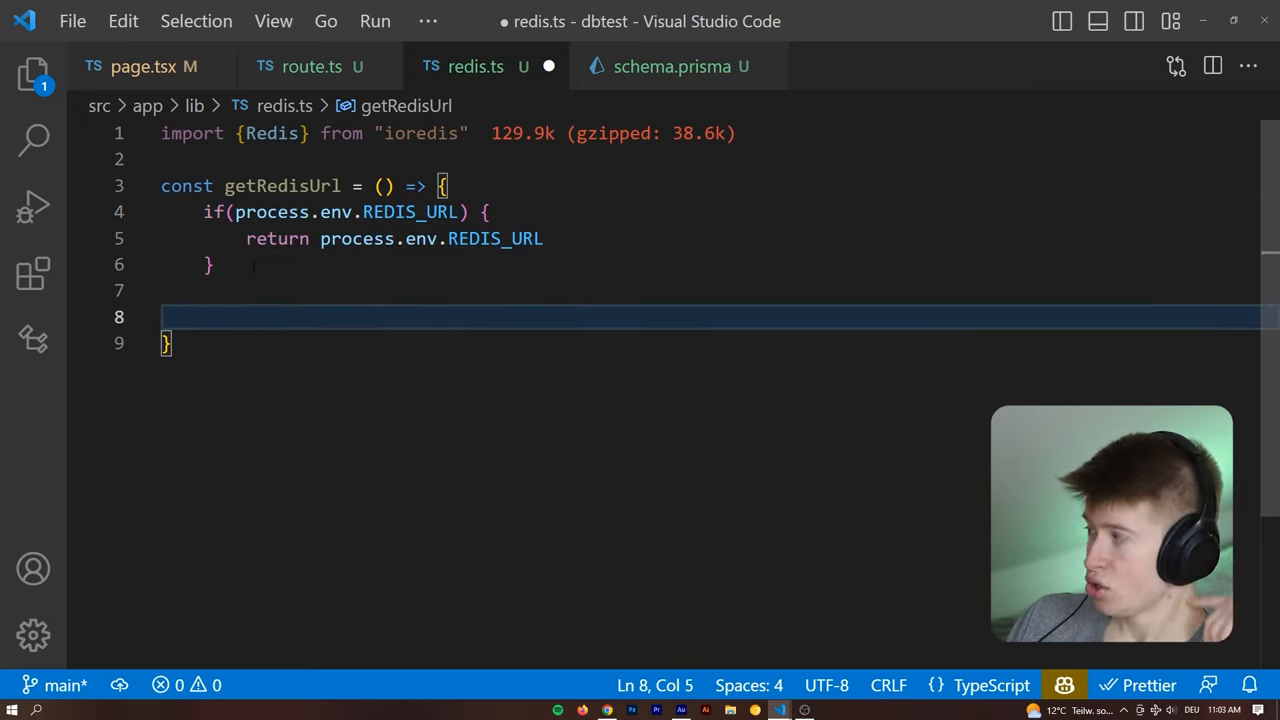
pyautogui.write('throw')
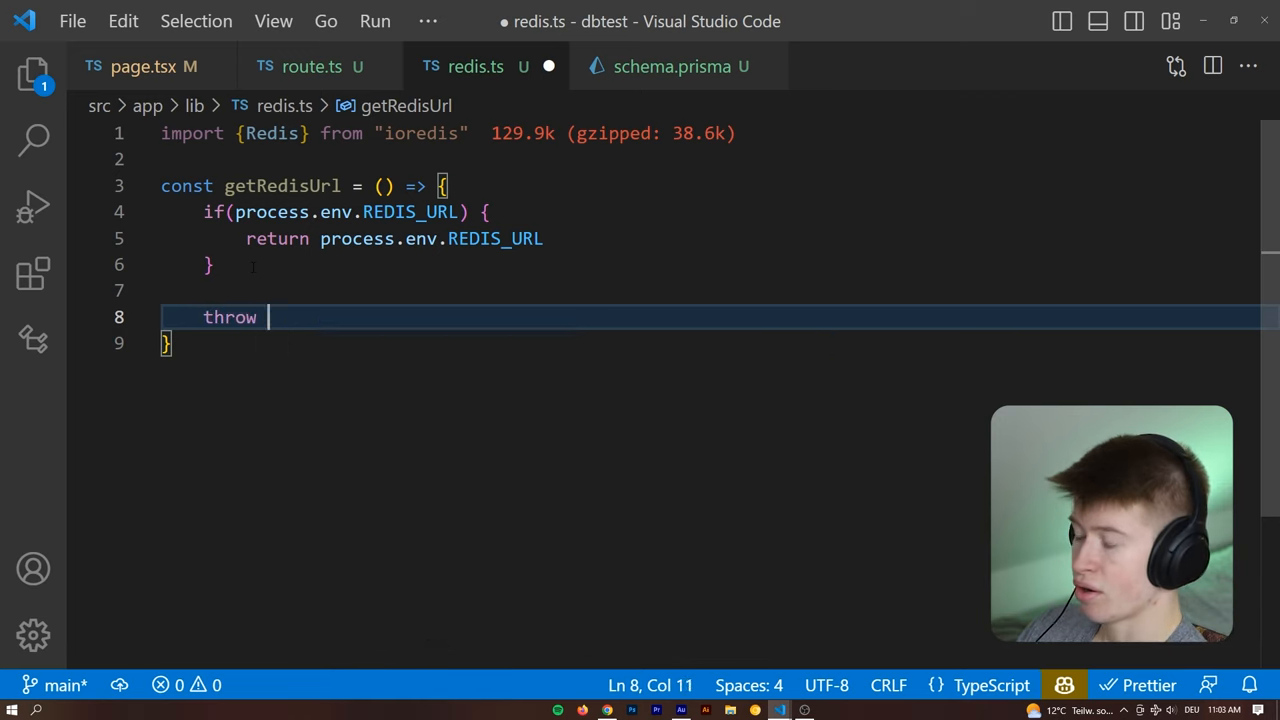
pyautogui.write('new Error(')
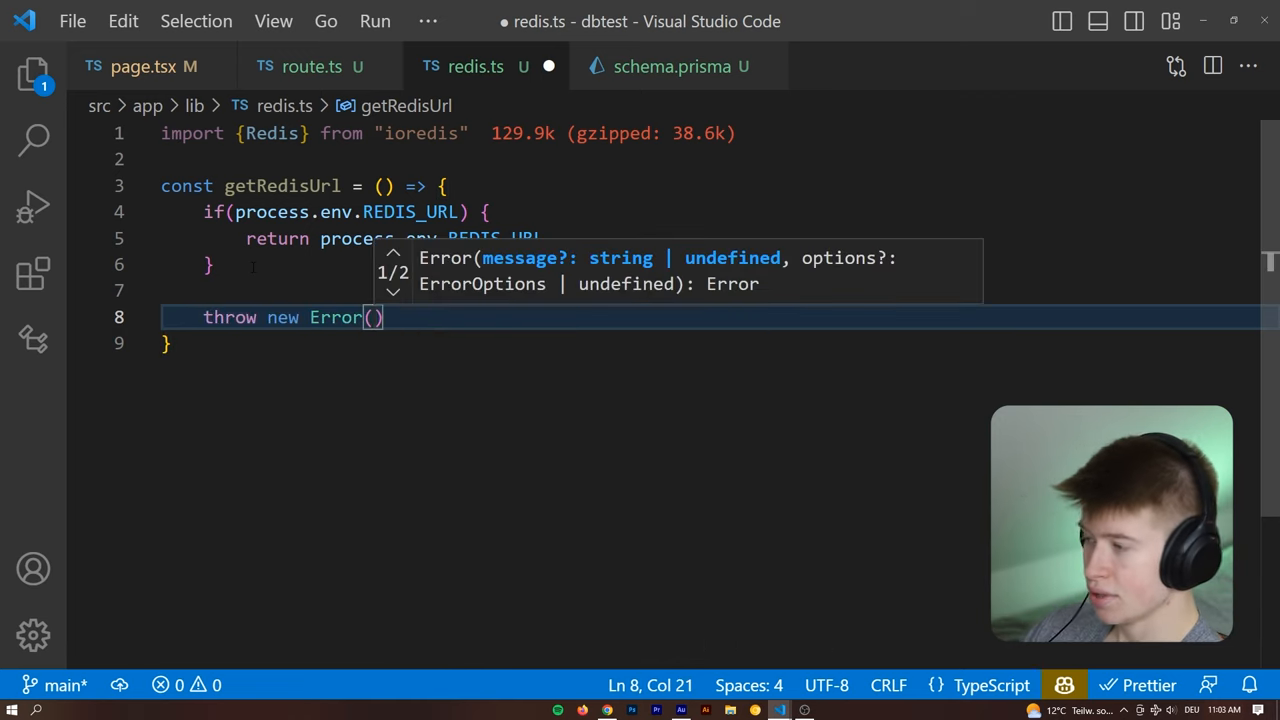
pyautogui.write("'REDIS_URL is n")
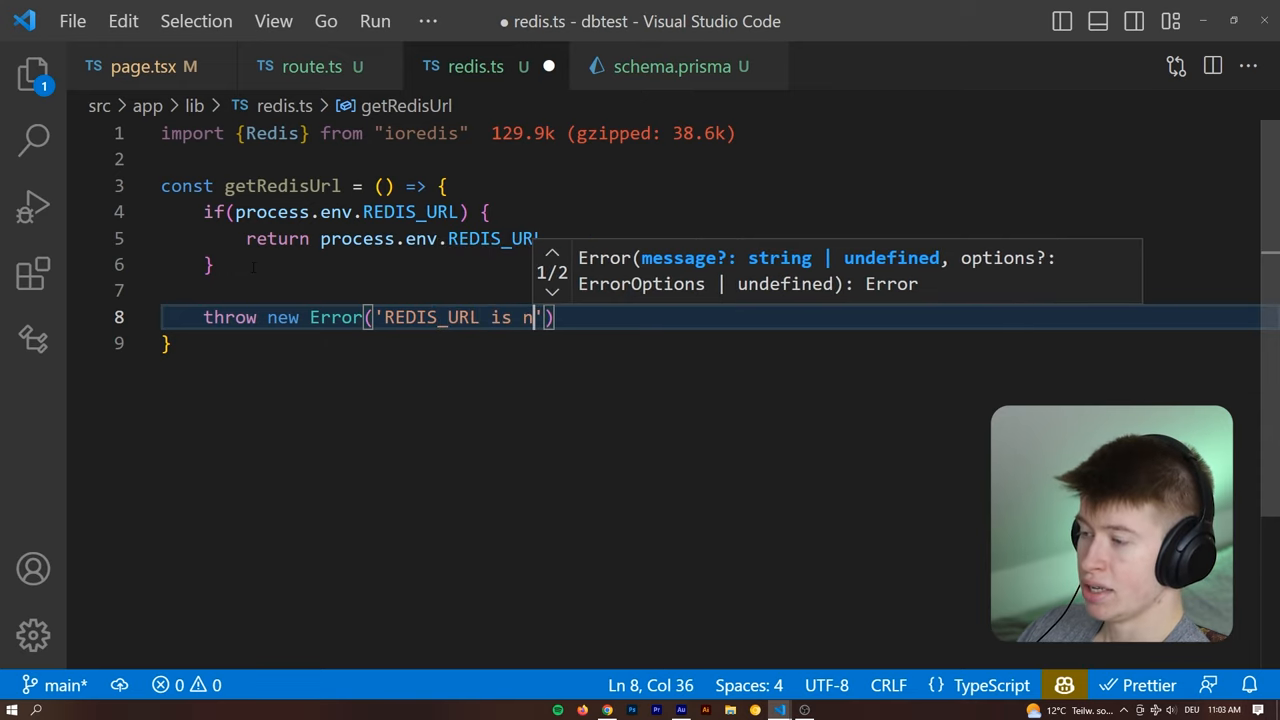
pyautogui.write('ot defined')
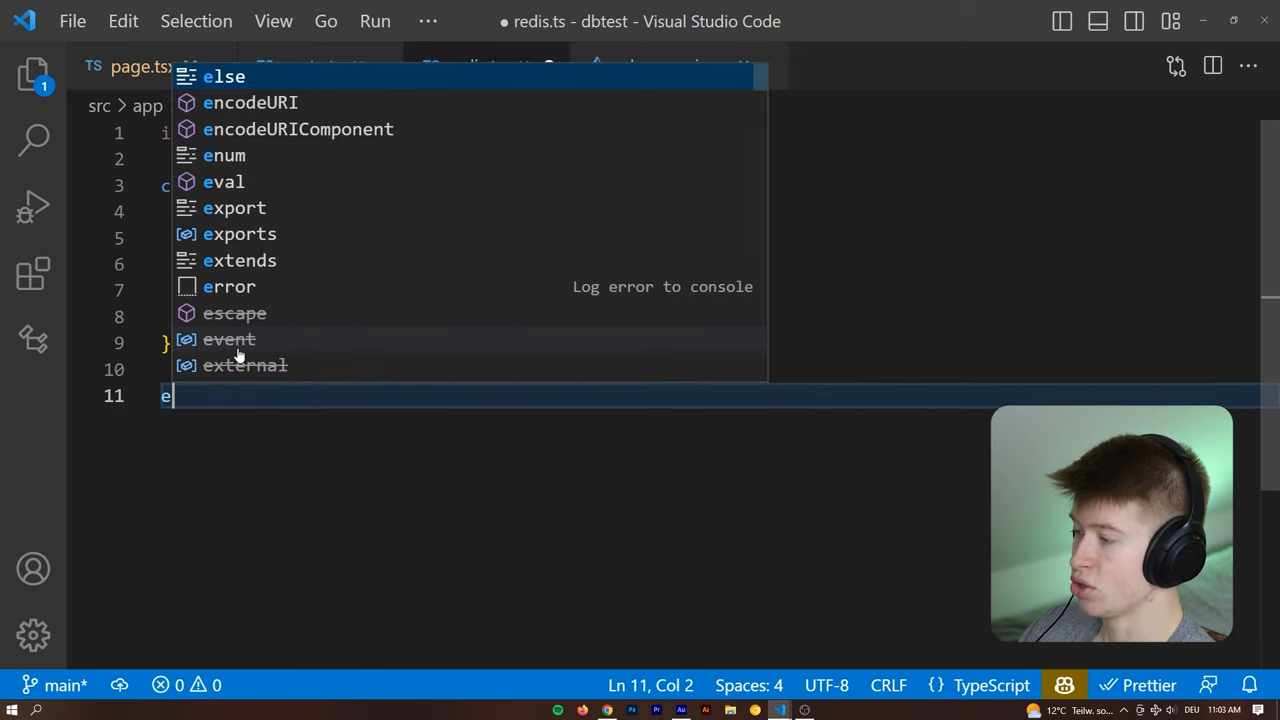
# Export const redis = new Redis(getRedisUrl()) and move to the .env file.
pyautogui.write('xport const')
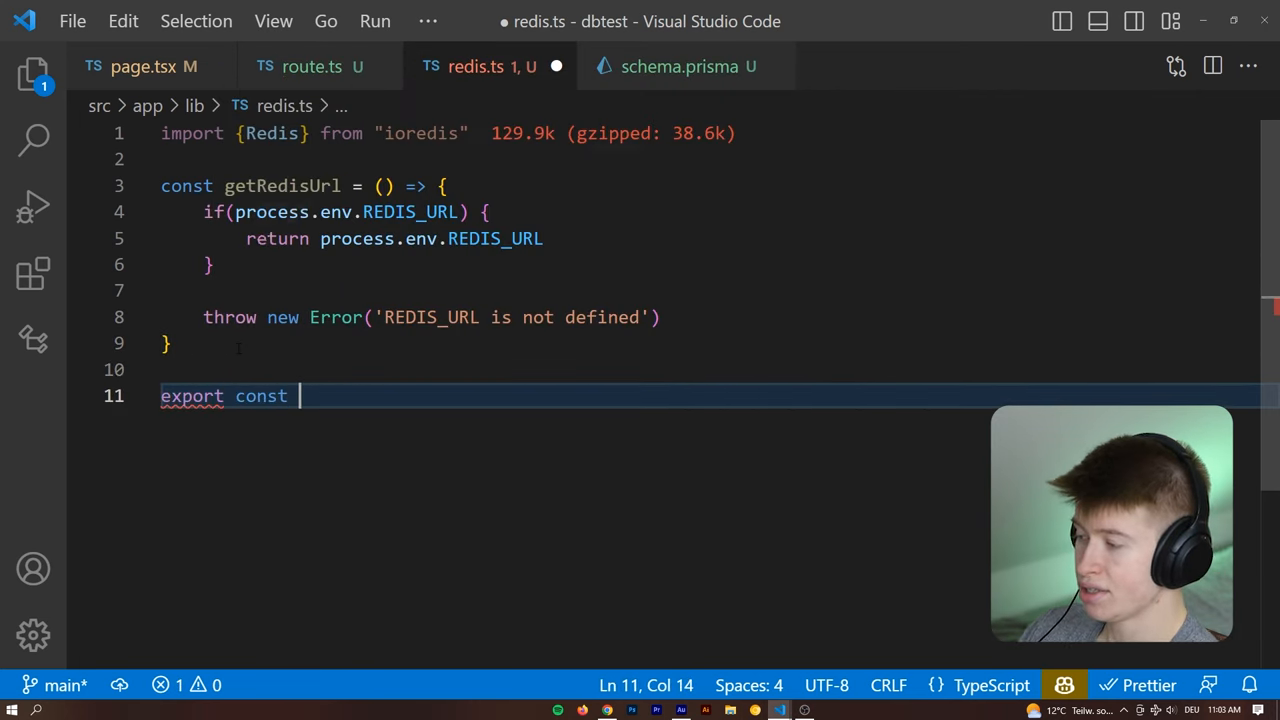
pyautogui.write('redis =')
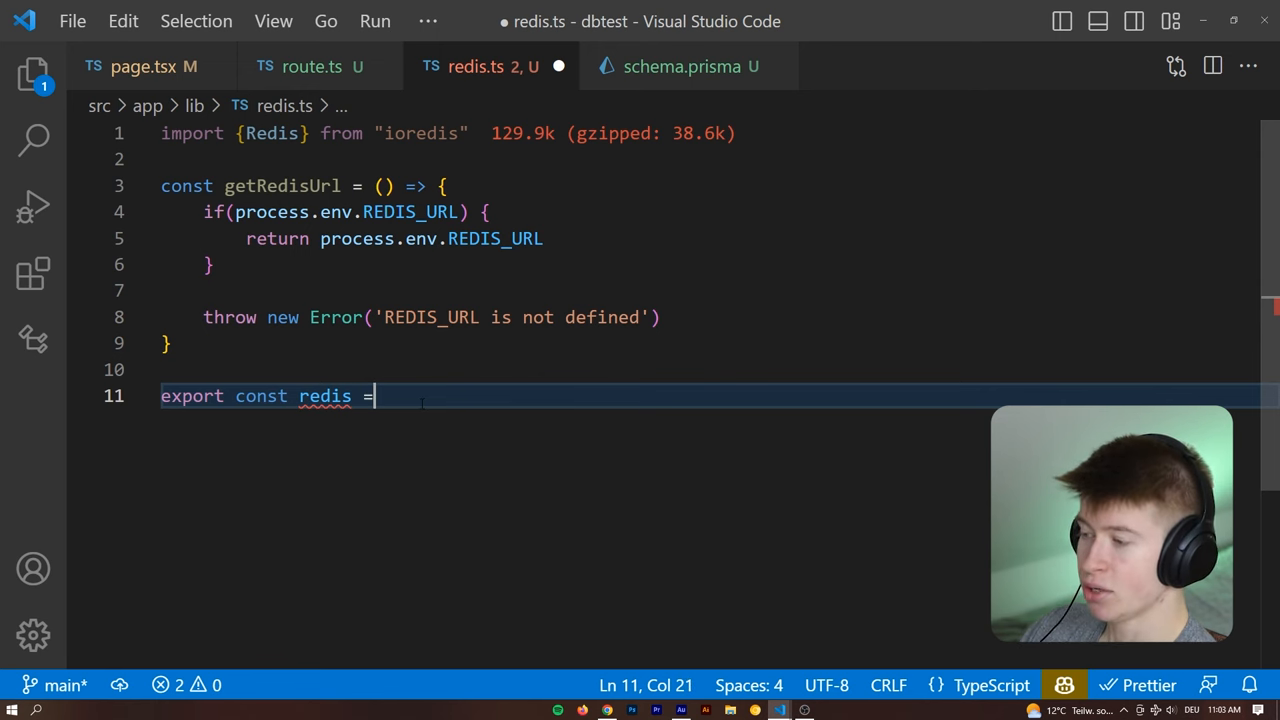
pyautogui.write('new Redis')
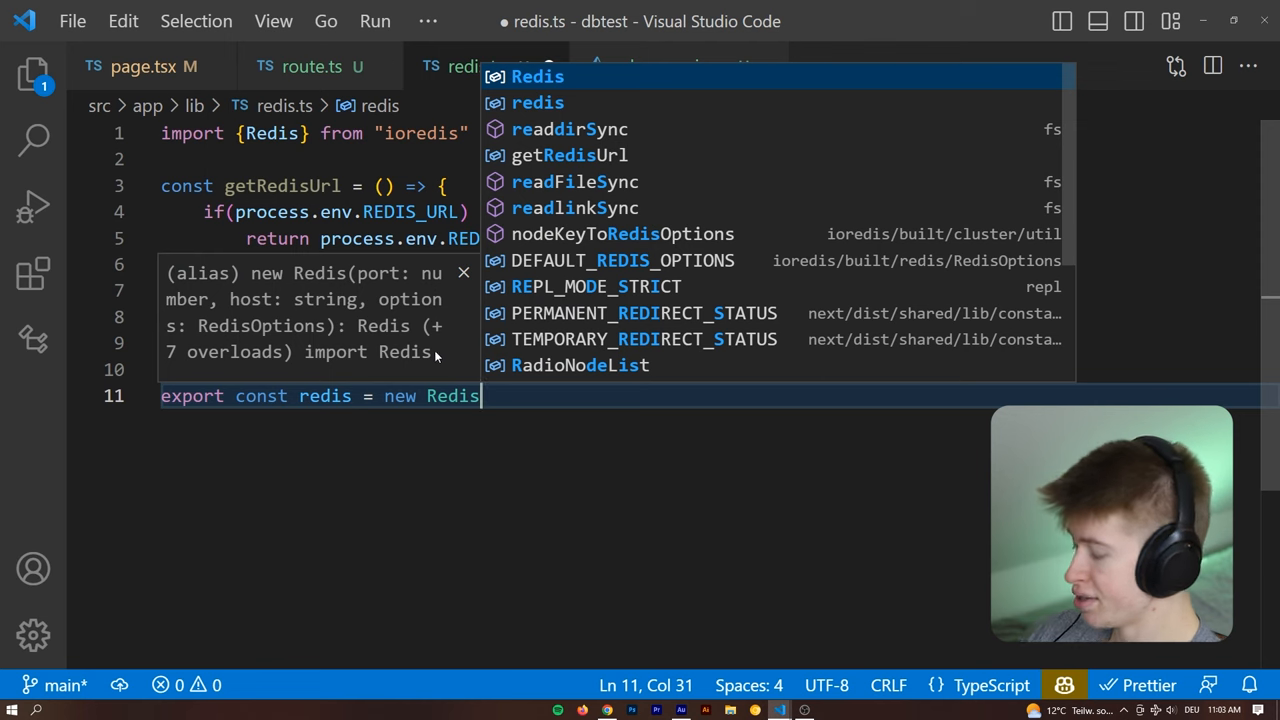
pyautogui.write('(getUrl')
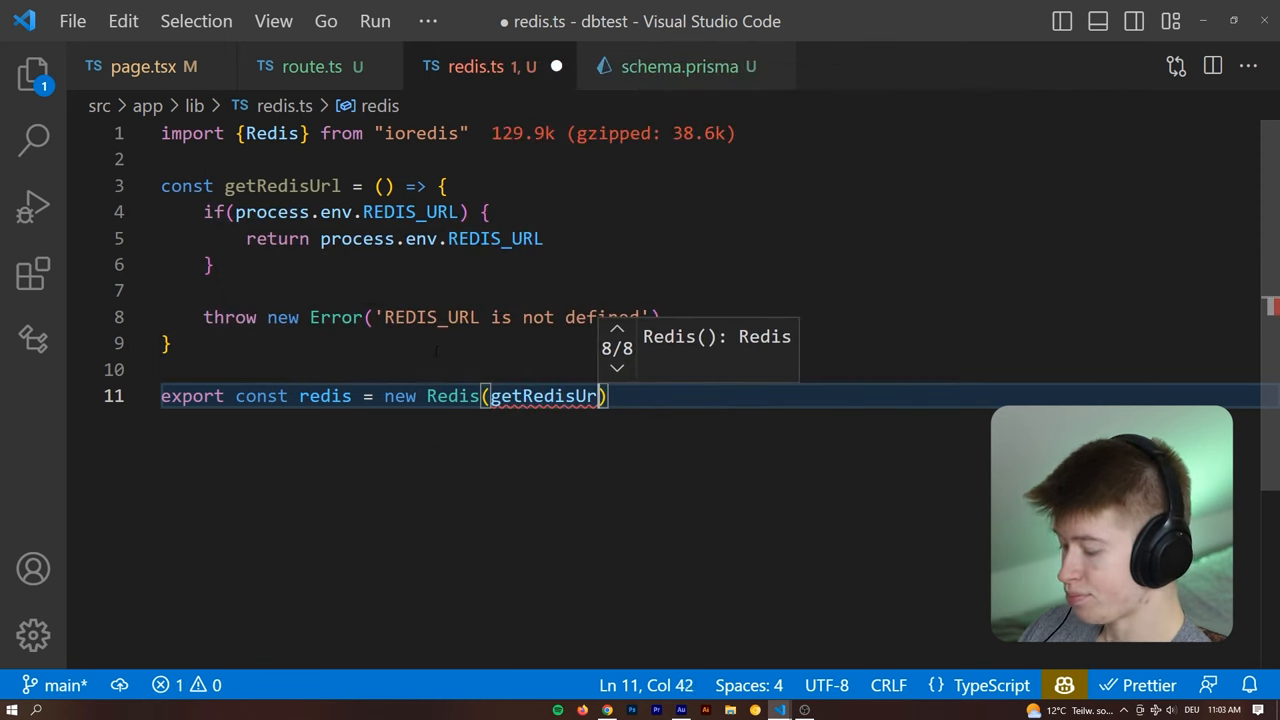
pyautogui.write('l')
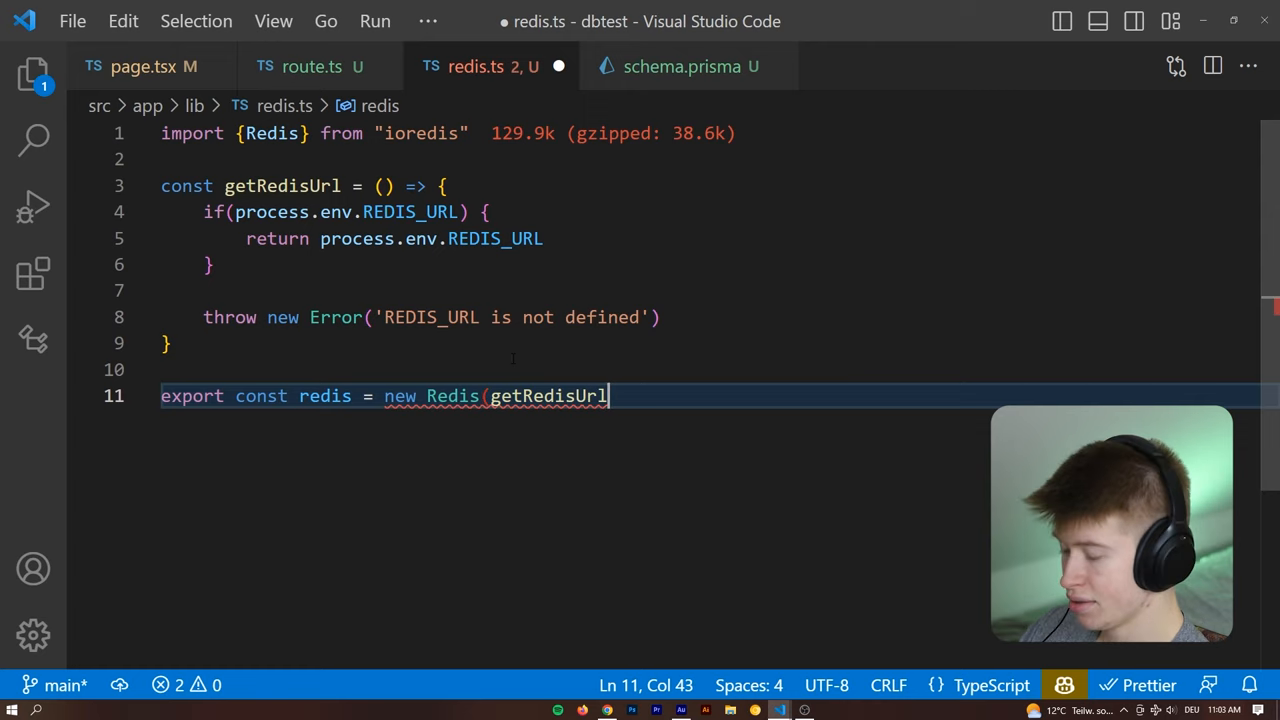
pyautogui.write('()')
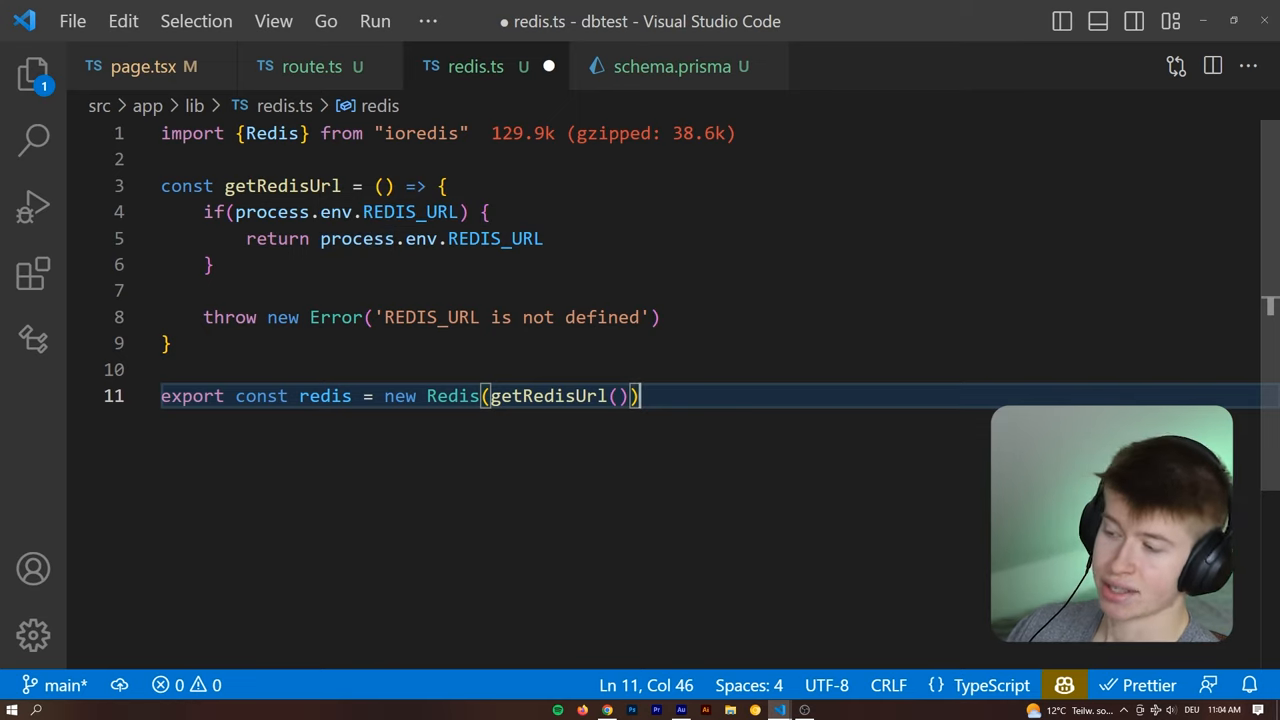
pyautogui.click(168, 344)
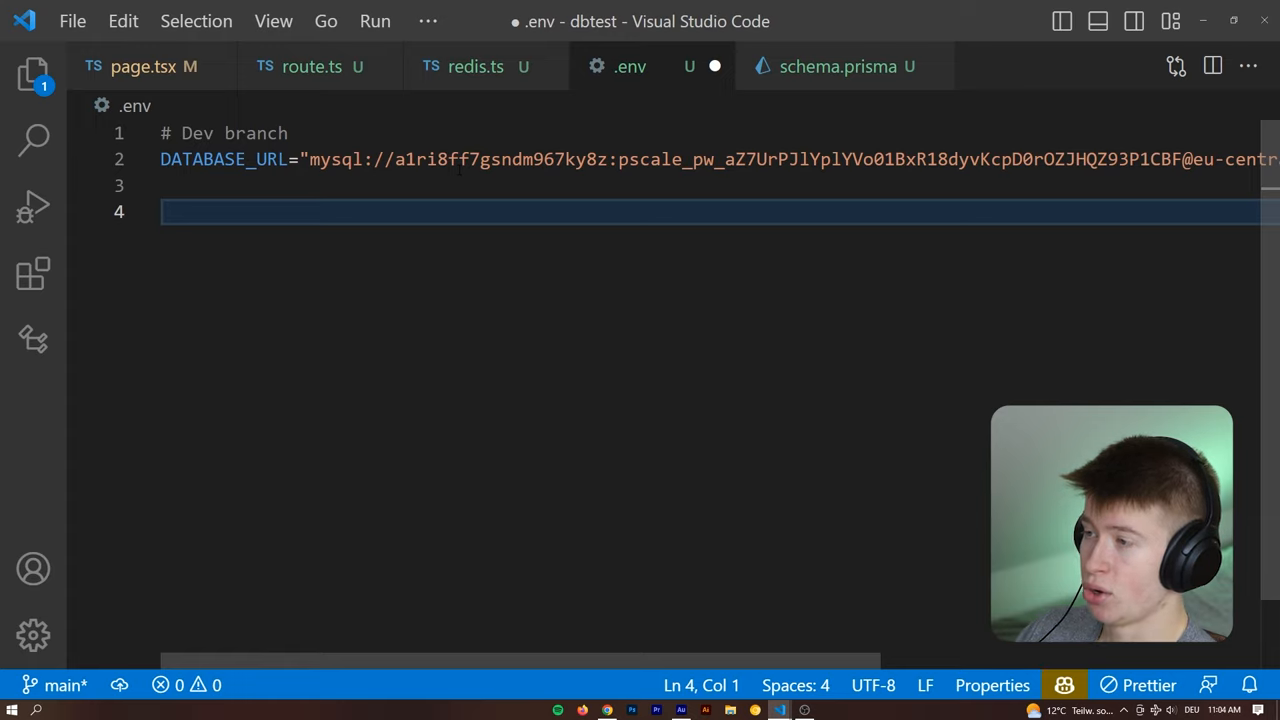
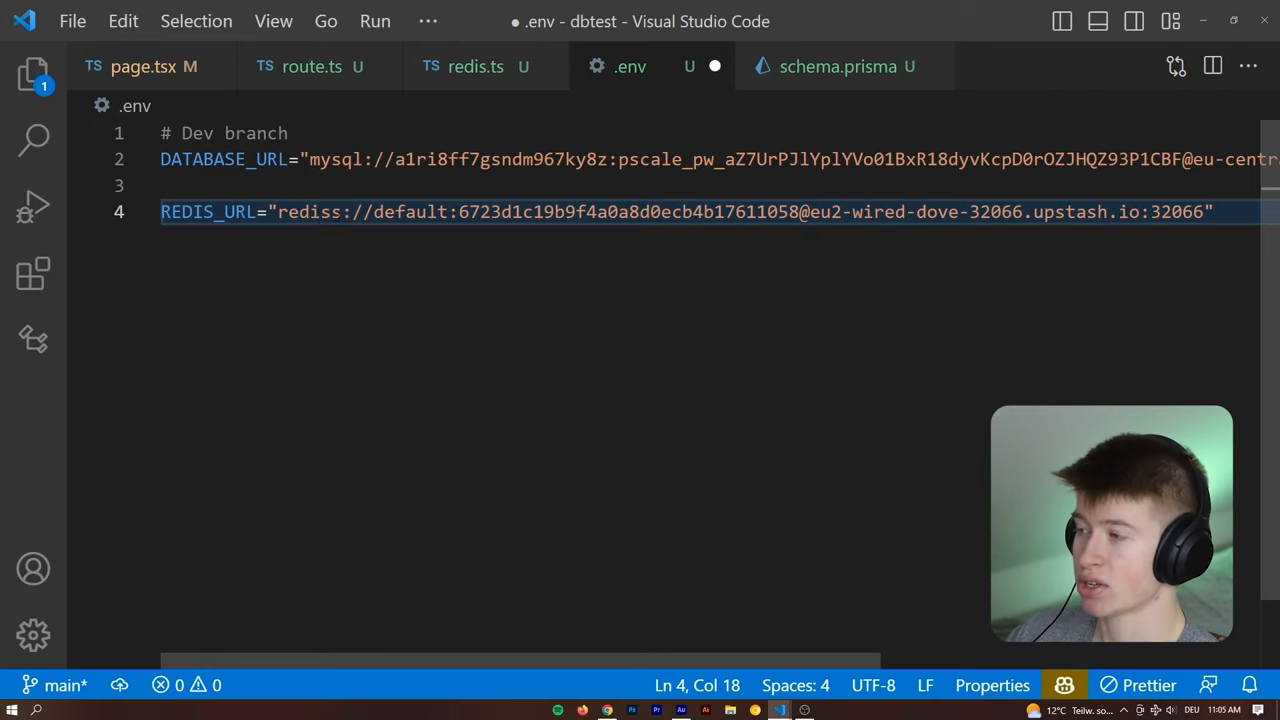
pyautogui.doubleClick(308, 212)
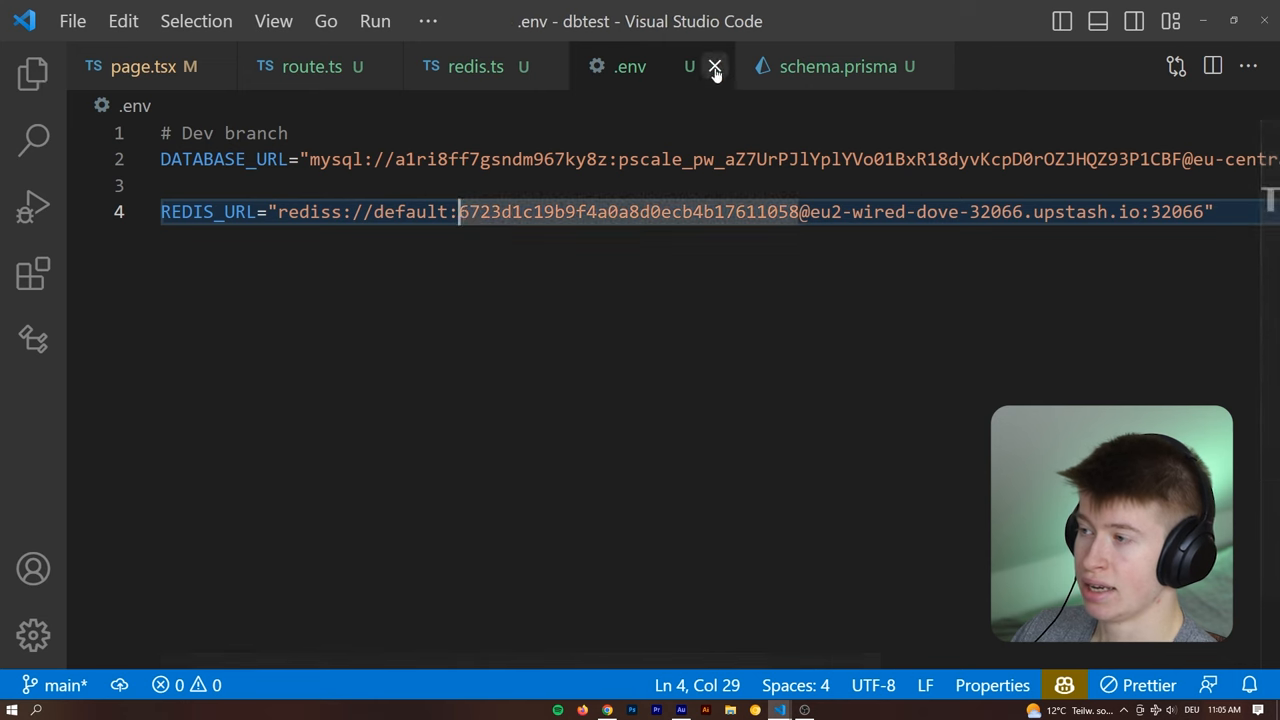
# Switch to the route.ts user API file beside the running Get User page.
pyautogui.click(716, 66)
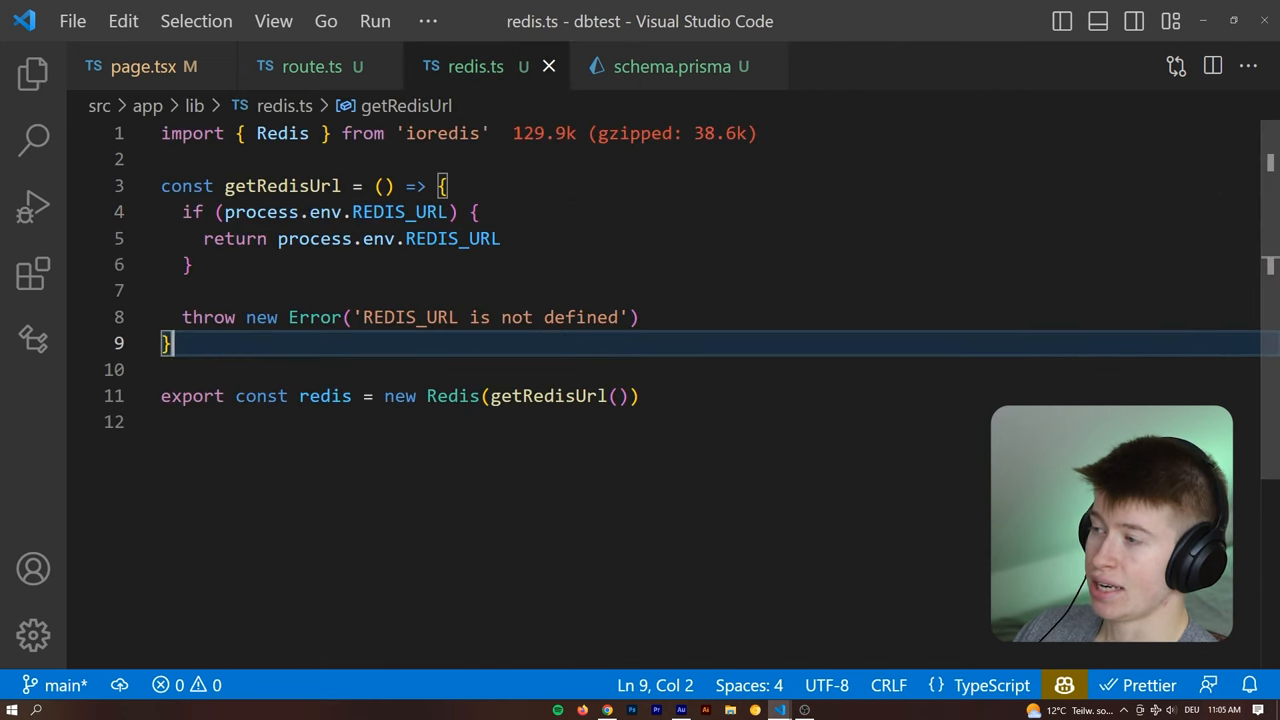
pyautogui.click(312, 66)
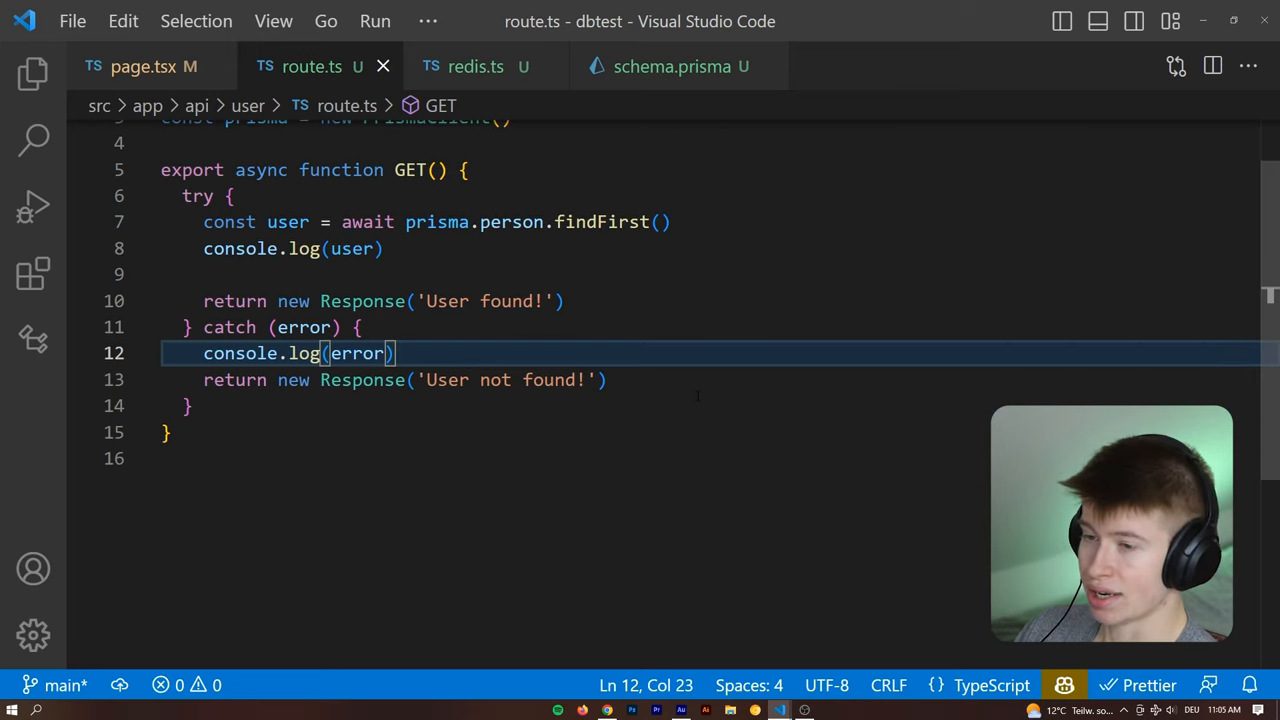
pyautogui.scroll(3)
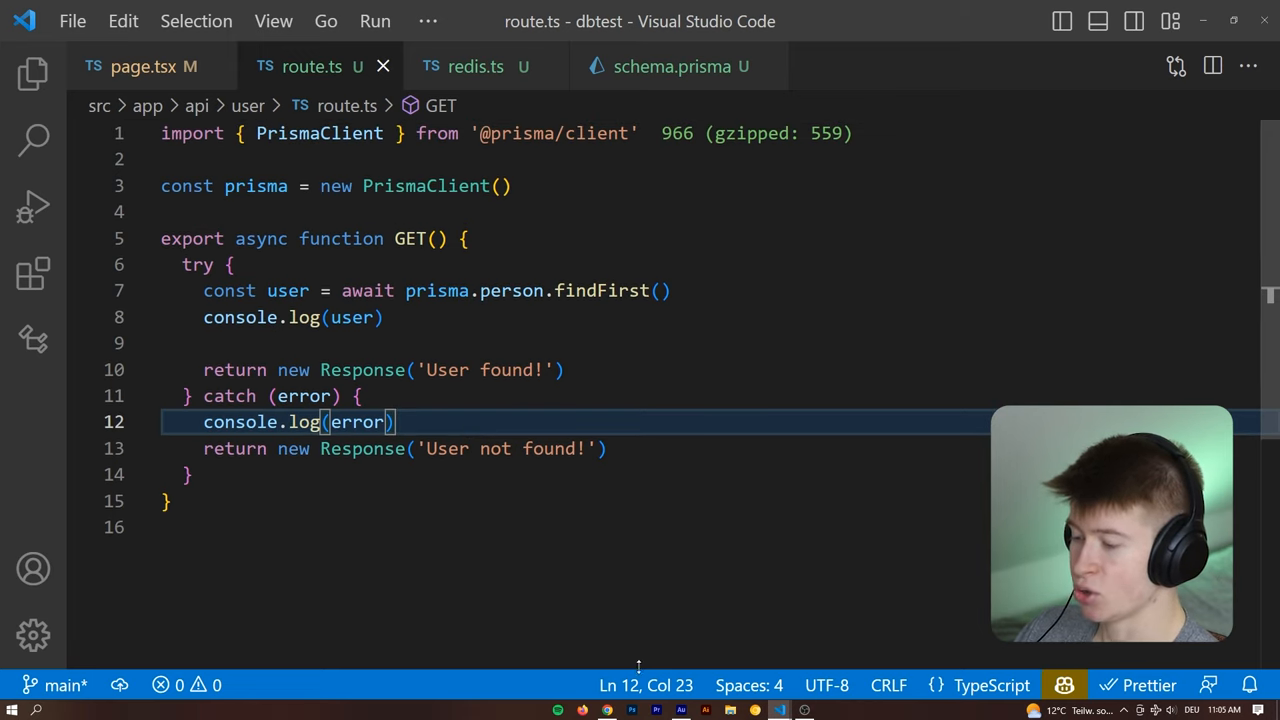
pyautogui.click(608, 712)
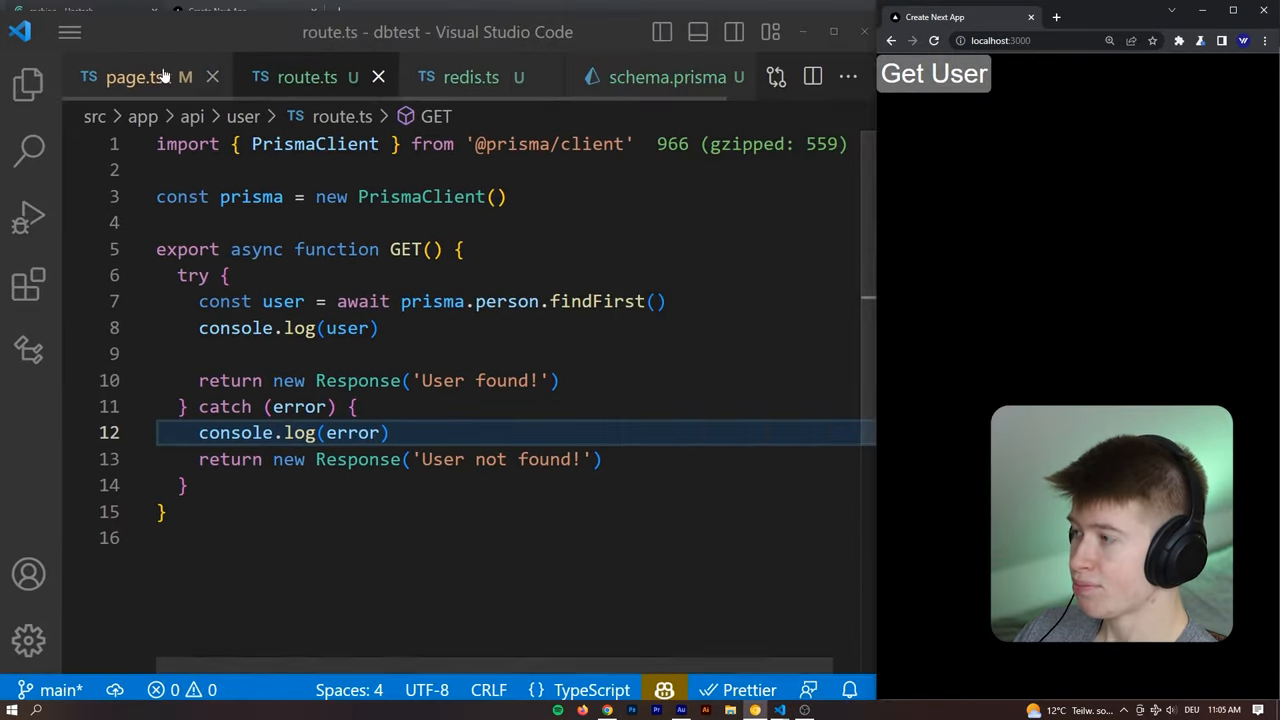
# Check page.tsx, test Get User in the app, and remove console.log(user) from the GET handler.
pyautogui.click(136, 76)
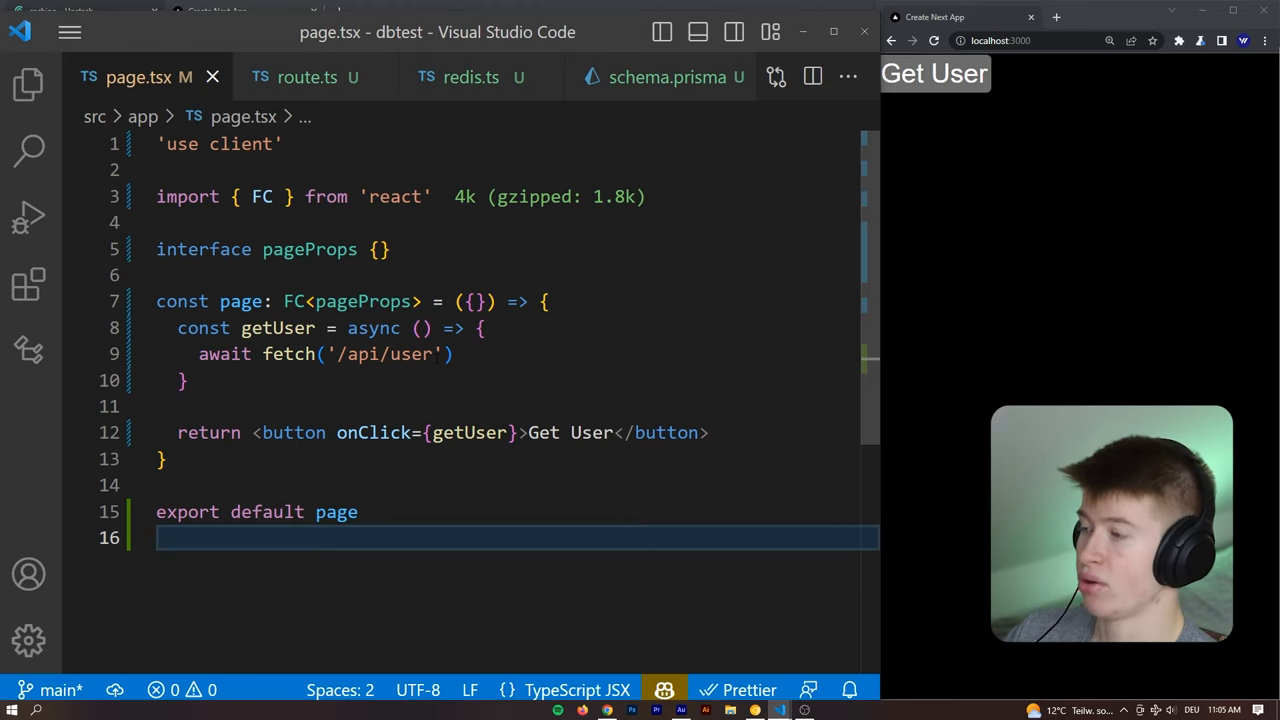
pyautogui.moveTo(308, 76)
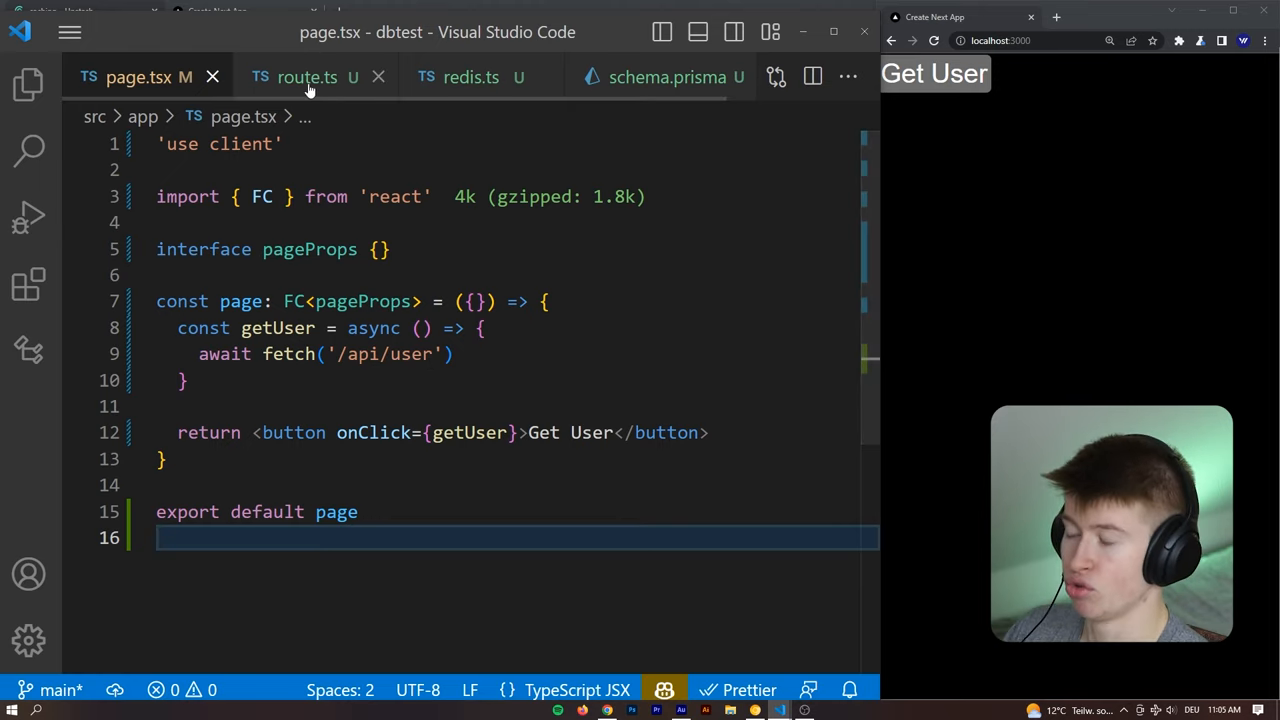
pyautogui.moveTo(308, 76)
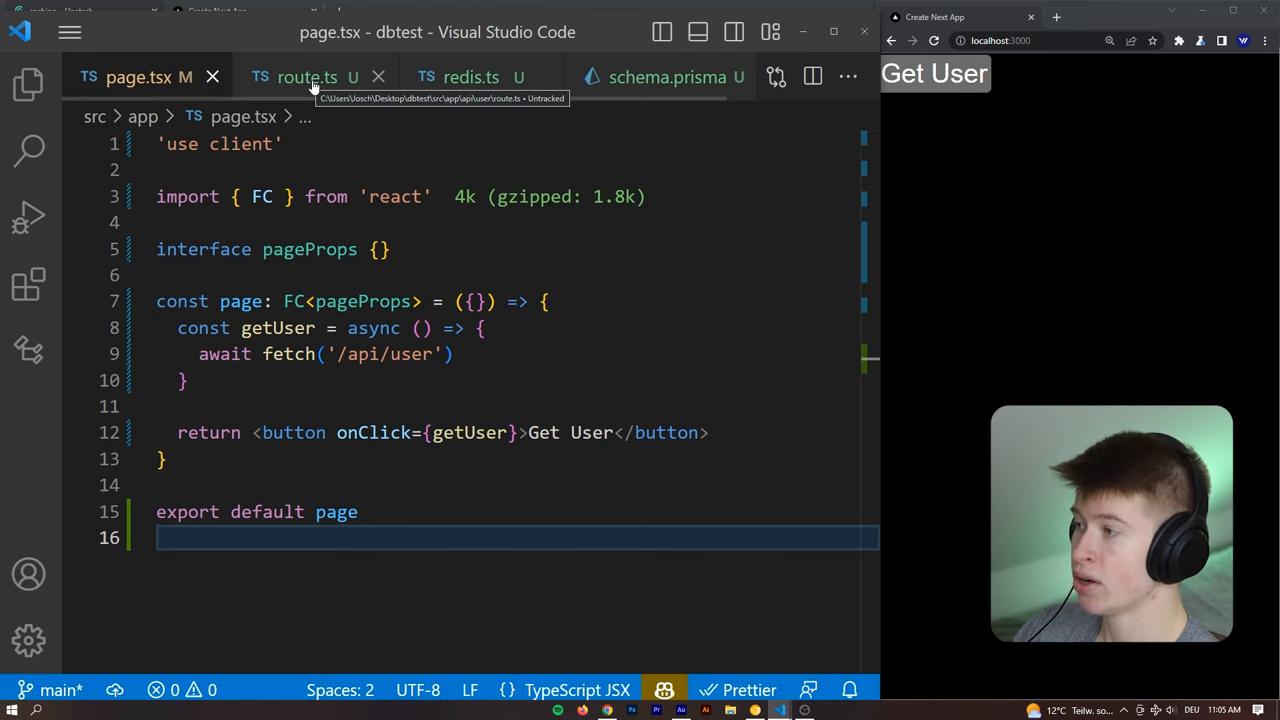
pyautogui.click(308, 76)
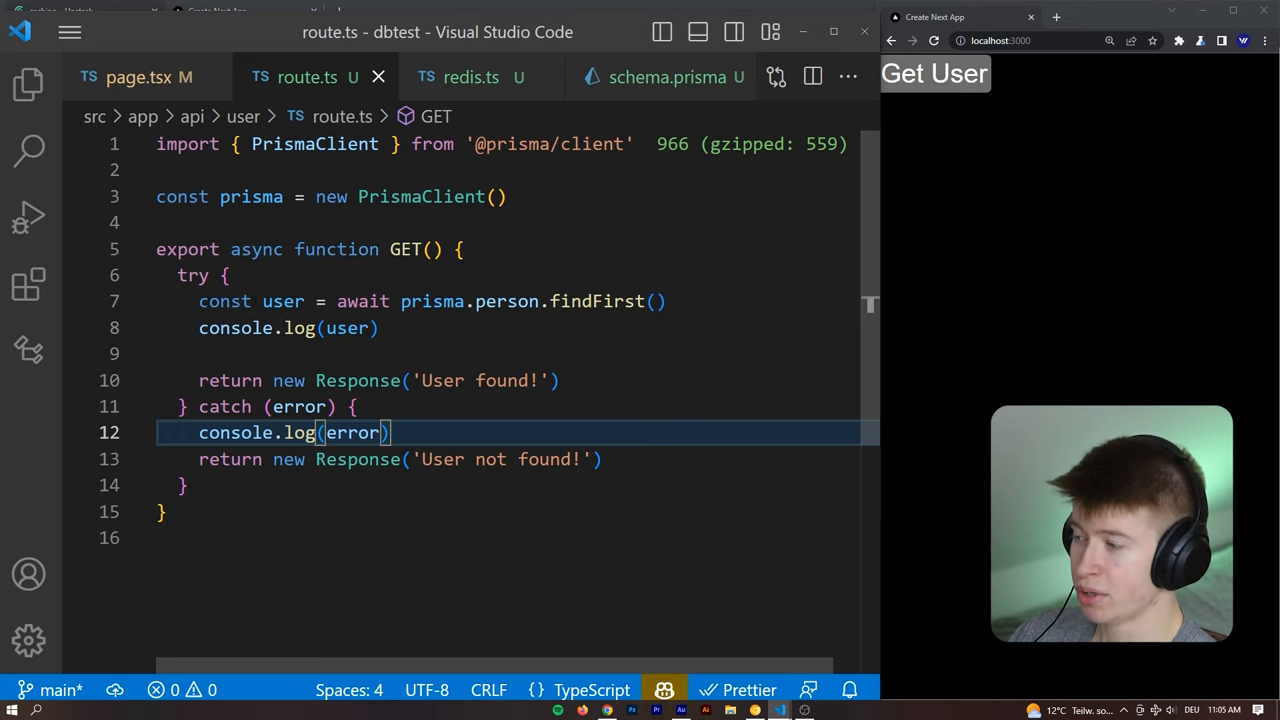
pyautogui.click(430, 300)
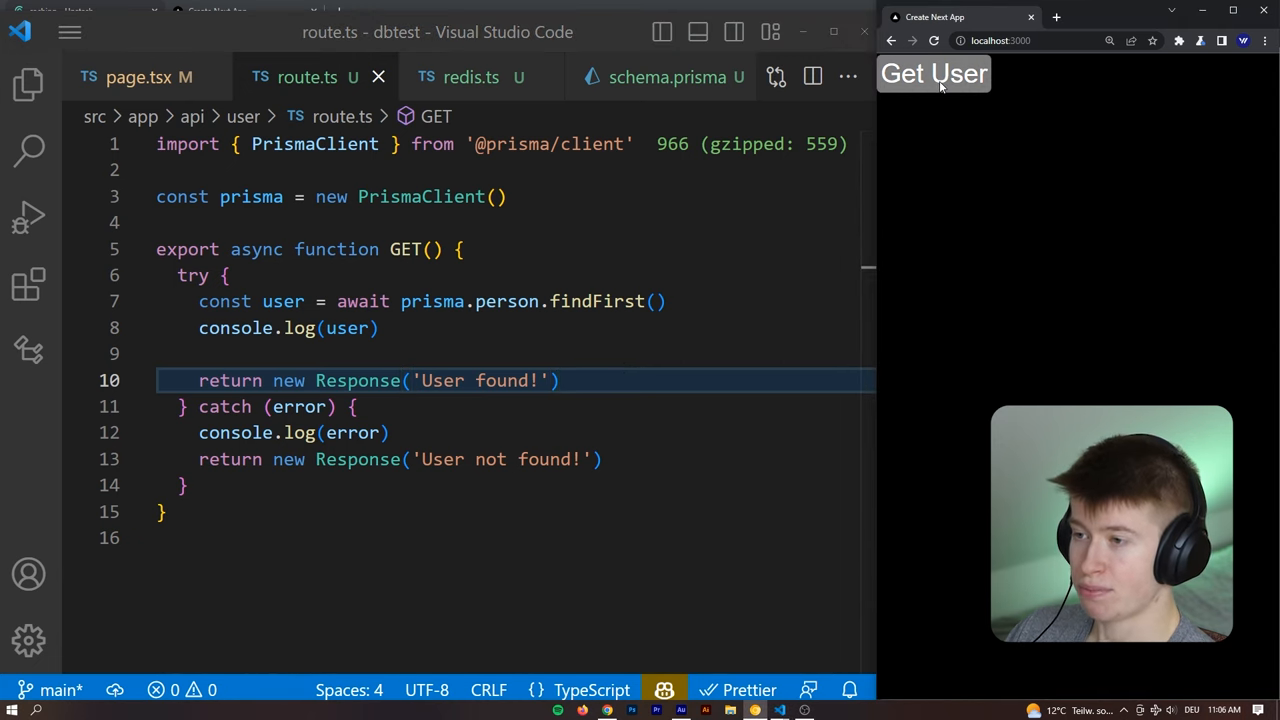
pyautogui.click(356, 406)
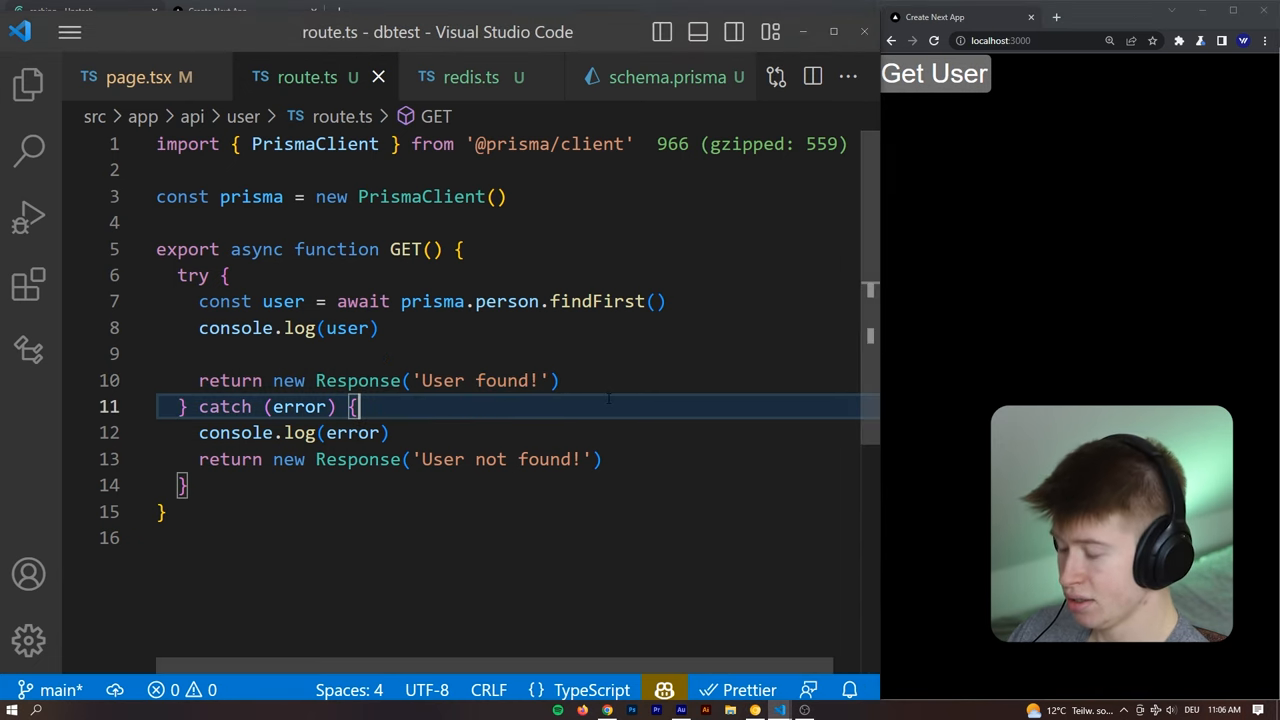
pyautogui.click(320, 220)
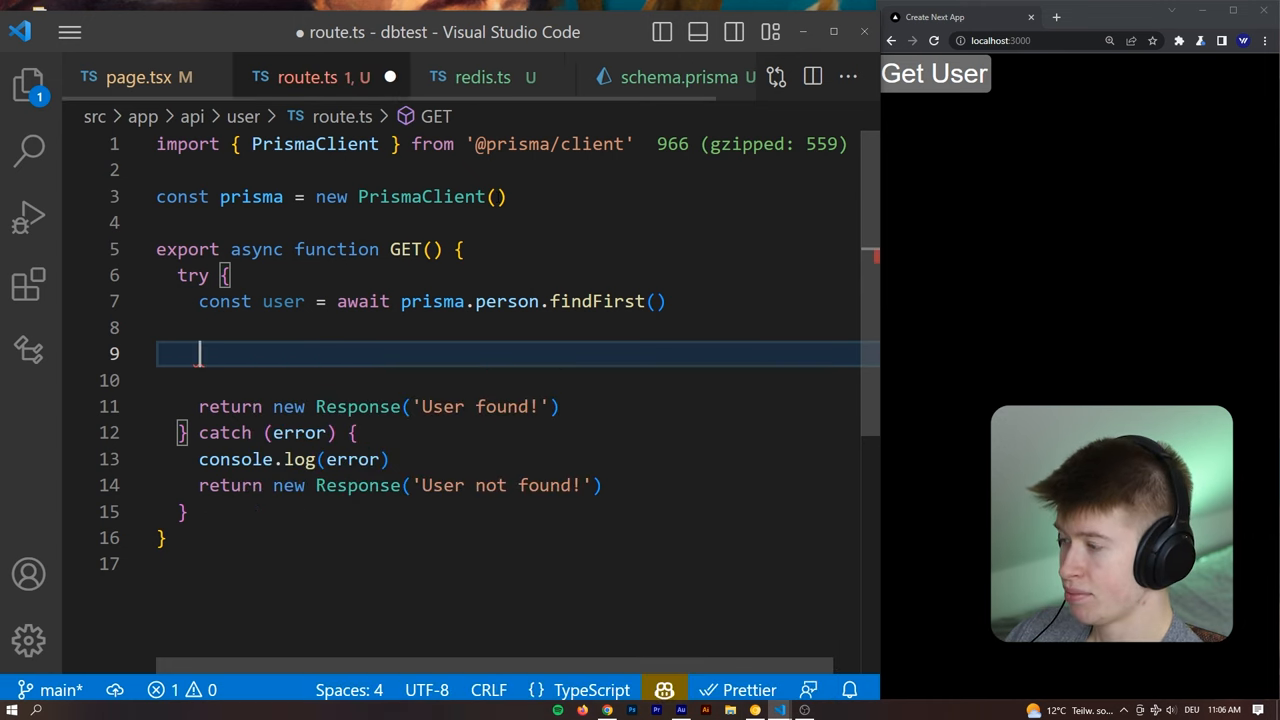
# Reference redis in route.ts so autocomplete imports the client, discarding the stray method name.
pyautogui.write('redis')
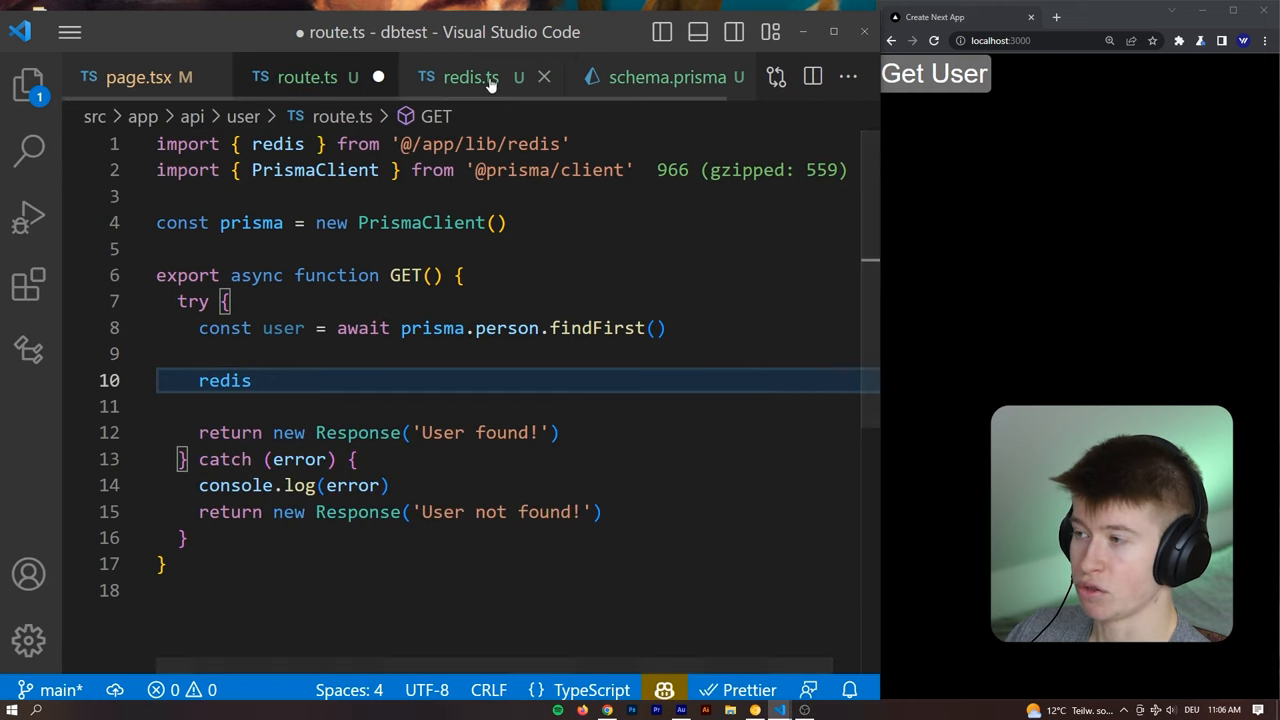
pyautogui.write('.')
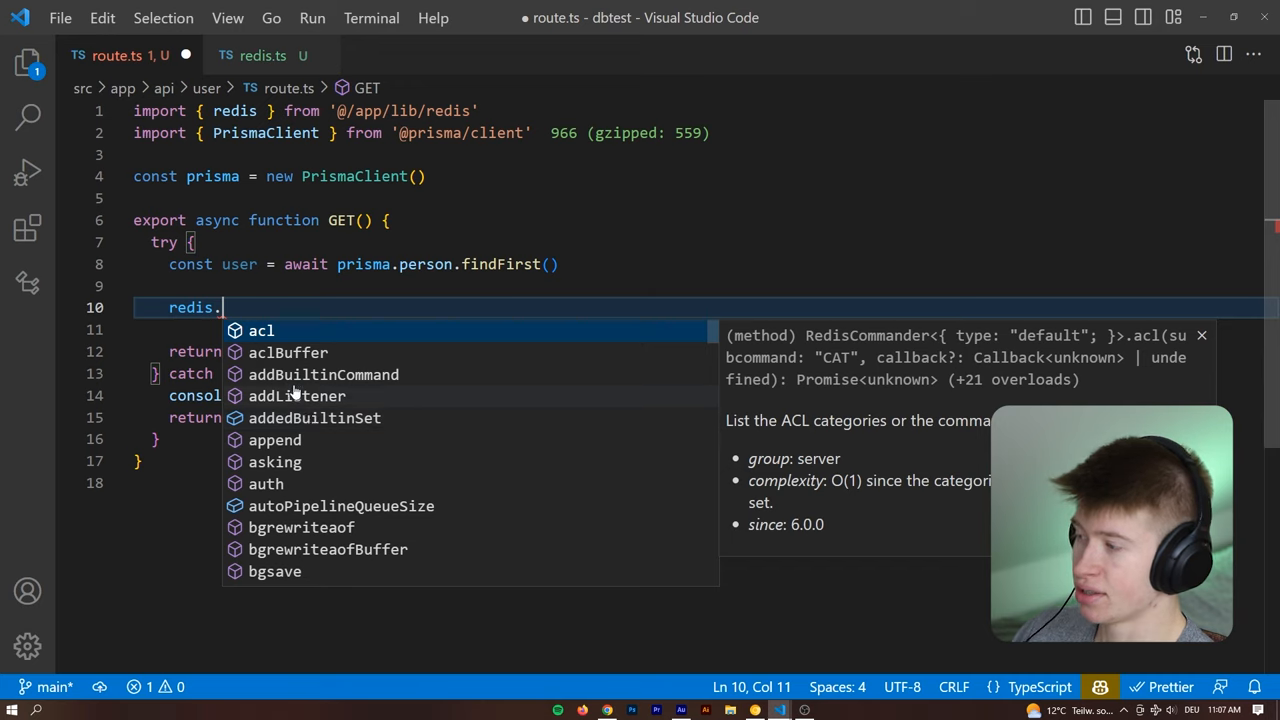
pyautogui.scroll(-3)
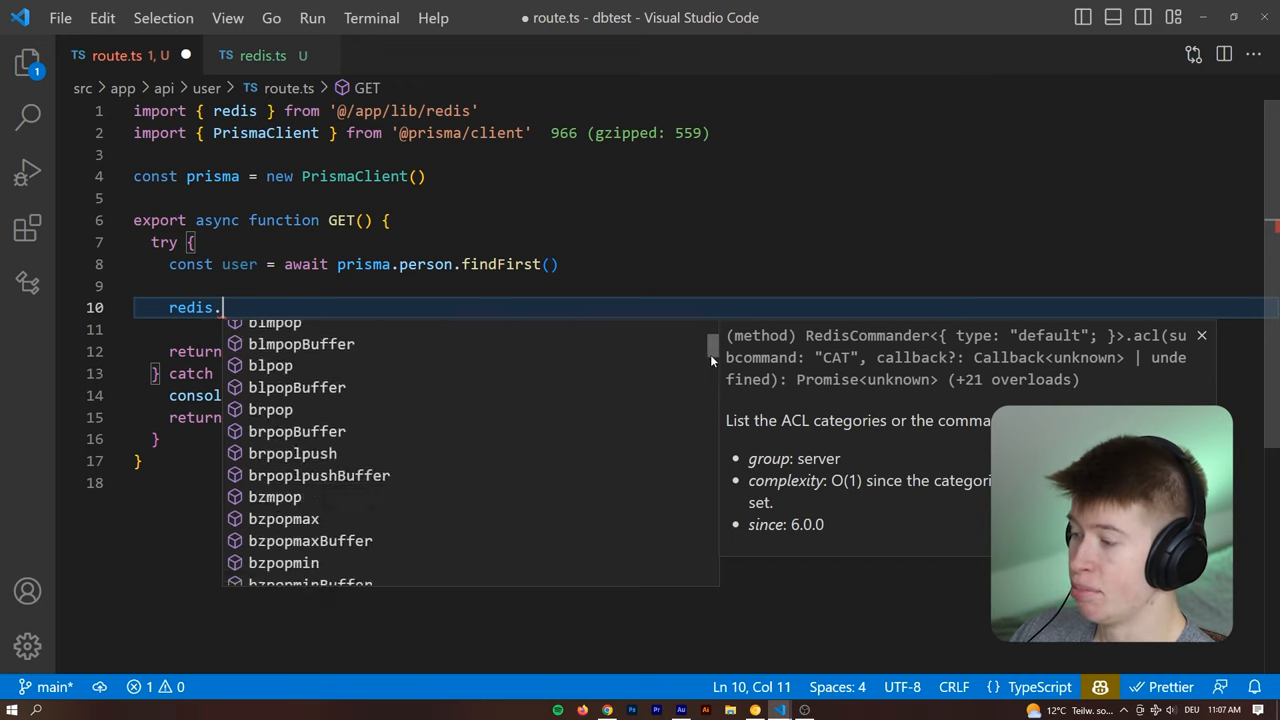
pyautogui.scroll(-3)
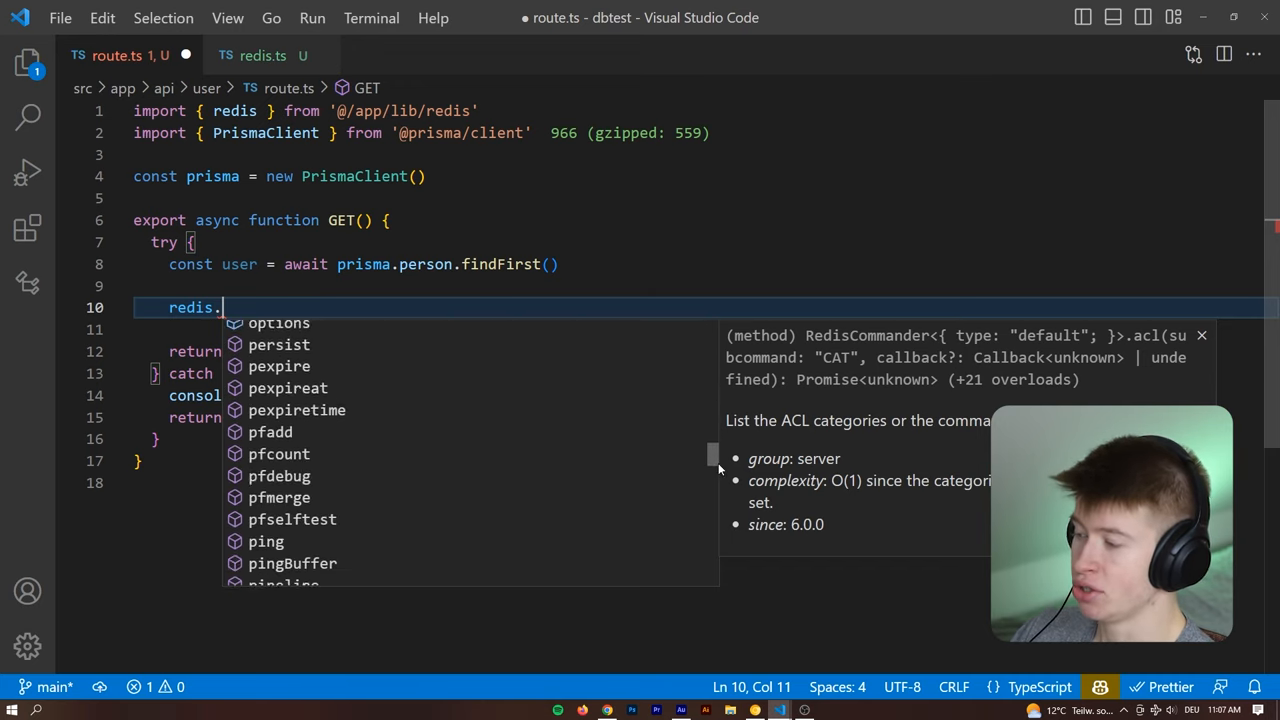
pyautogui.scroll(3)
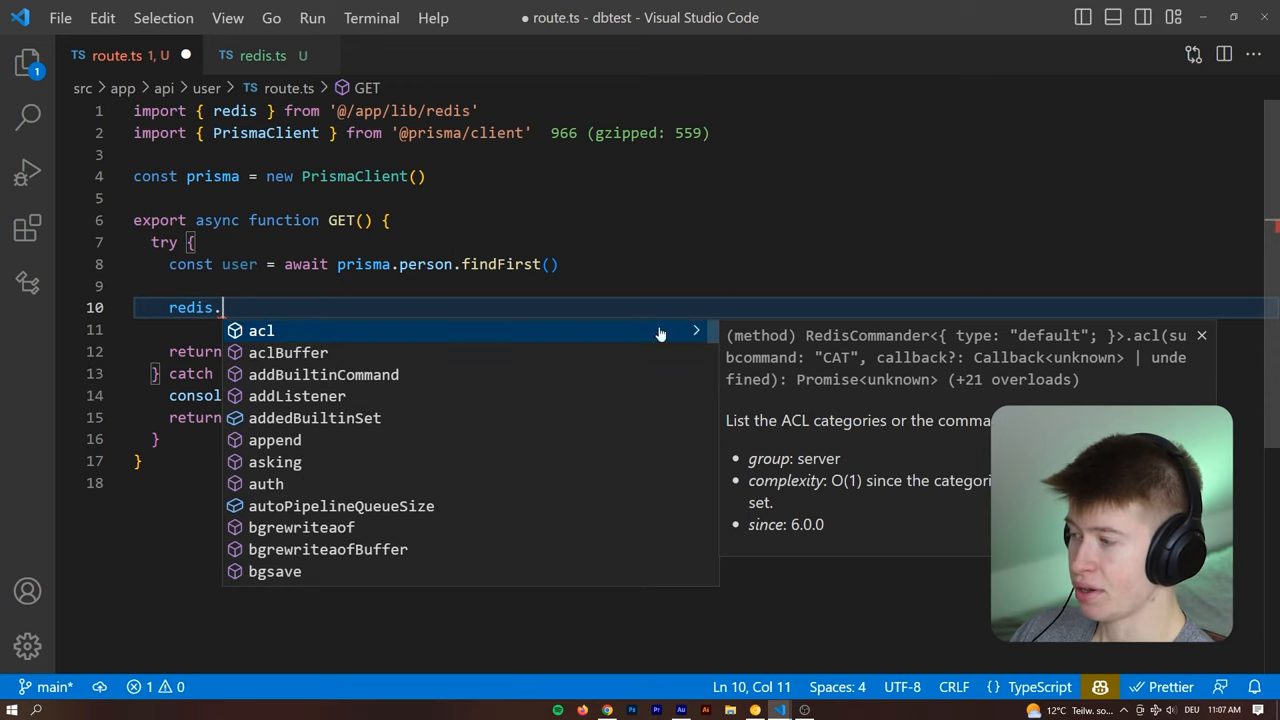
pyautogui.write('set')
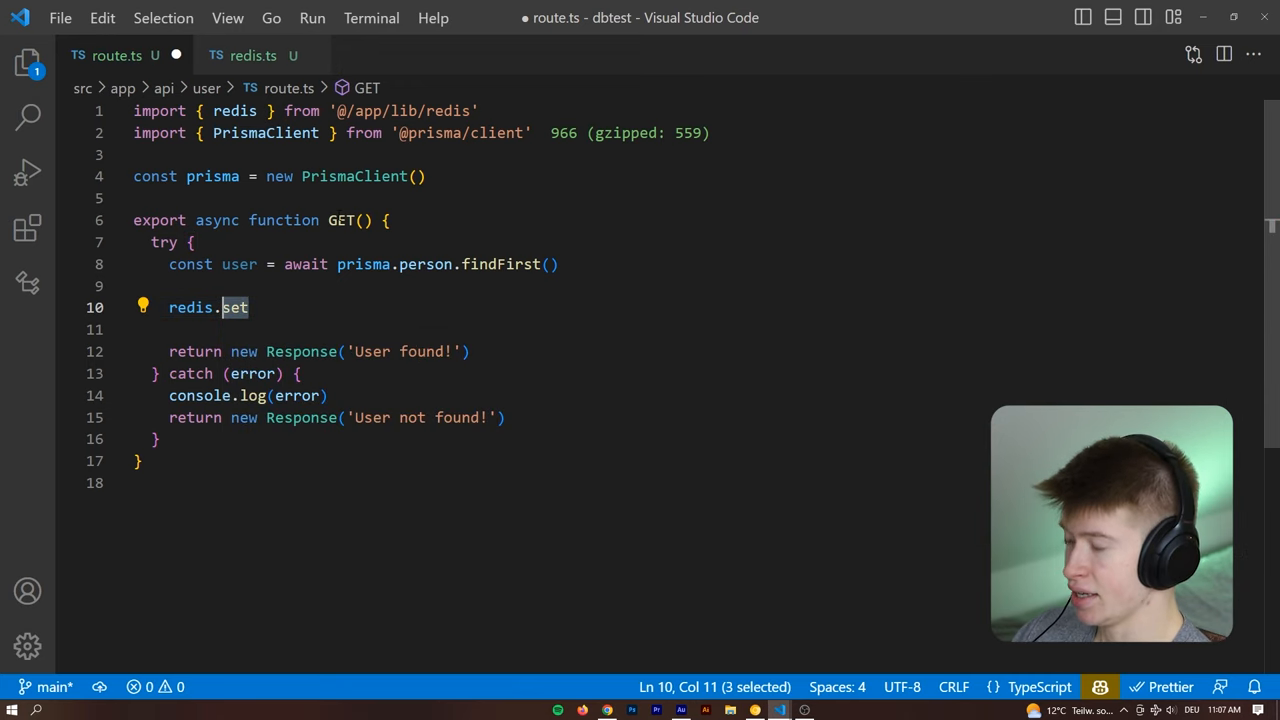
pyautogui.press('Delete')
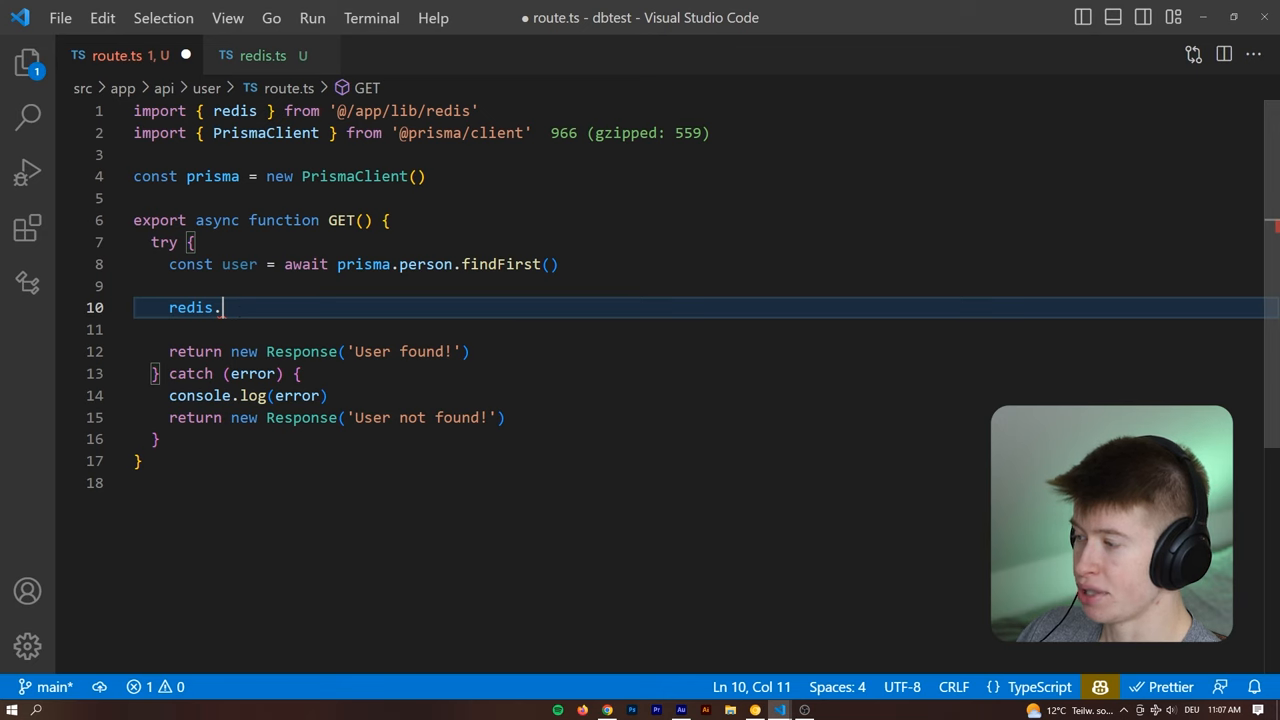
# Call await redis.set('hello', 'world') after the findFirst query.
pyautogui.write("set('hello")
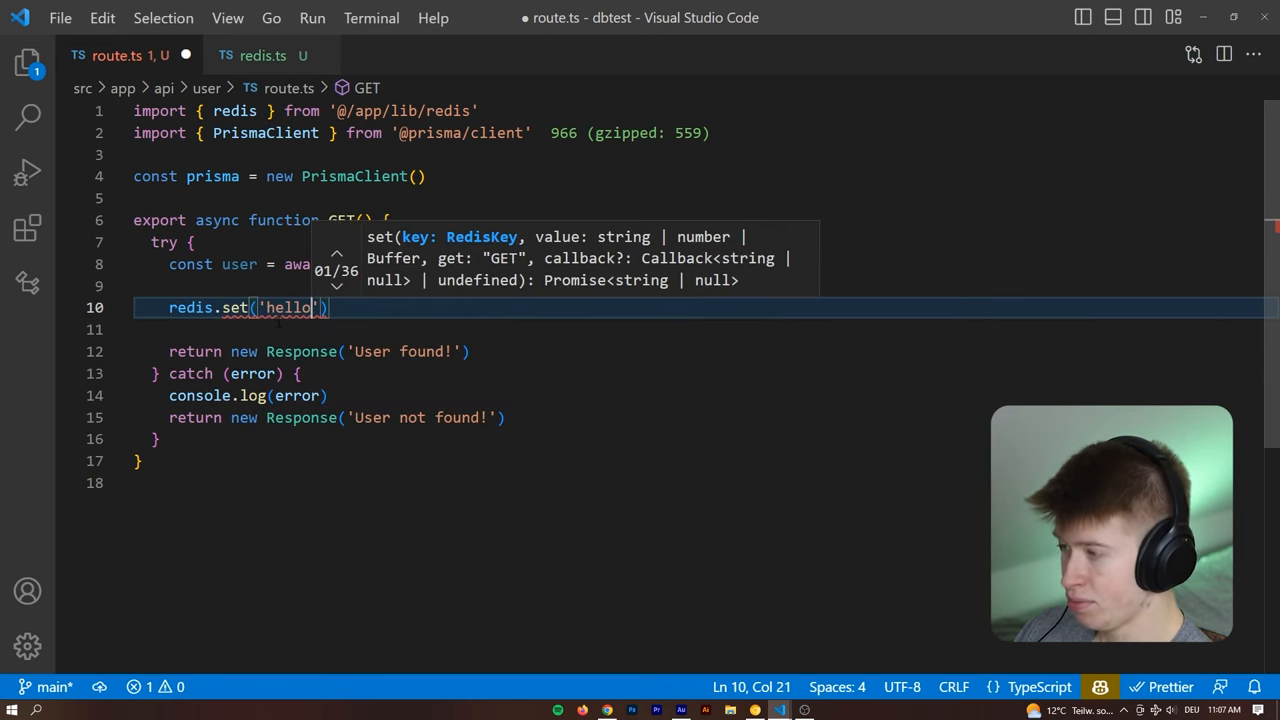
pyautogui.write(", 'world'")
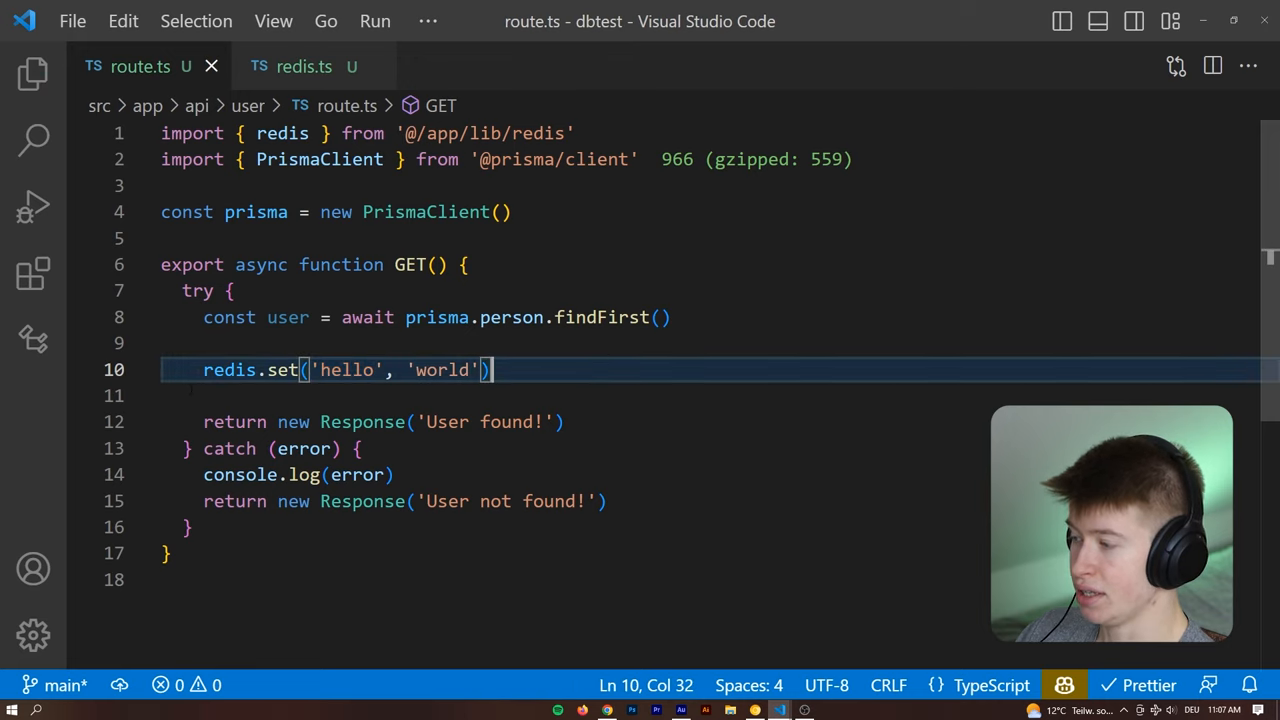
pyautogui.write('await')
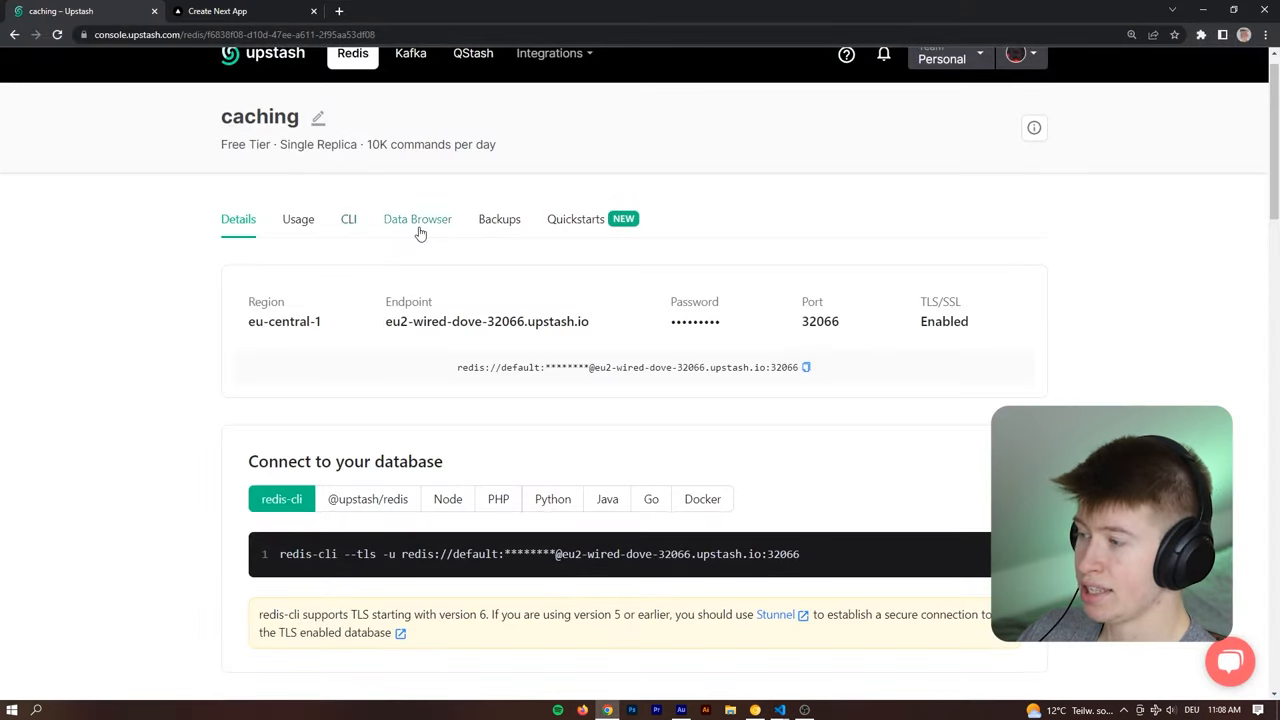
# View the caching database's Data Browser in the Upstash console.
pyautogui.click(416, 218)
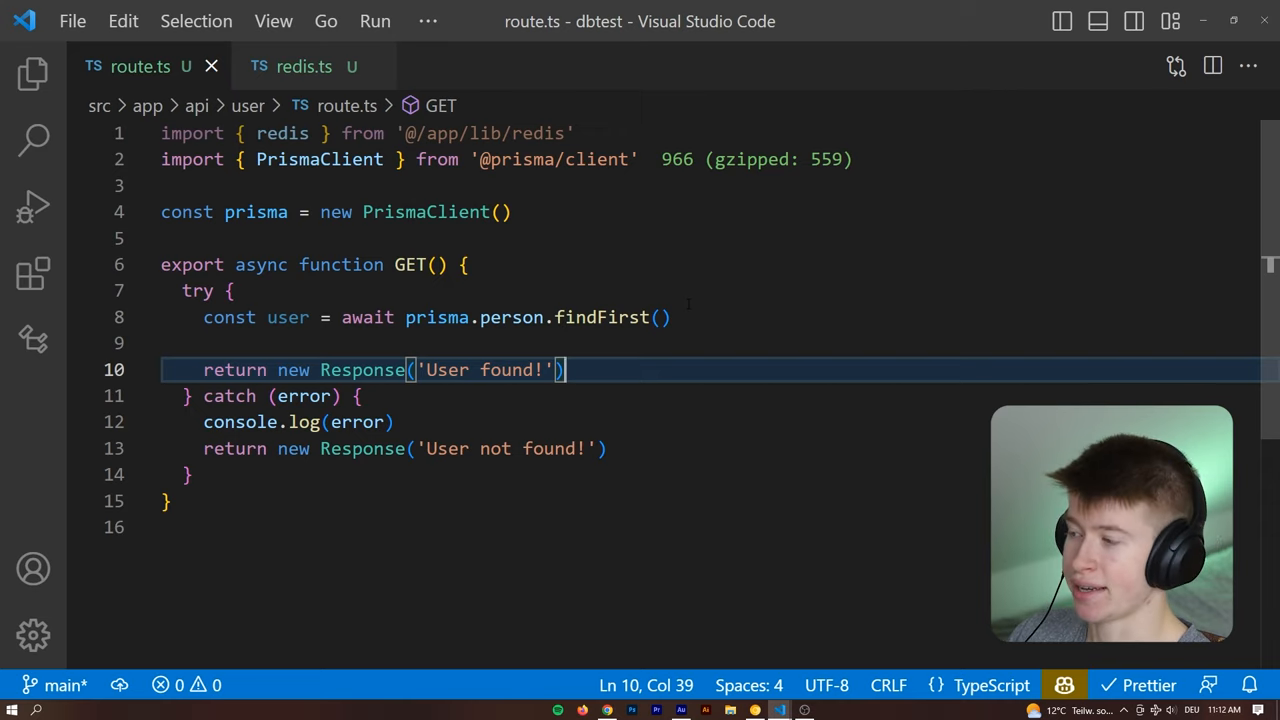
# At the top of try, set const cachedValue = await redis.get('Lord Farquaad').
pyautogui.click(232, 290)
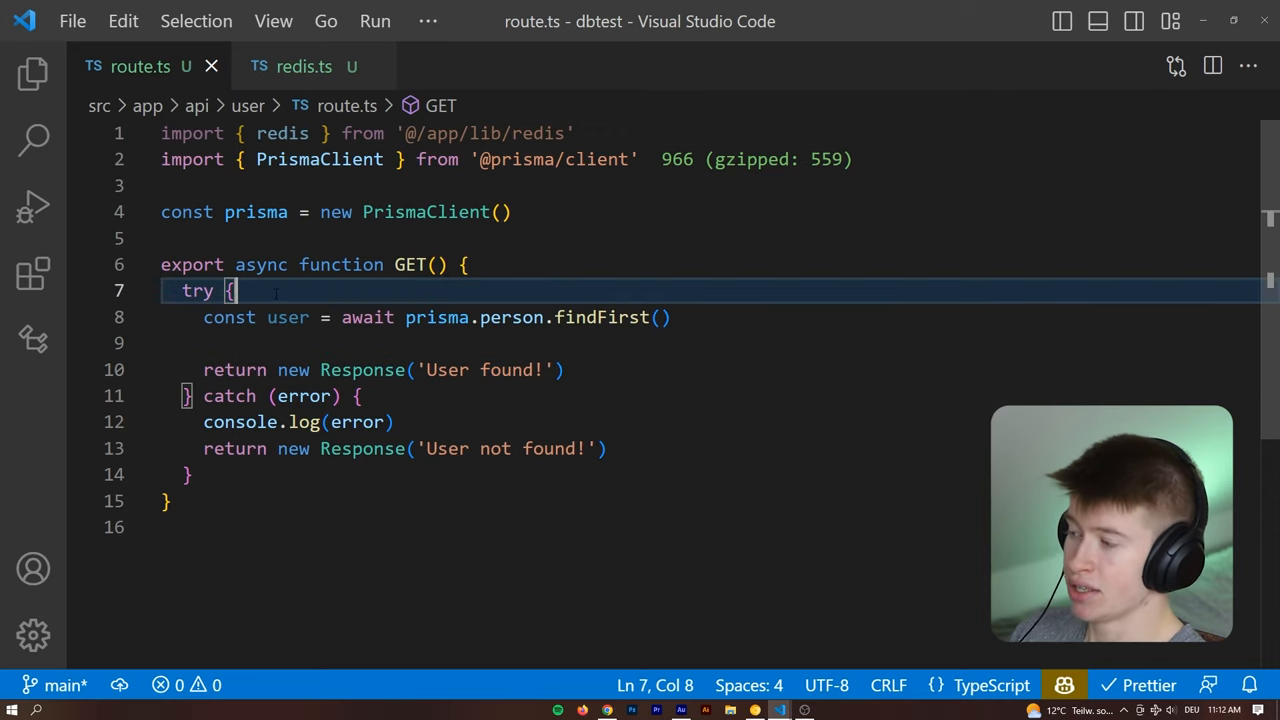
pyautogui.press('Enter')
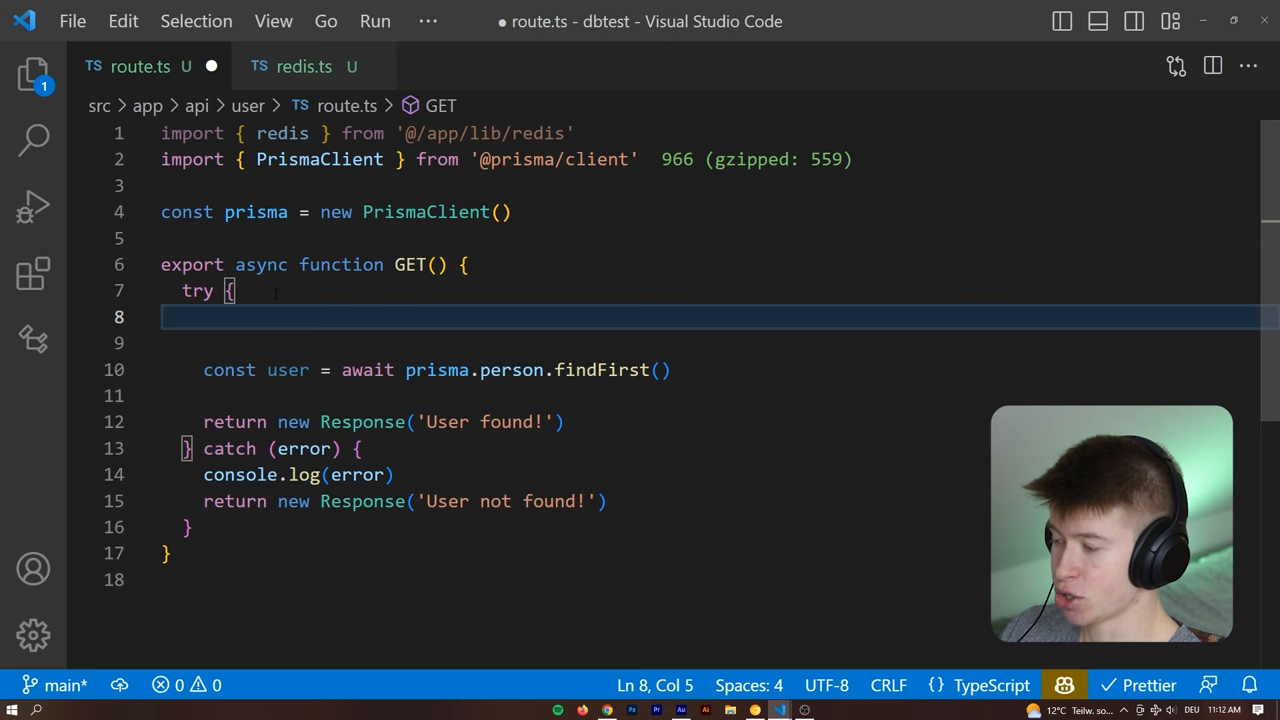
pyautogui.write('const')
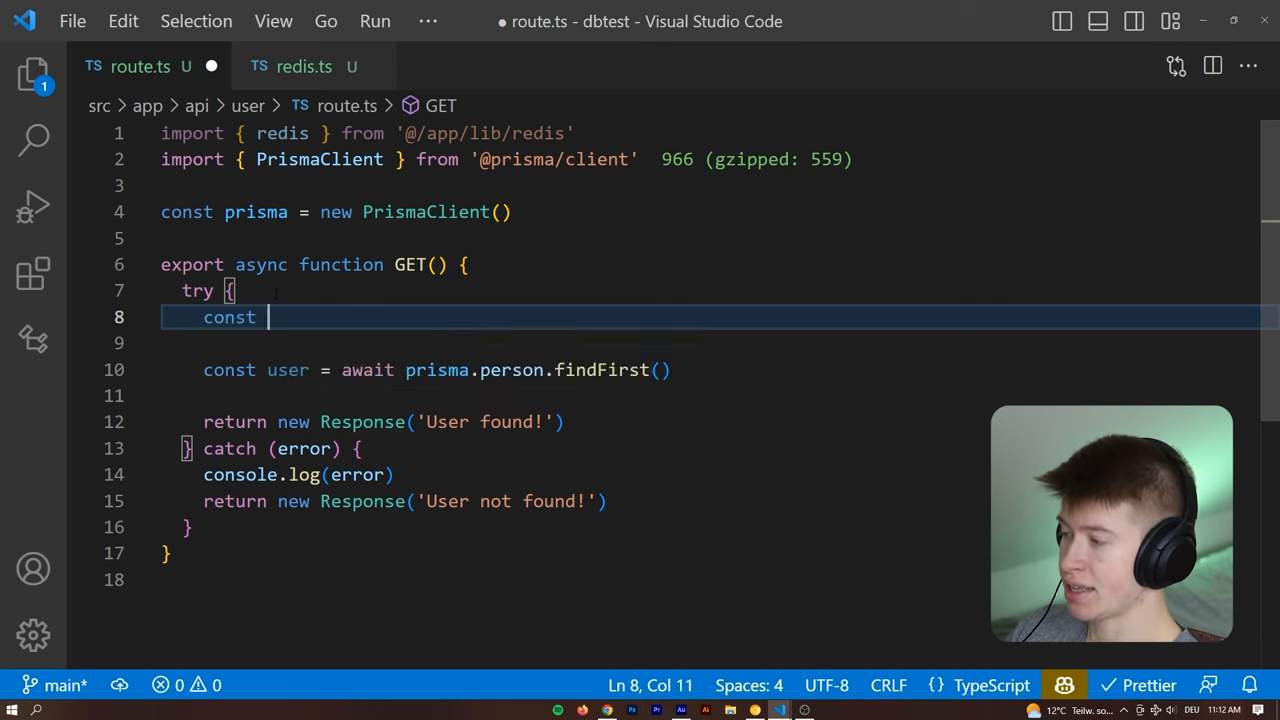
pyautogui.write('cachedValue')
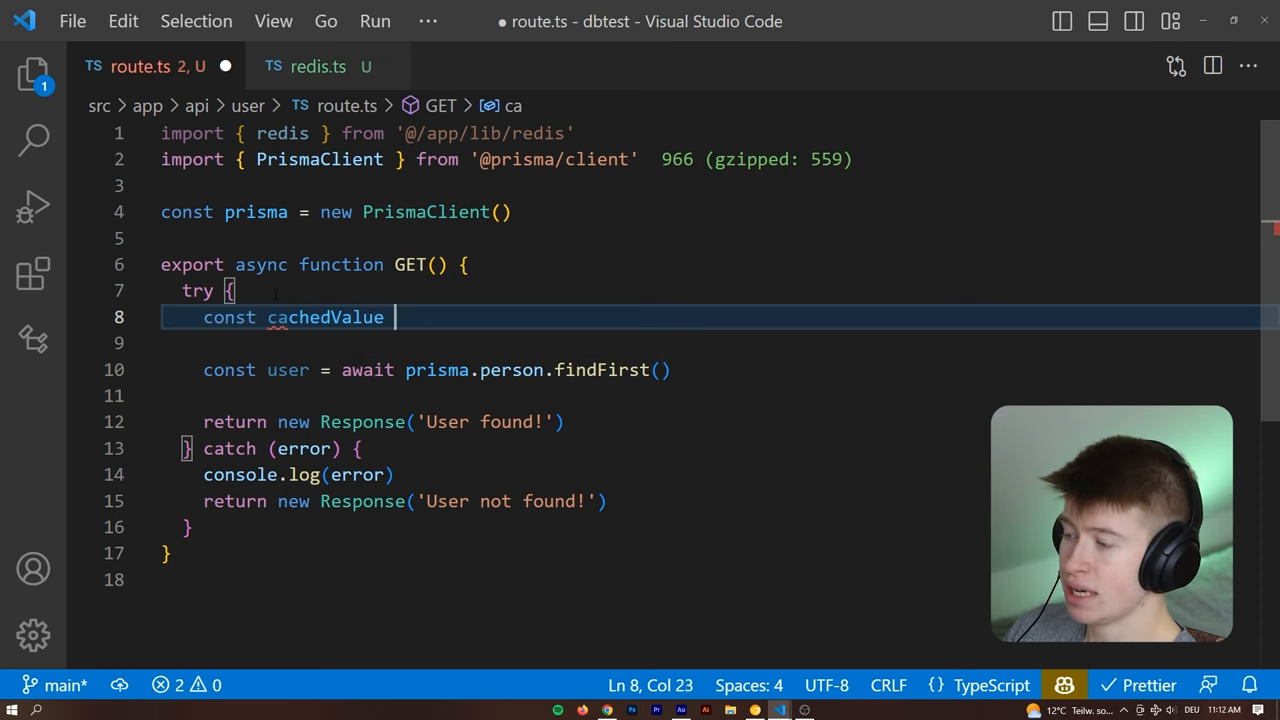
pyautogui.write('= redis.get(')
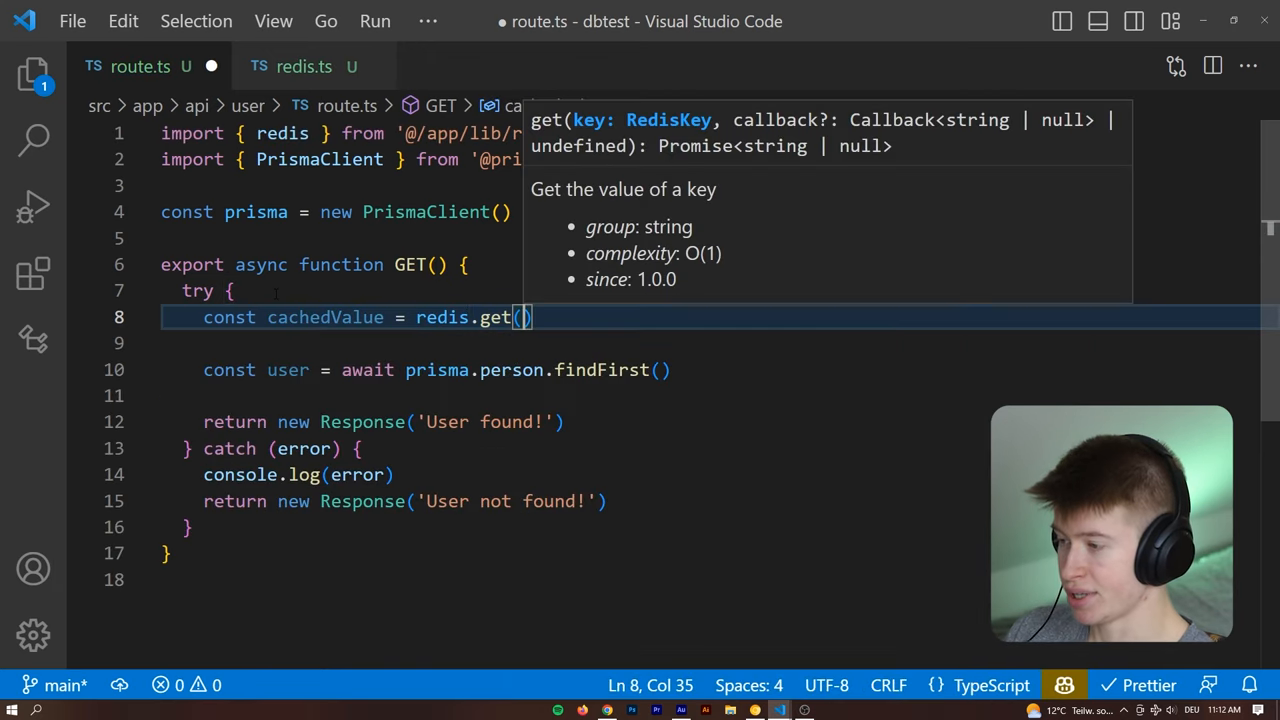
pyautogui.write("'Lon'")
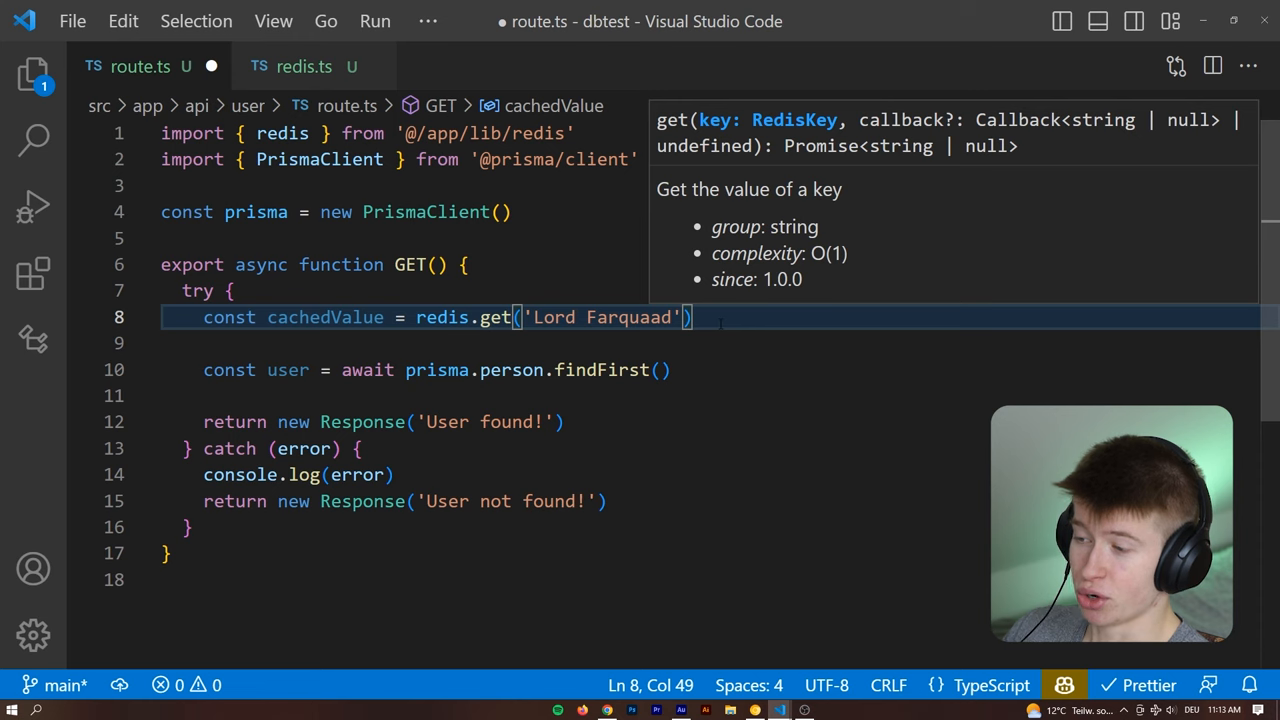
# Start an if(cachedValue) block below the redis.get line.
pyautogui.write('if(')
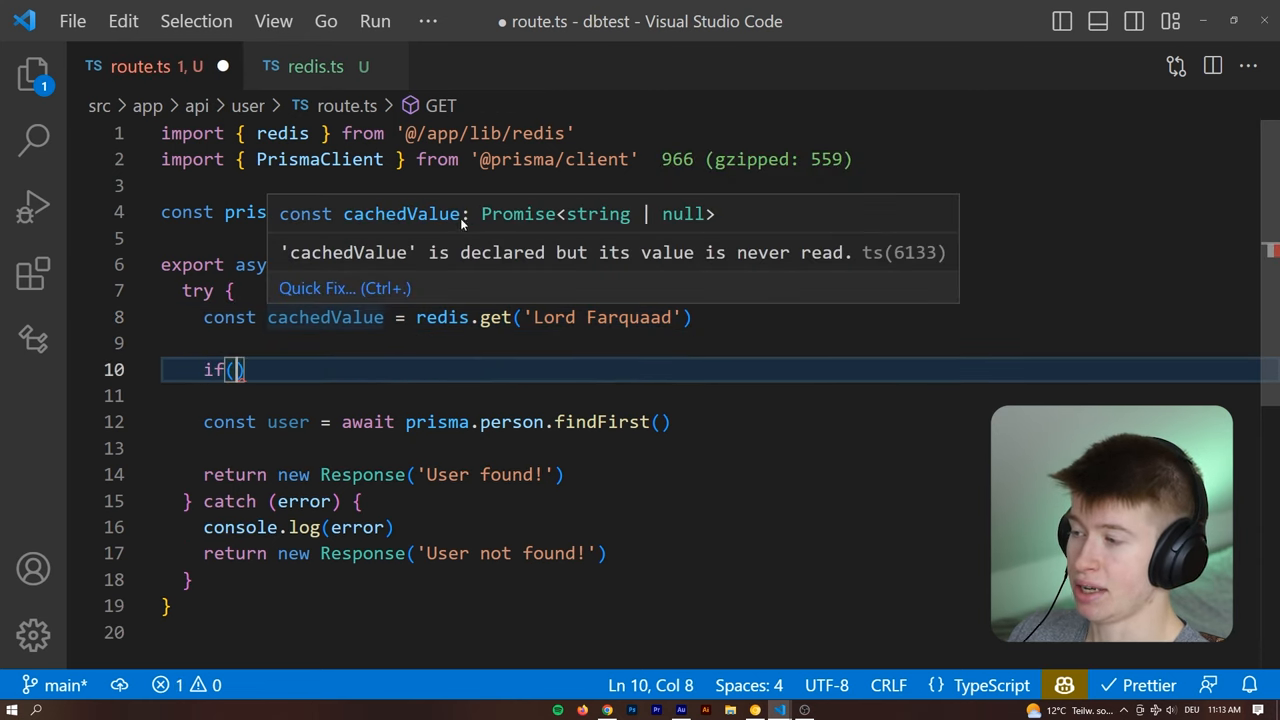
pyautogui.moveTo(630, 232)
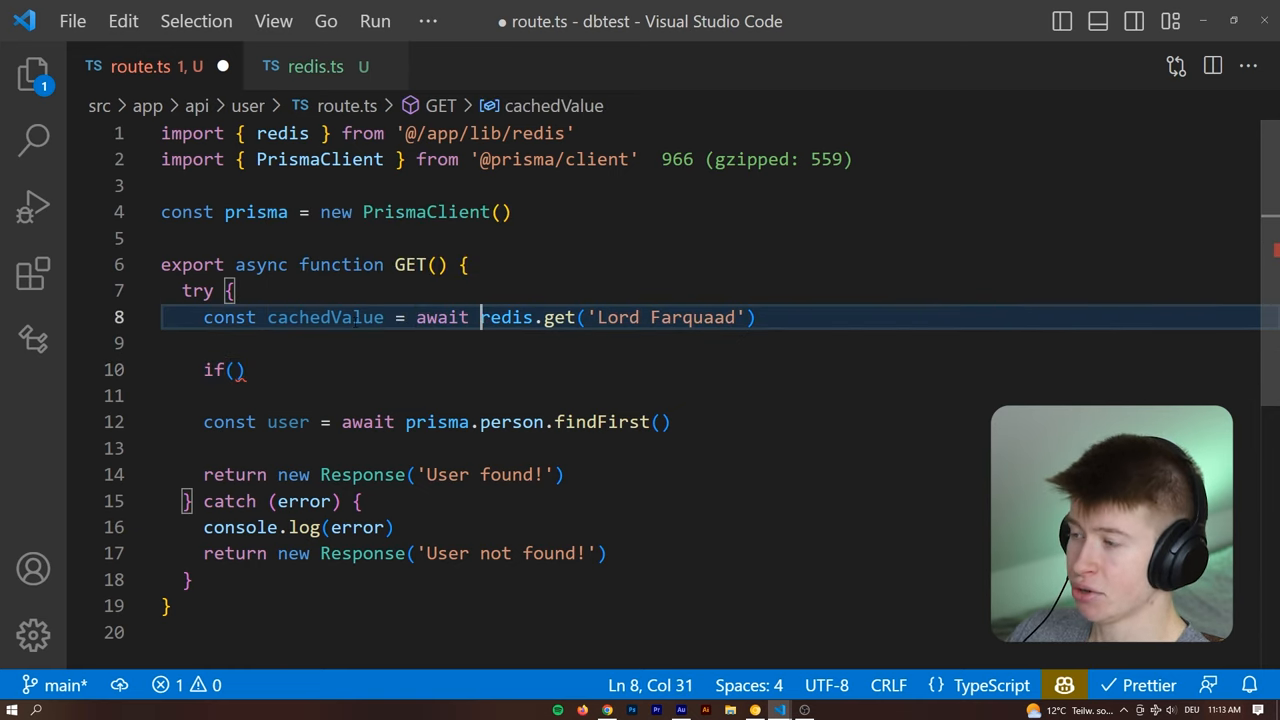
pyautogui.moveTo(324, 316)
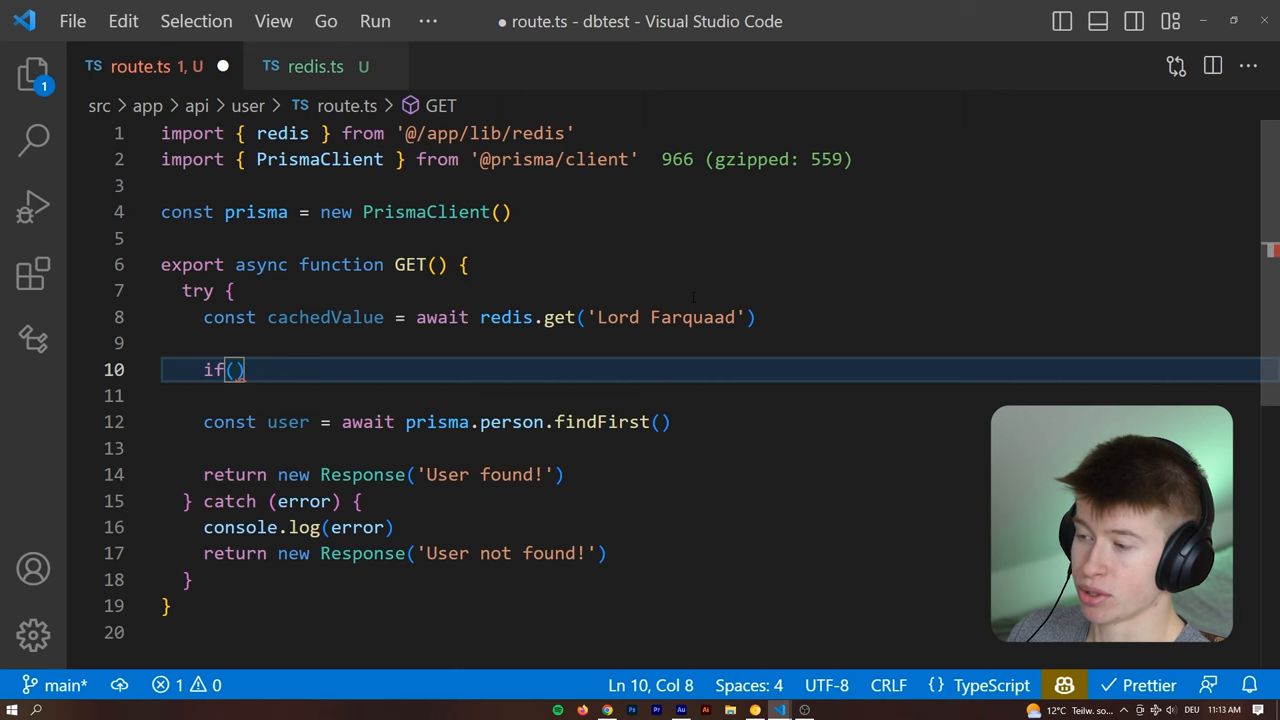
pyautogui.write('cachedValue')
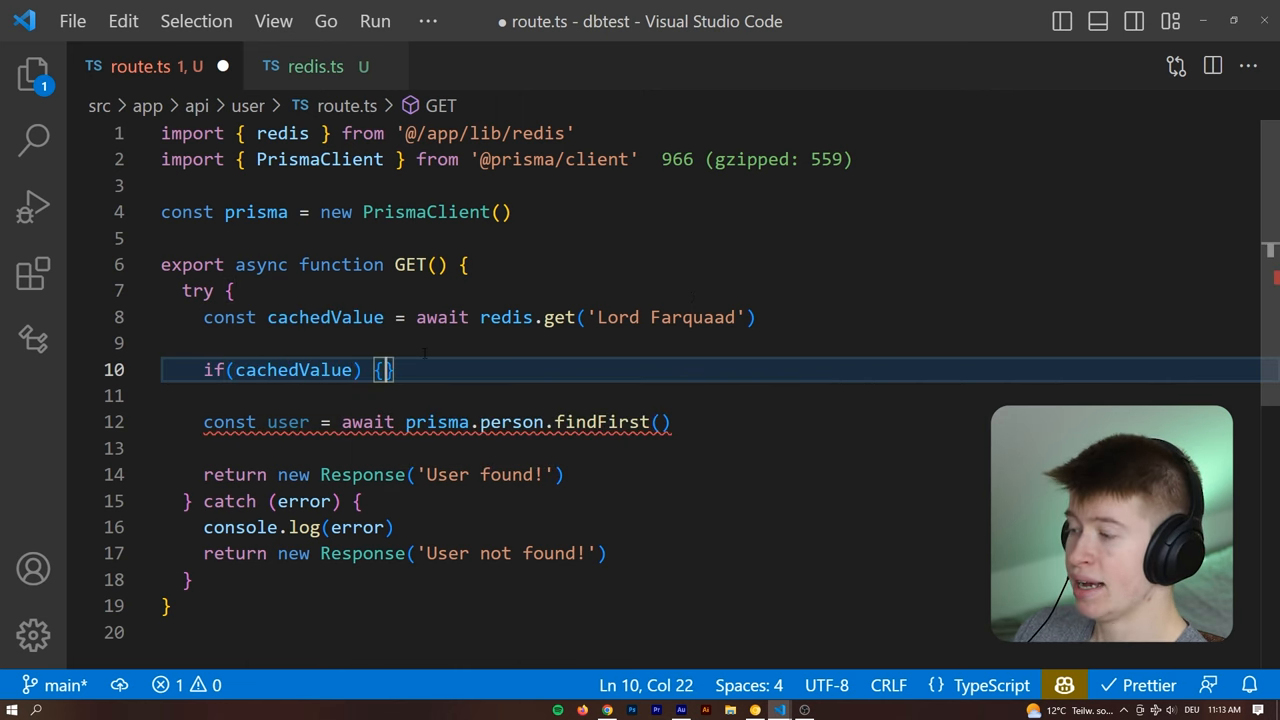
pyautogui.press('Enter')
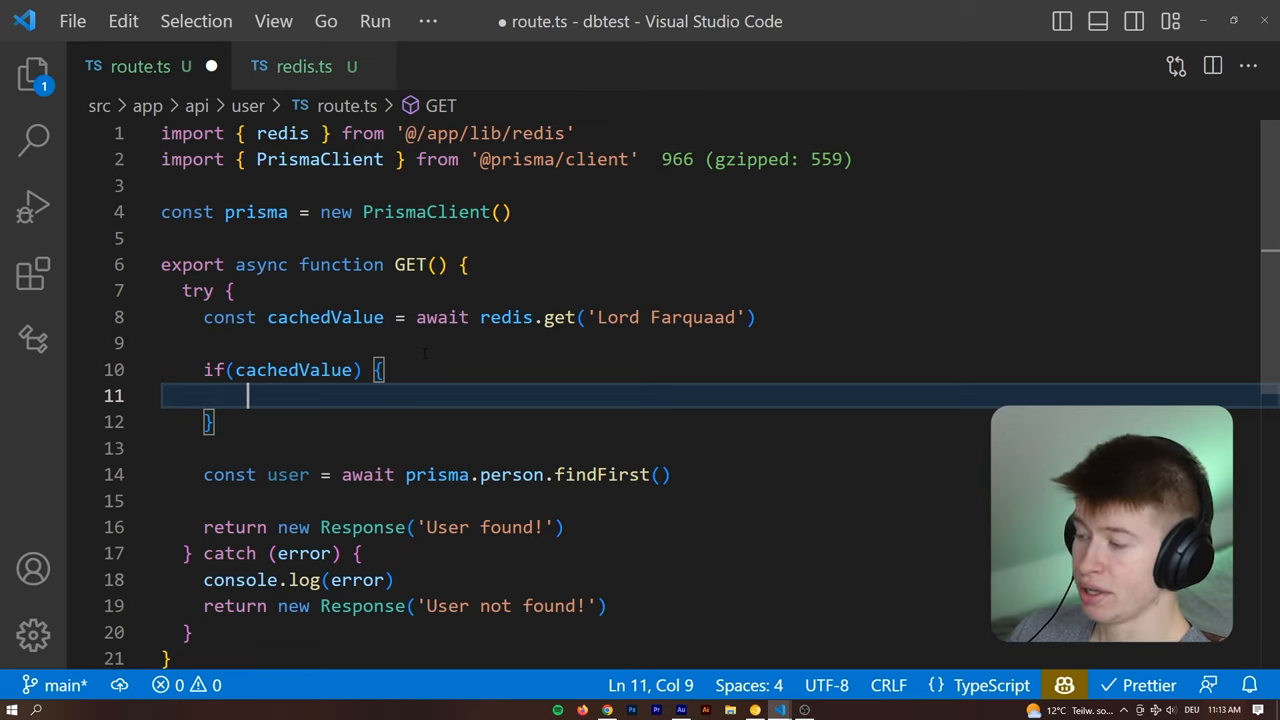
# Return new Response(cachedValue) on cache hit and await redis.set('Lord Farquaad', user) after findFirst.
pyautogui.write('return new Response(cachedValue')
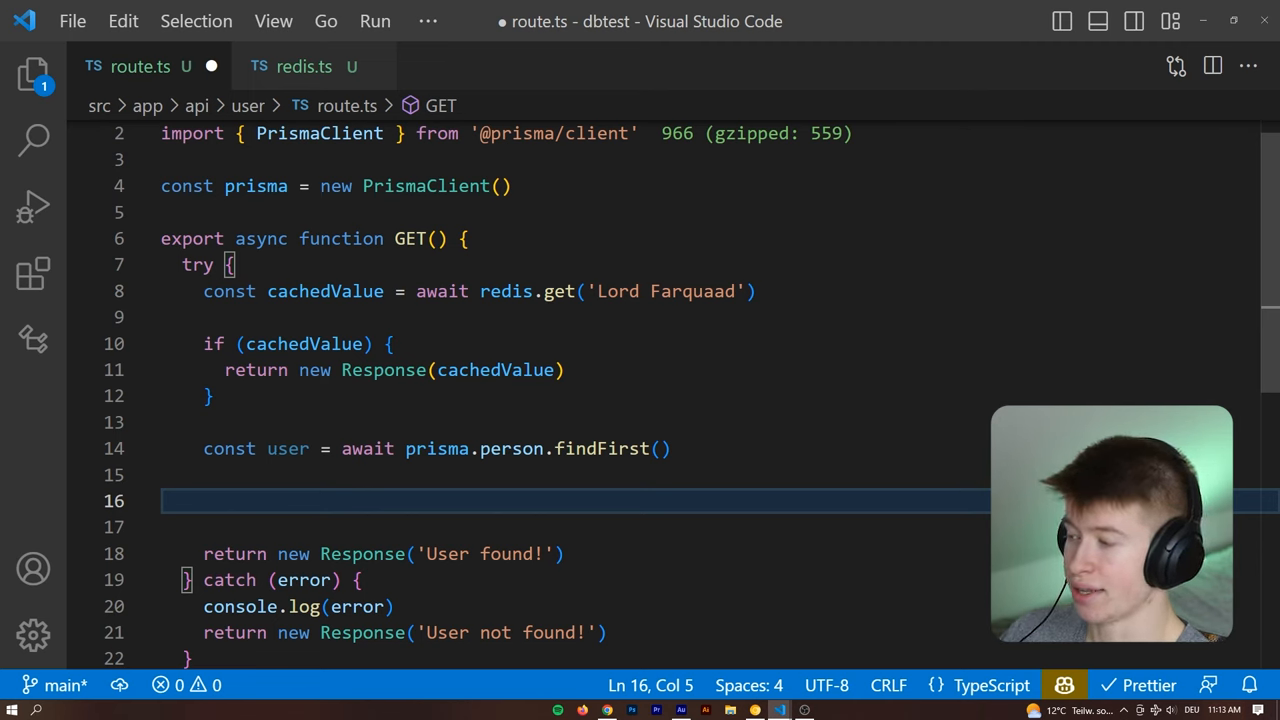
pyautogui.moveTo(516, 448)
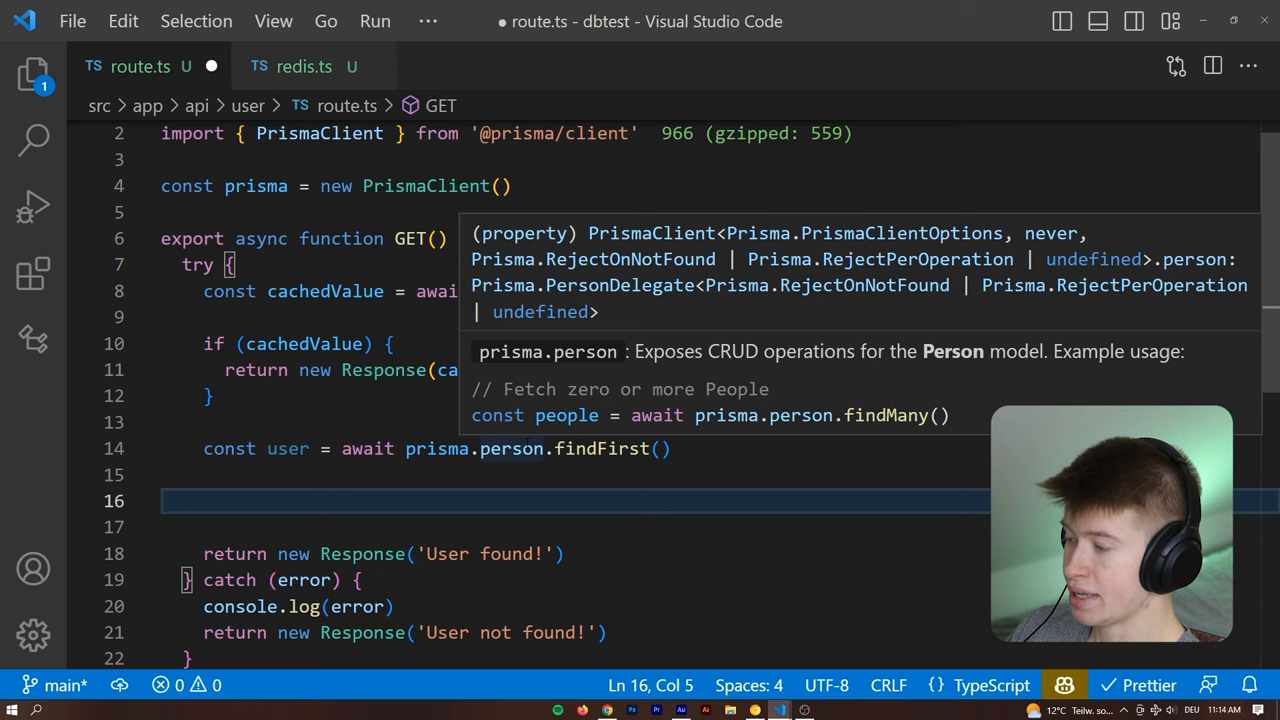
pyautogui.write('await redis.set(')
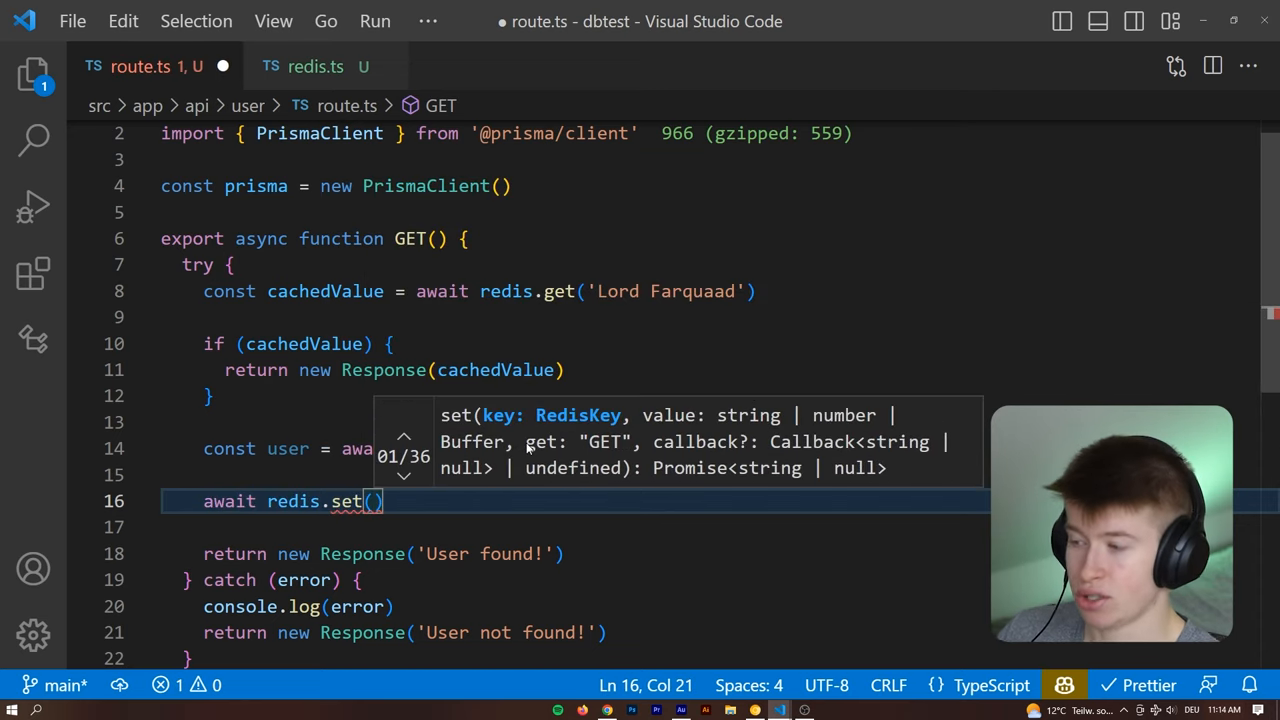
pyautogui.write("'")
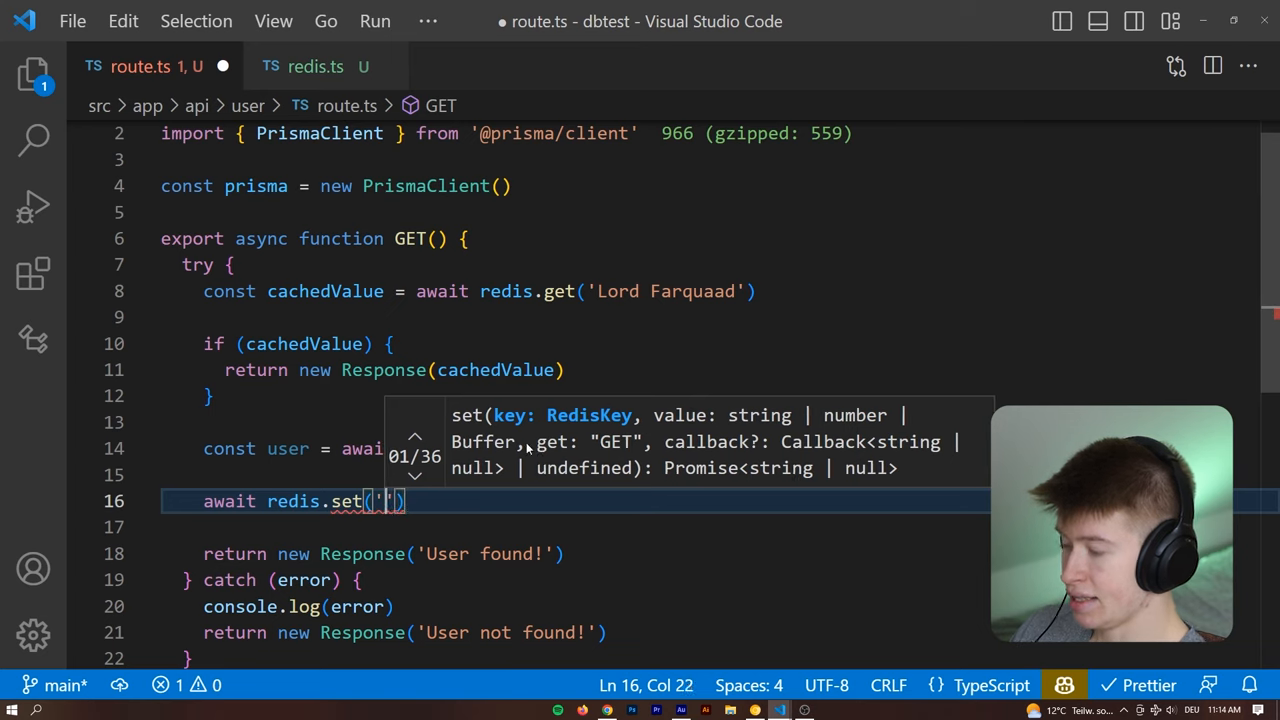
pyautogui.write('Lord Farq')
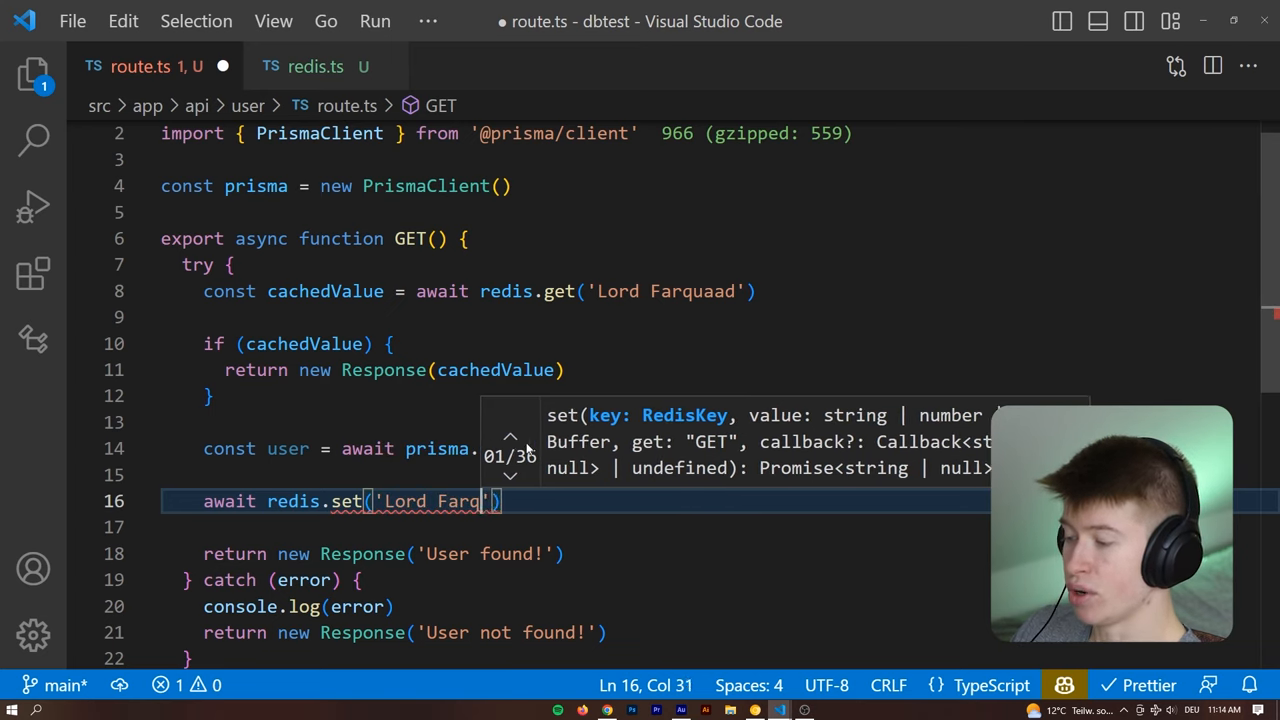
pyautogui.write(', user')
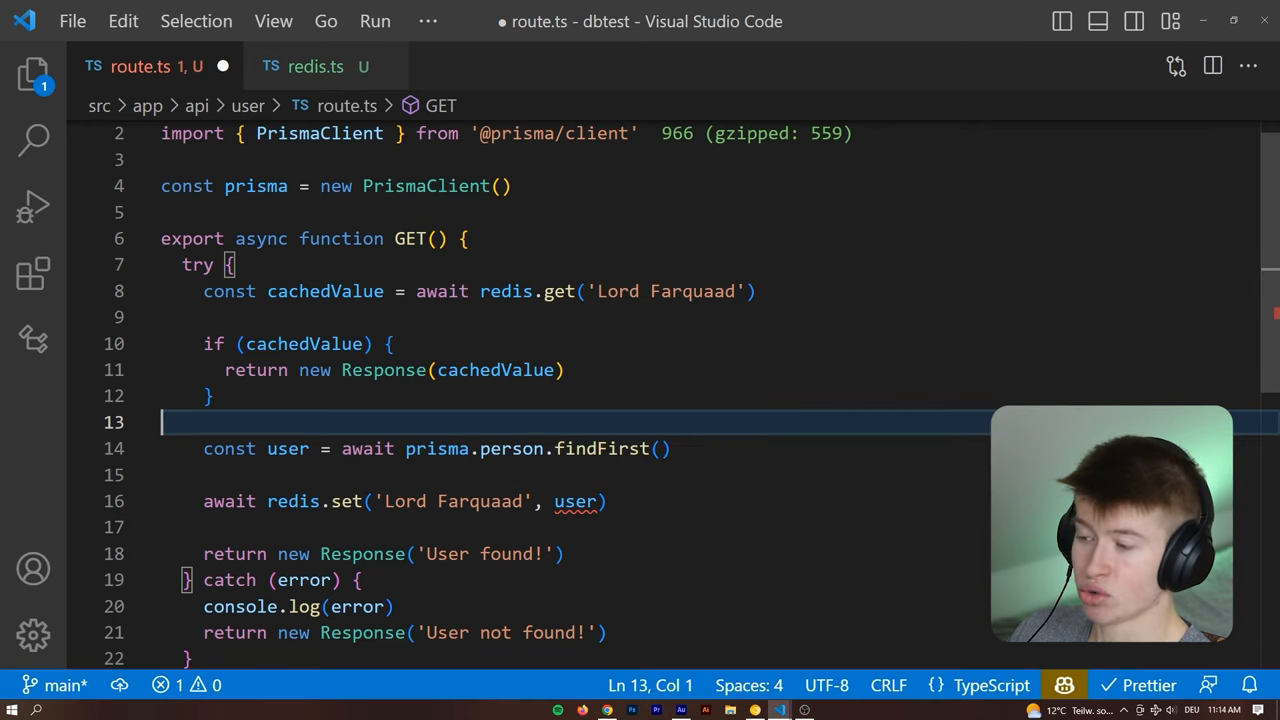
# Add if(!user) return new Response('Error') after the Prisma lookup.
pyautogui.write('if()')
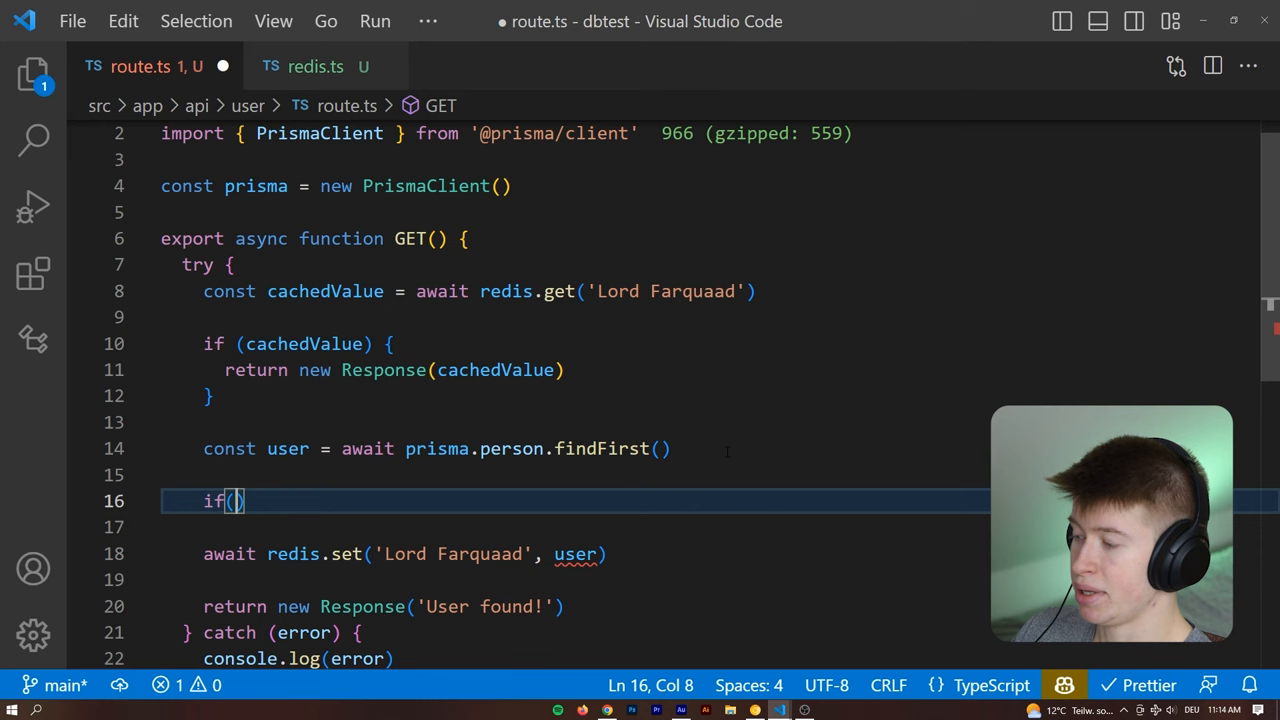
pyautogui.write('!user')
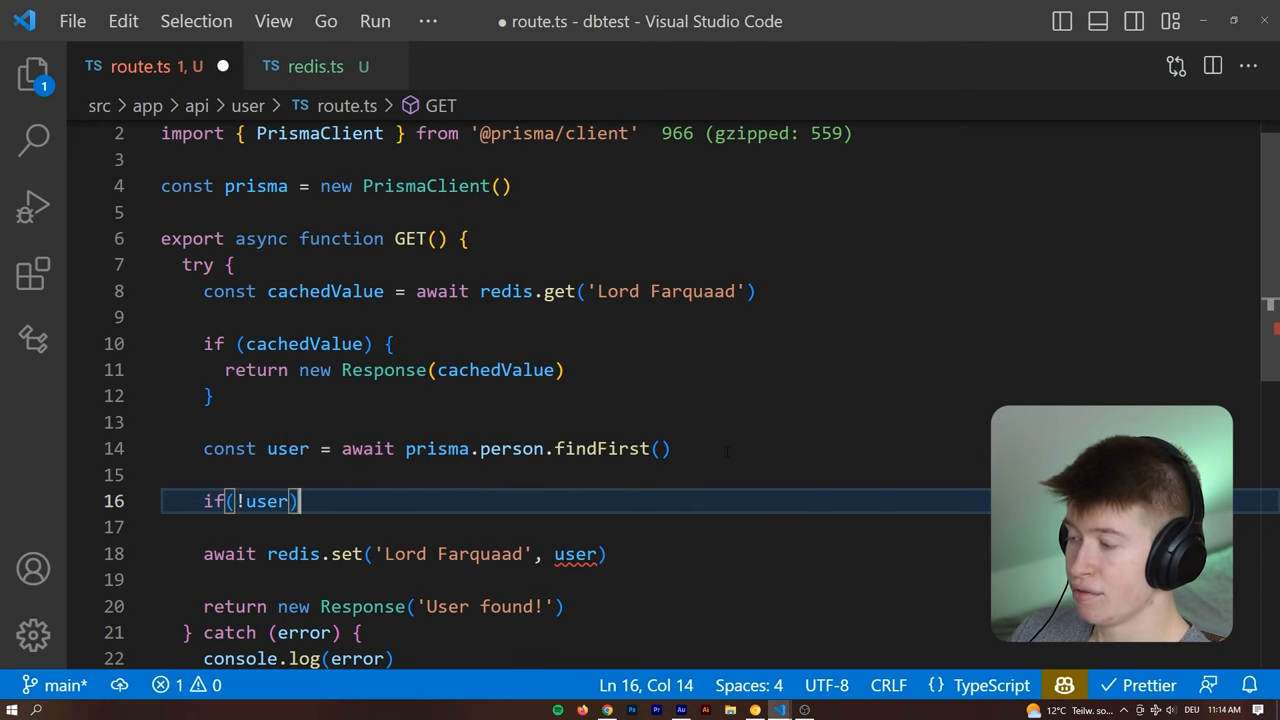
pyautogui.write("return new Response('Error'")
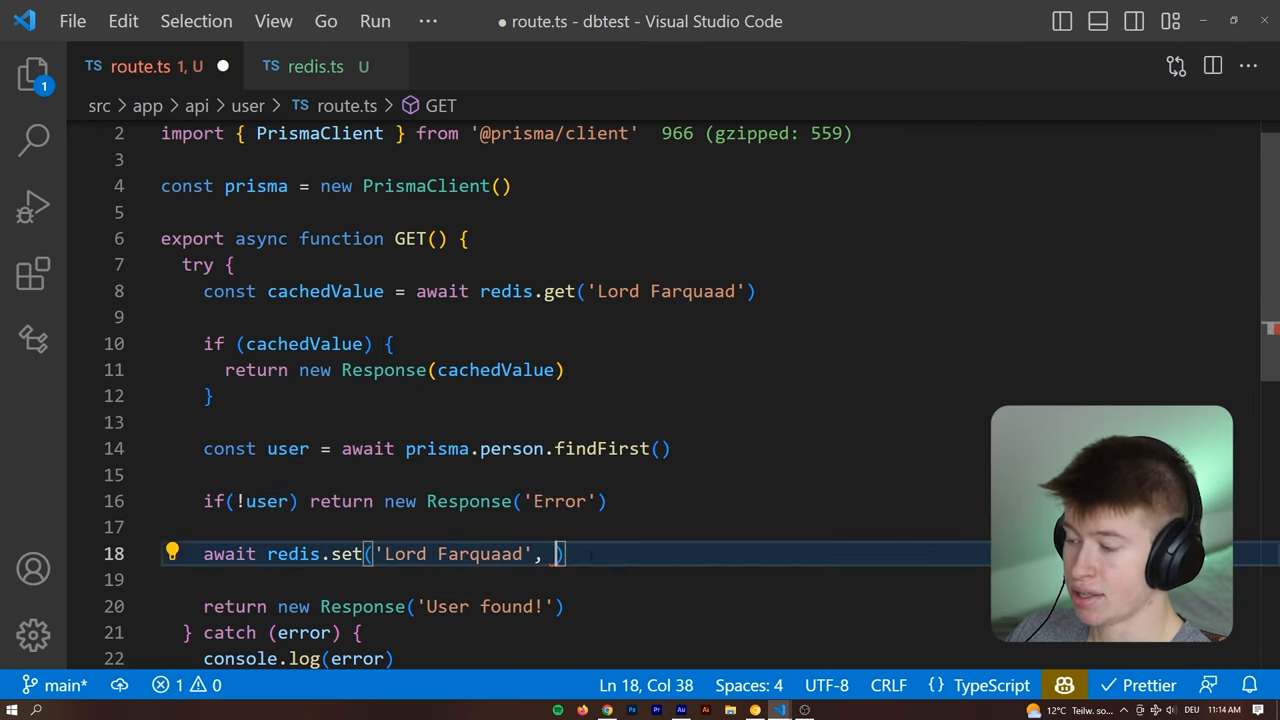
# Cache JSON.stringify(user) in redis.set and return JSON.stringify(user) instead of 'User found!'.
pyautogui.write('JSON.stringify(')
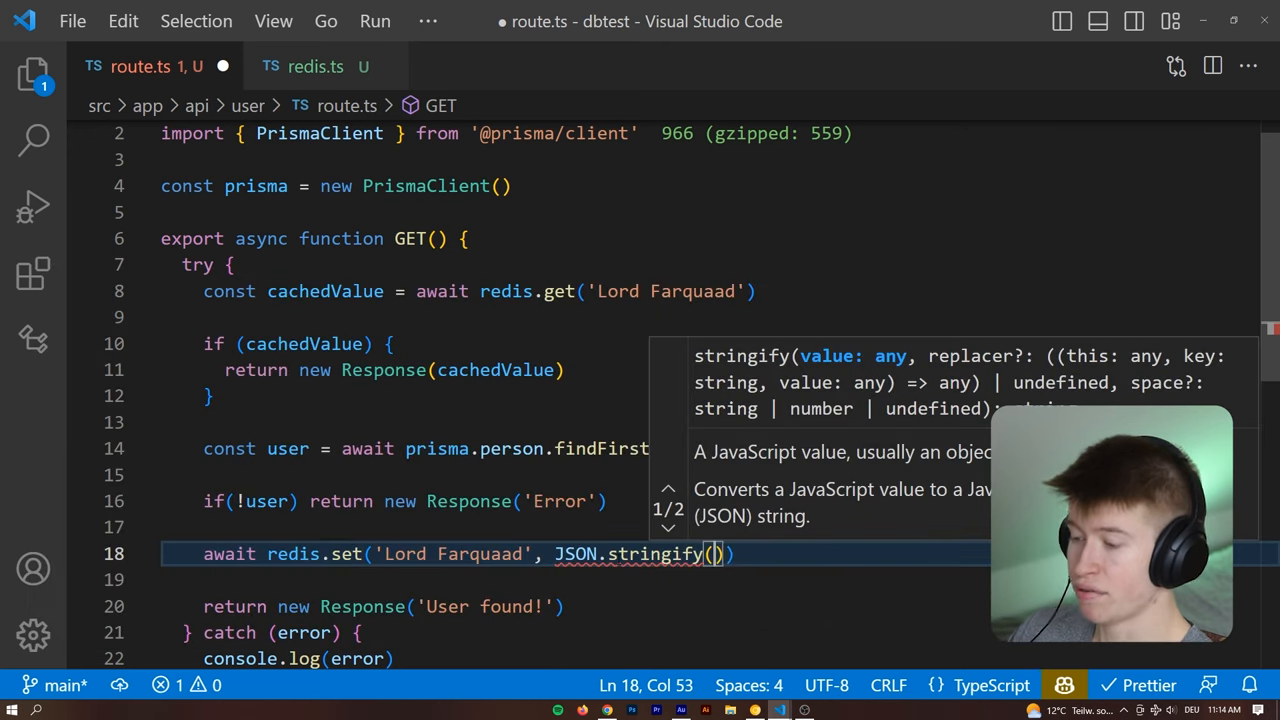
pyautogui.write('user')
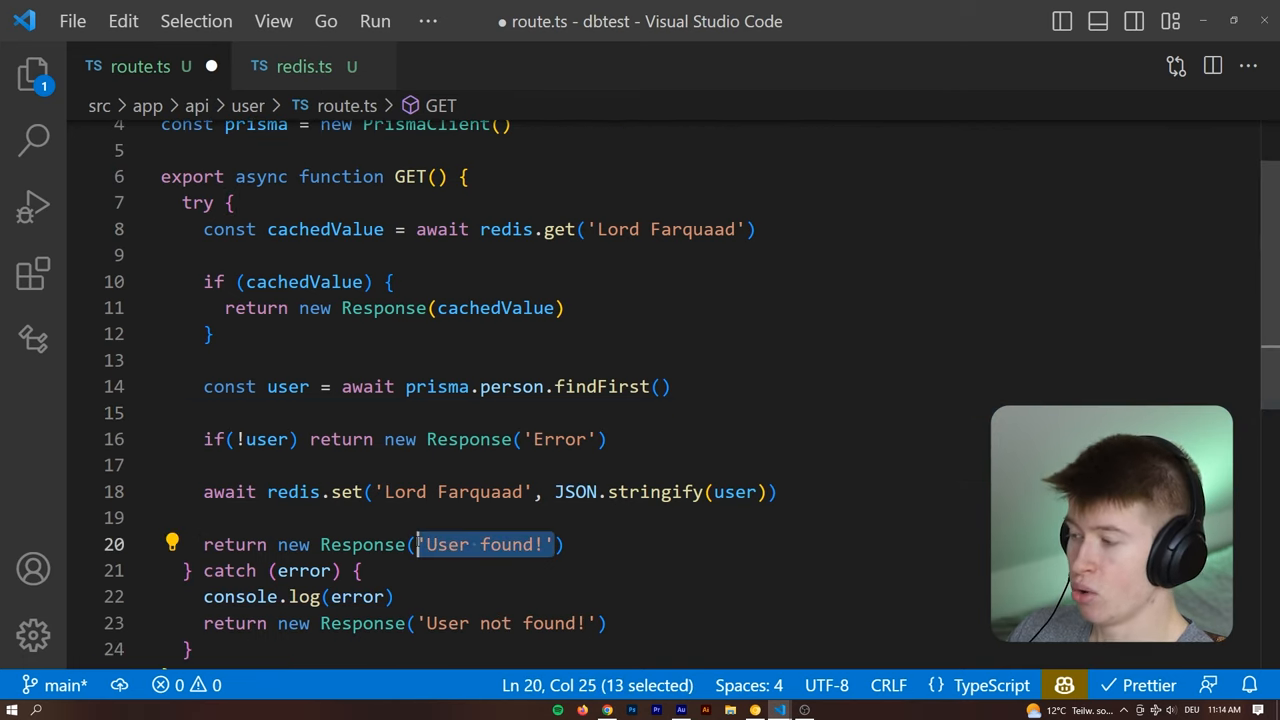
pyautogui.doubleClick(288, 386)
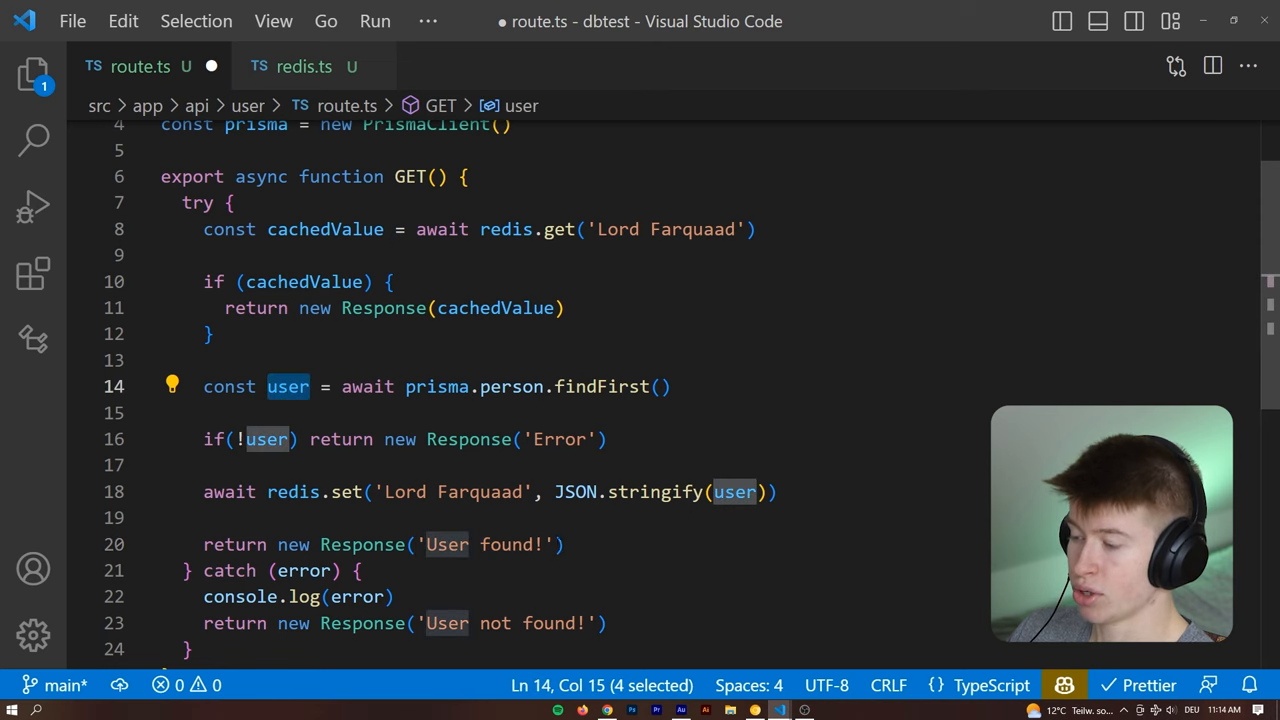
pyautogui.write('JS')
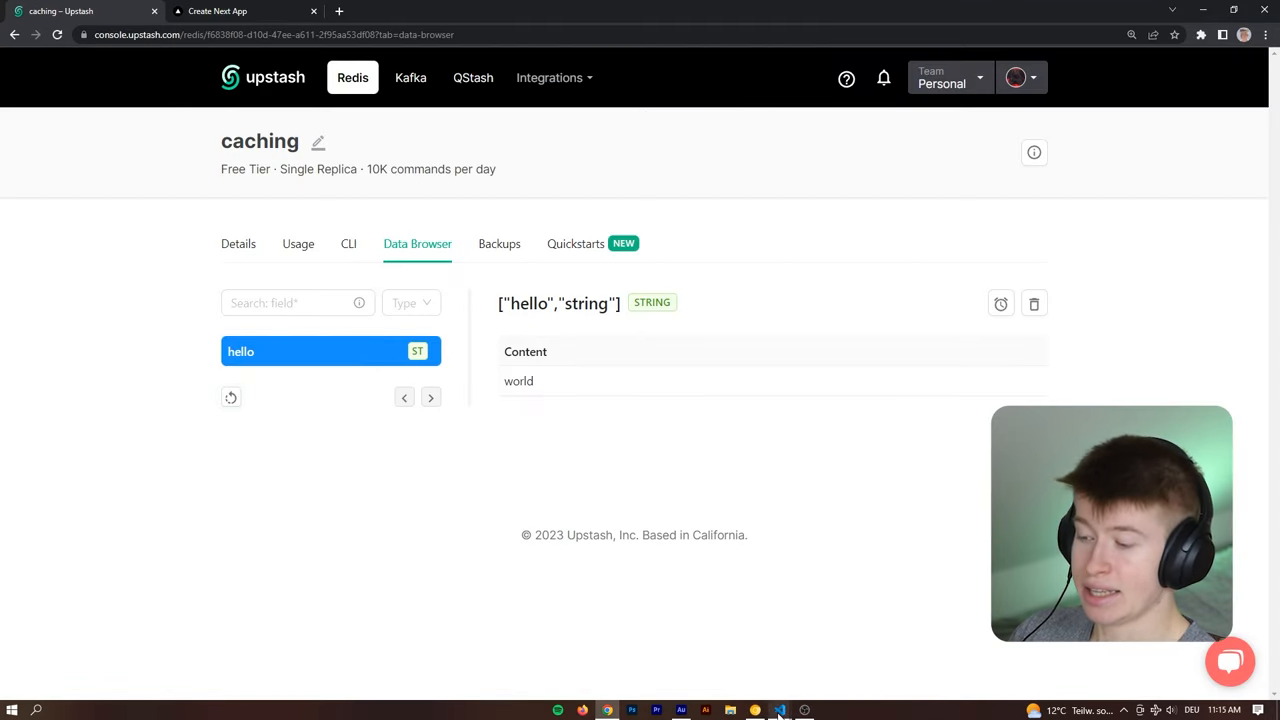
# Log 'database was queried' after findFirst and 'cached value got returned' in the cache-hit block.
pyautogui.click(780, 710)
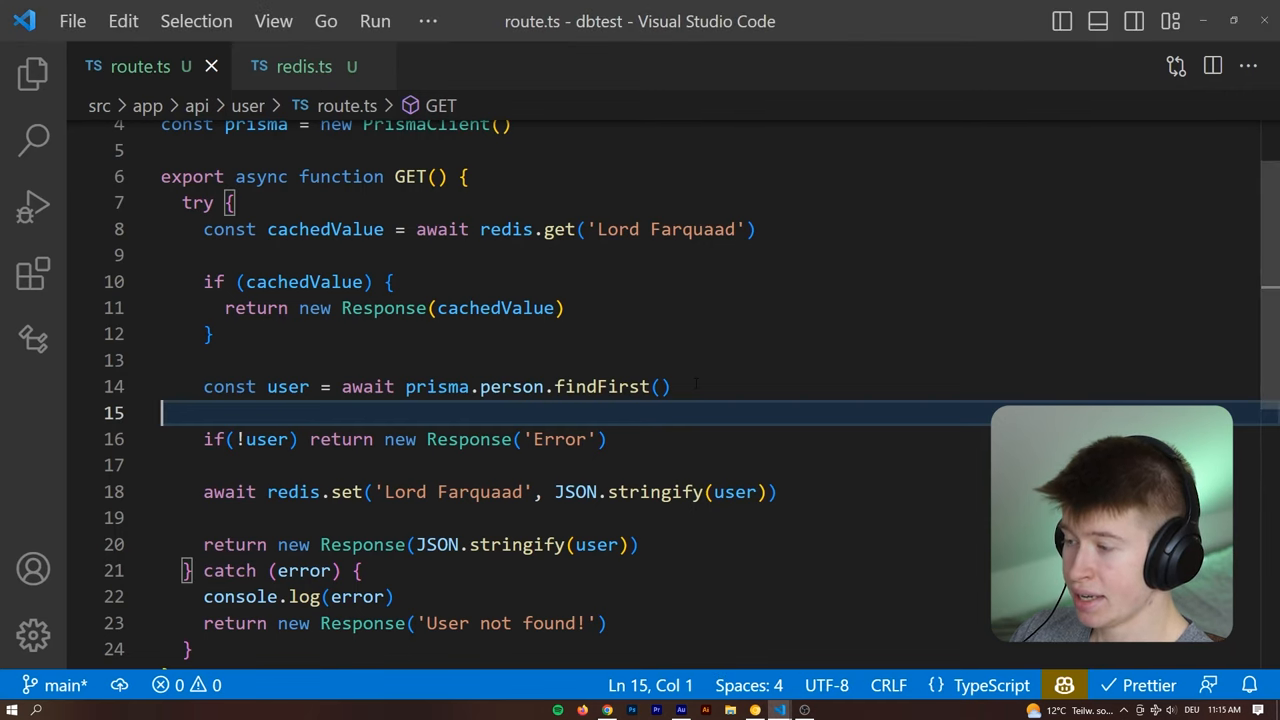
pyautogui.write('console.log()')
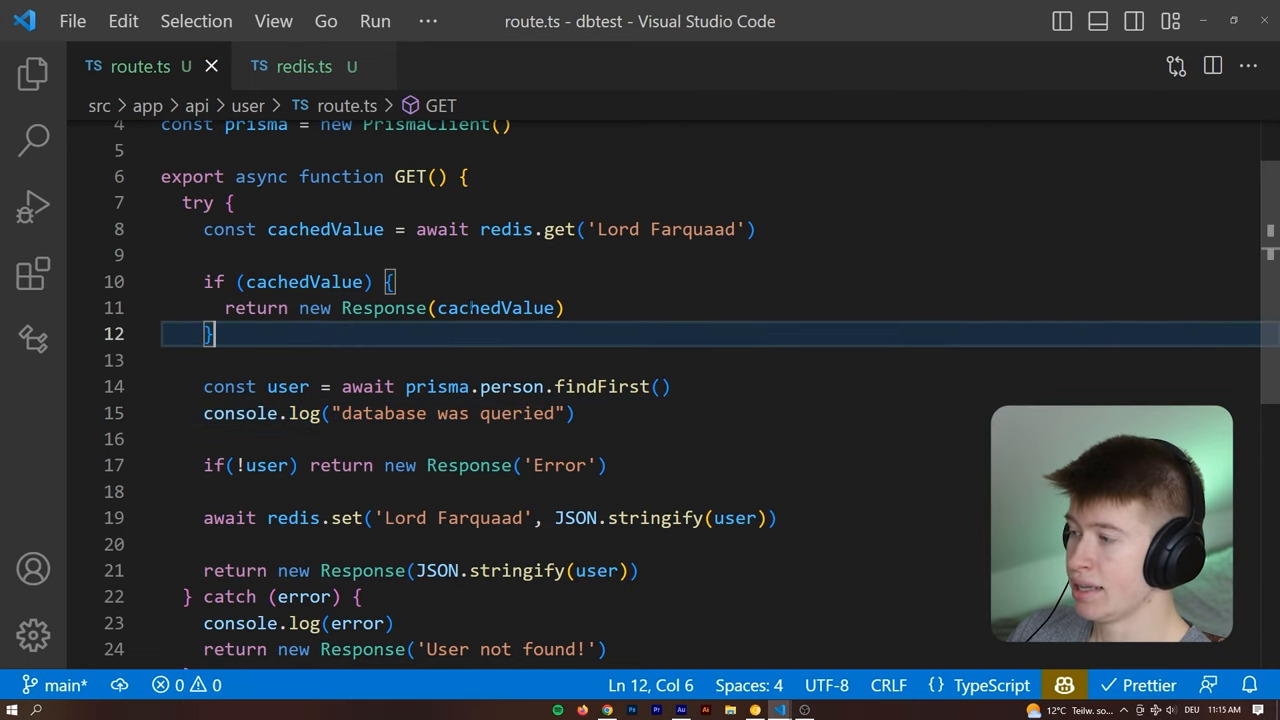
pyautogui.press('Enter')
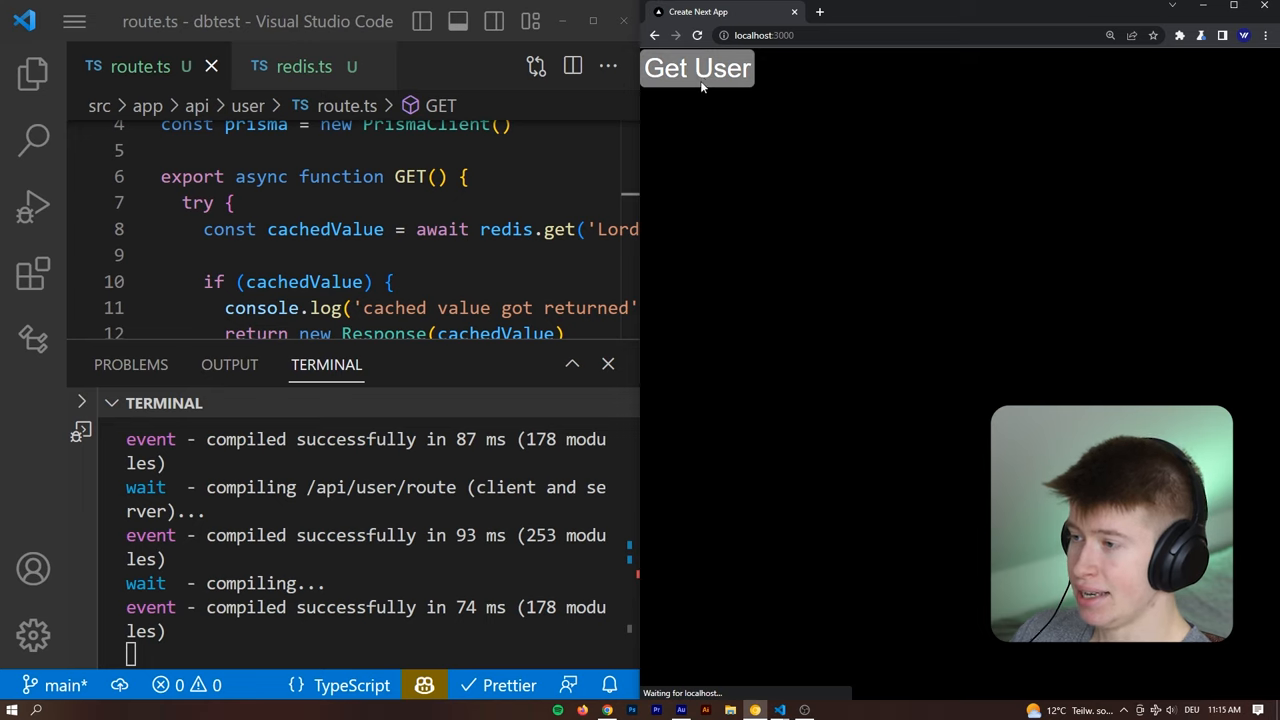
# Request the user via Get User so the terminal logs 'database was queried'.
pyautogui.click(696, 68)
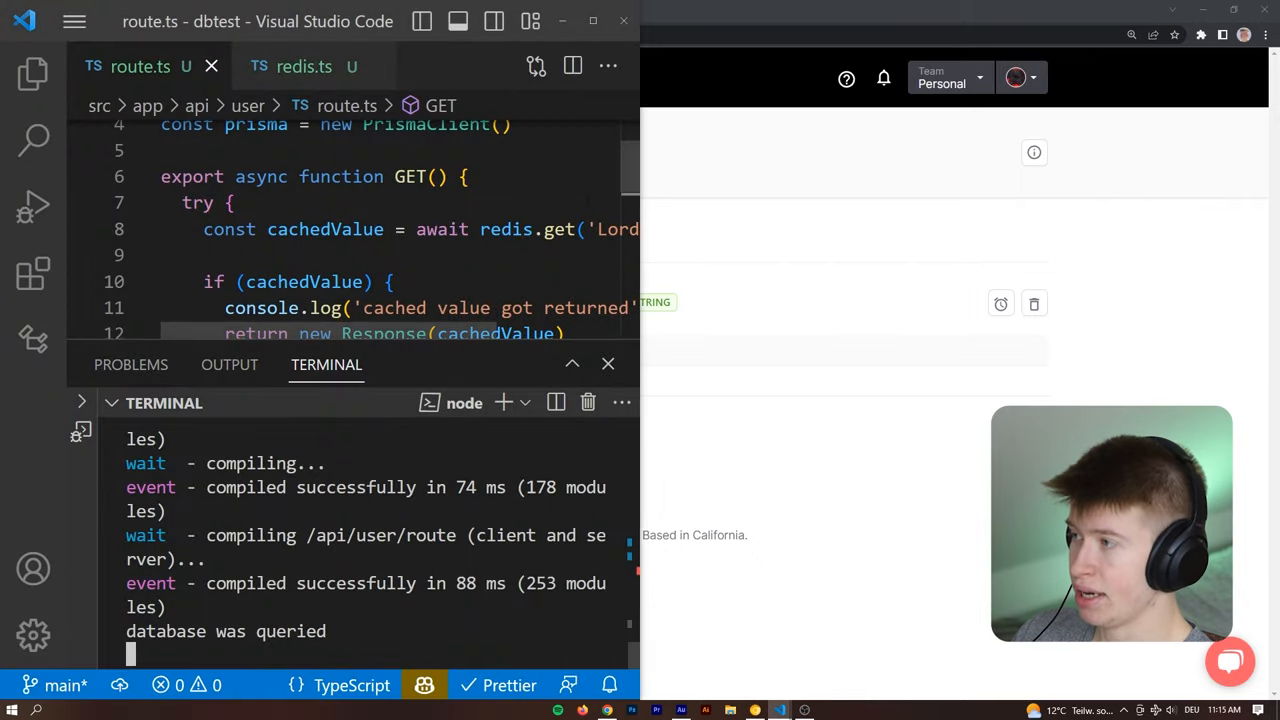
pyautogui.press('alt+tab')
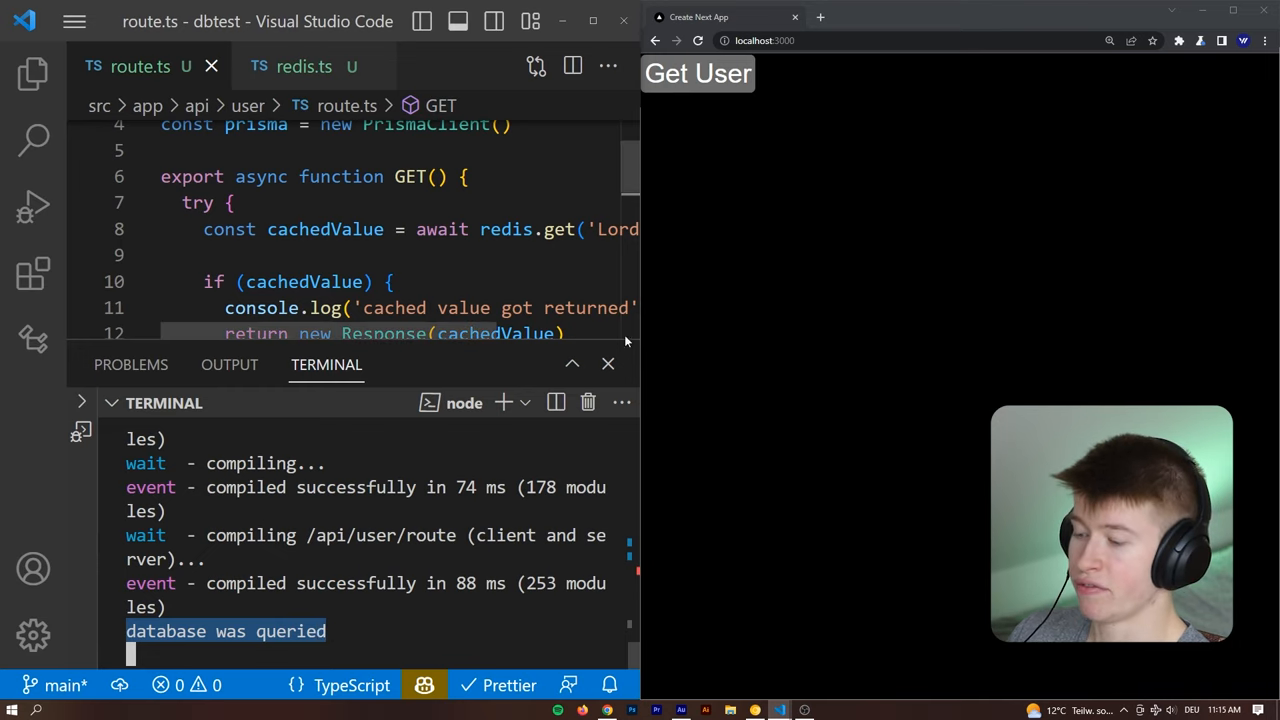
pyautogui.moveTo(604, 710)
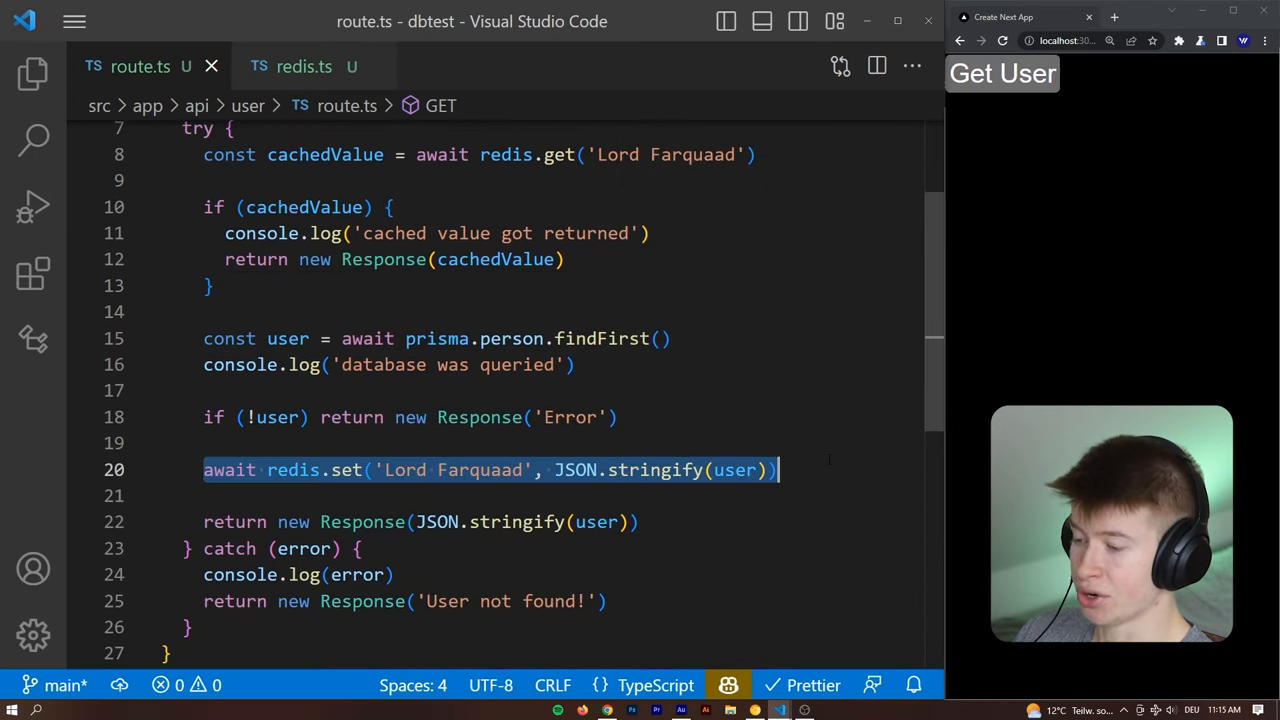
pyautogui.moveTo(608, 710)
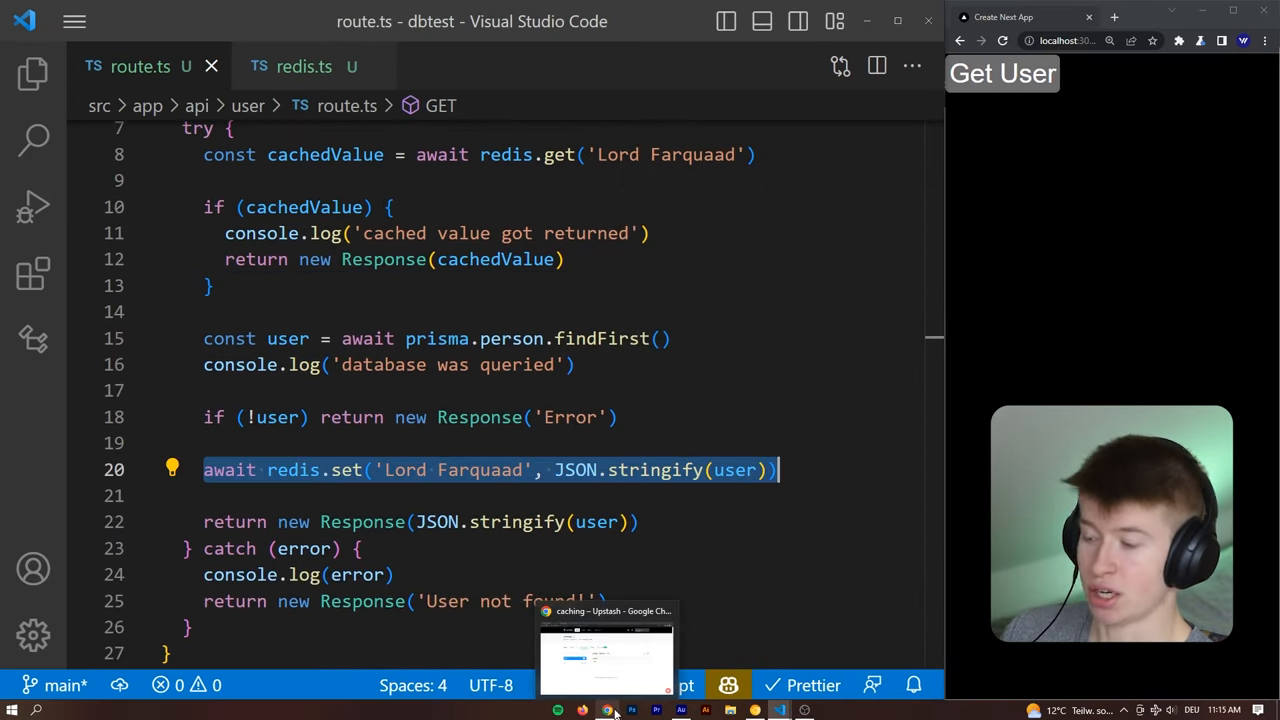
# View the 'Lord Farquaad' key's JSON with the user's id and name in the Upstash Data Browser.
pyautogui.click(606, 650)
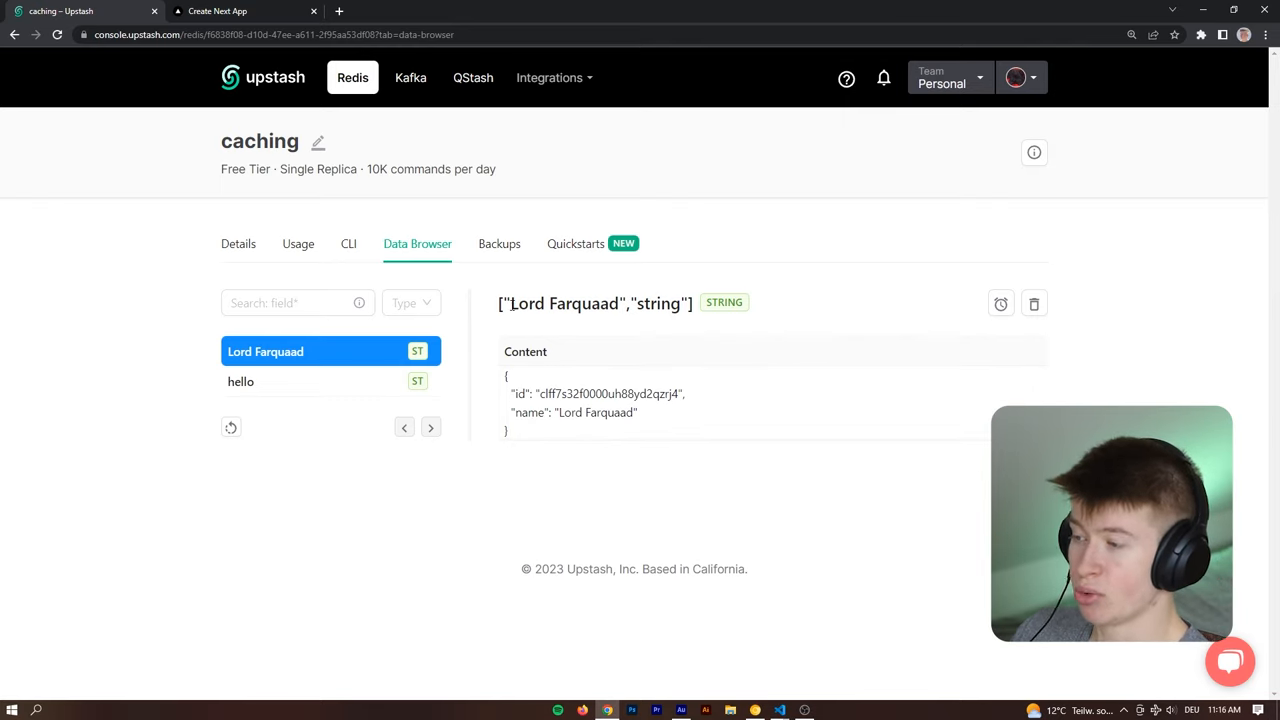
pyautogui.doubleClick(564, 304)
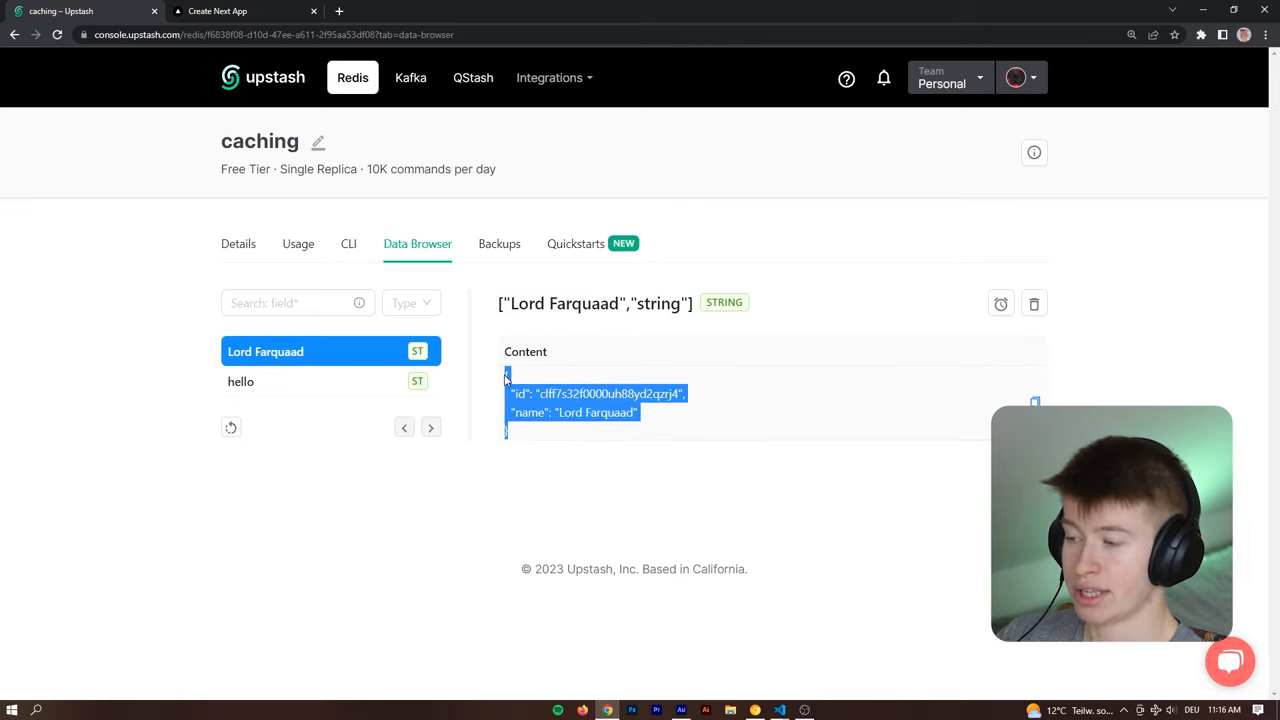
pyautogui.moveTo(780, 710)
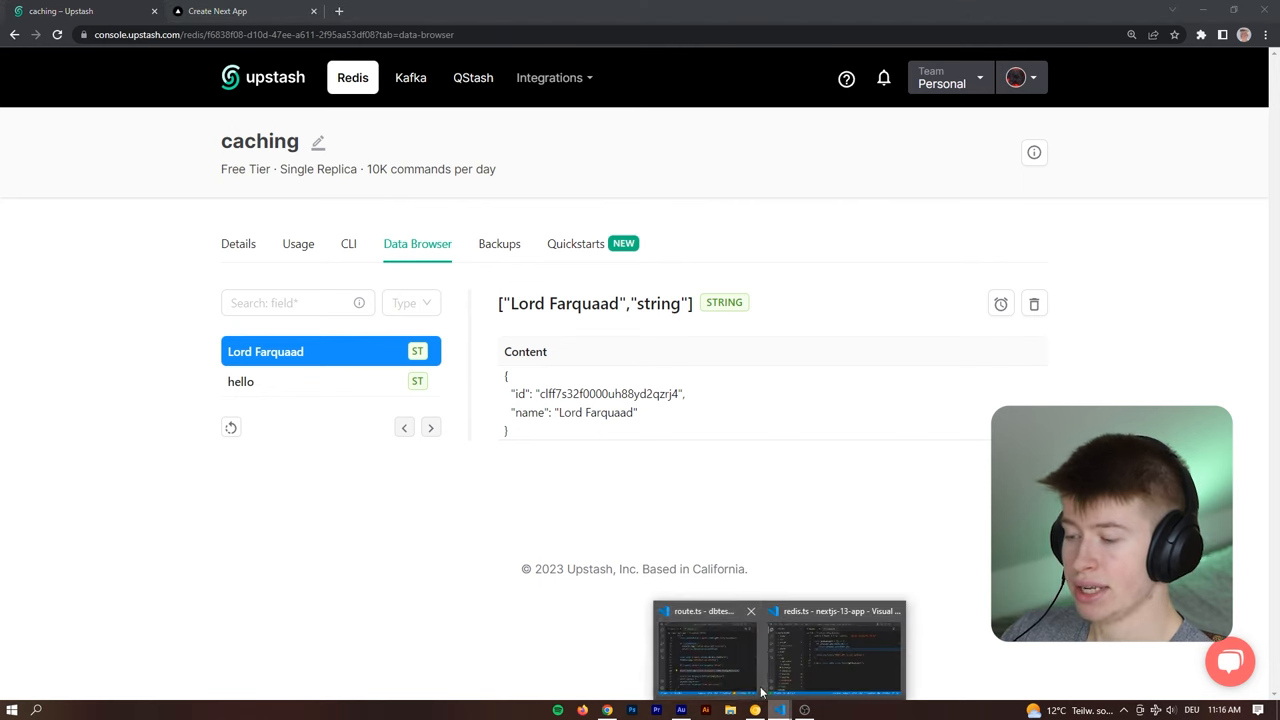
pyautogui.click(708, 650)
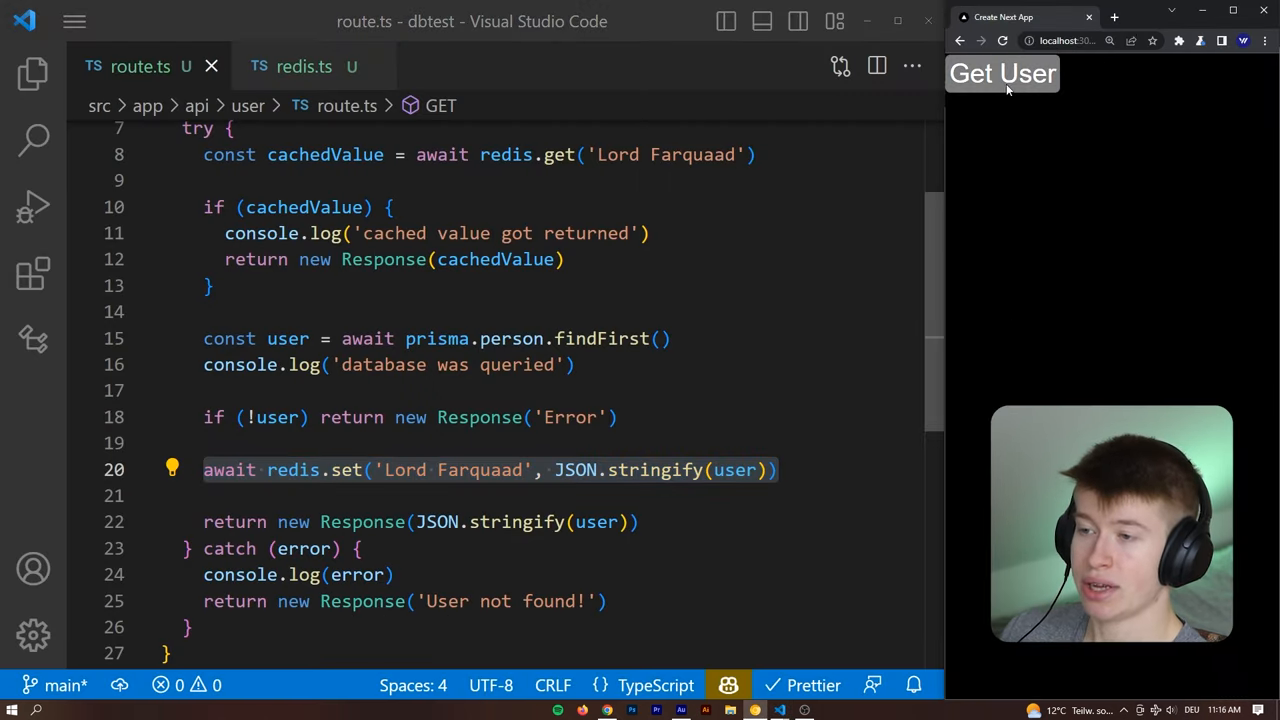
pyautogui.moveTo(1004, 84)
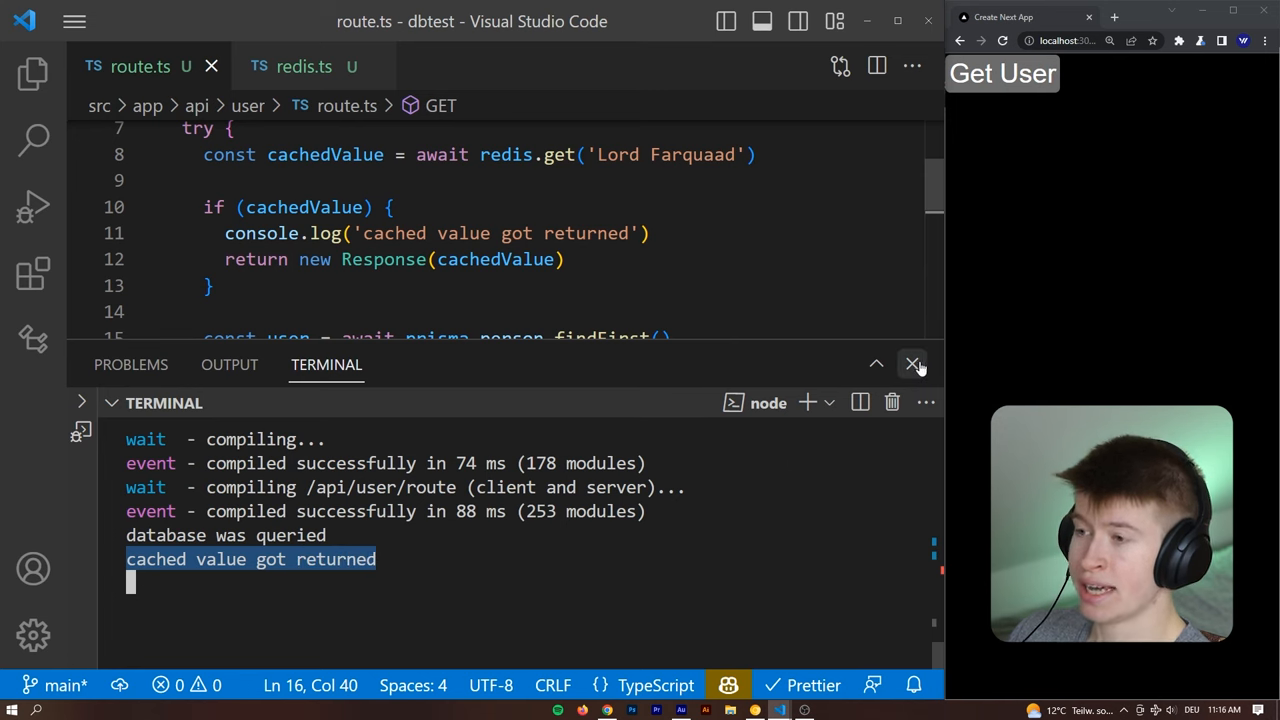
# Hide the terminal panel after confirming 'cached value got returned' was logged.
pyautogui.click(912, 364)
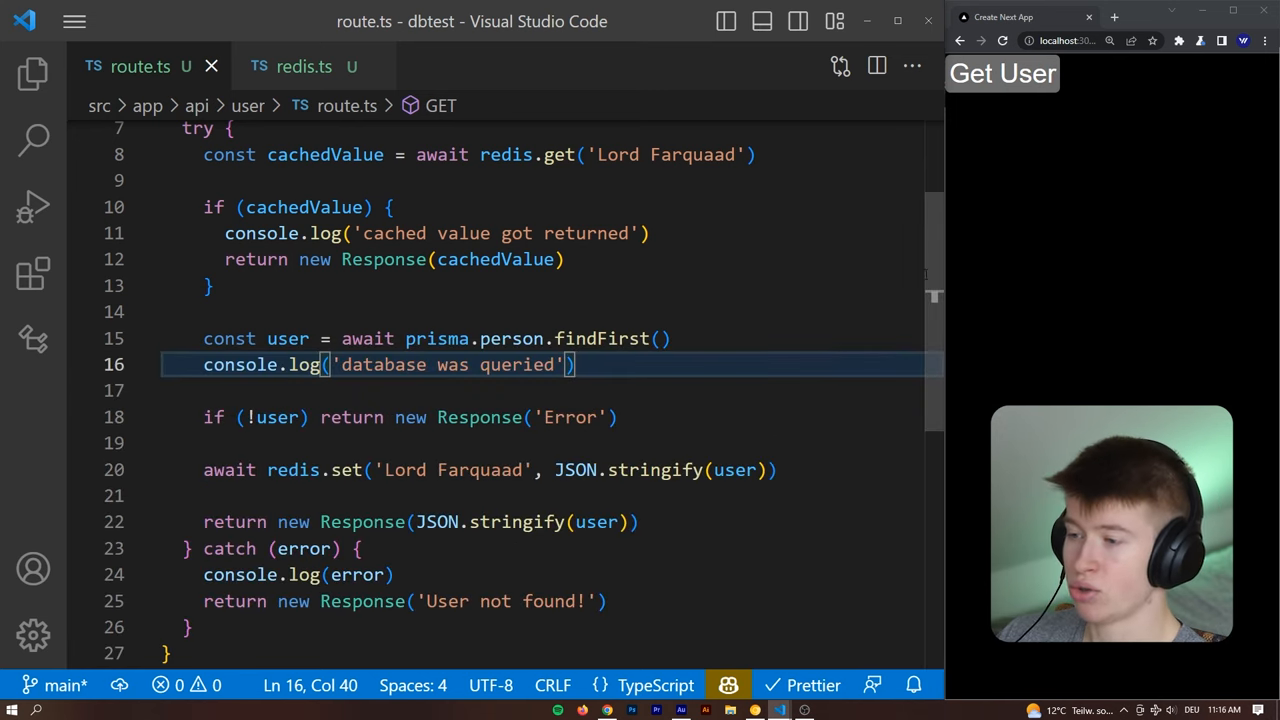